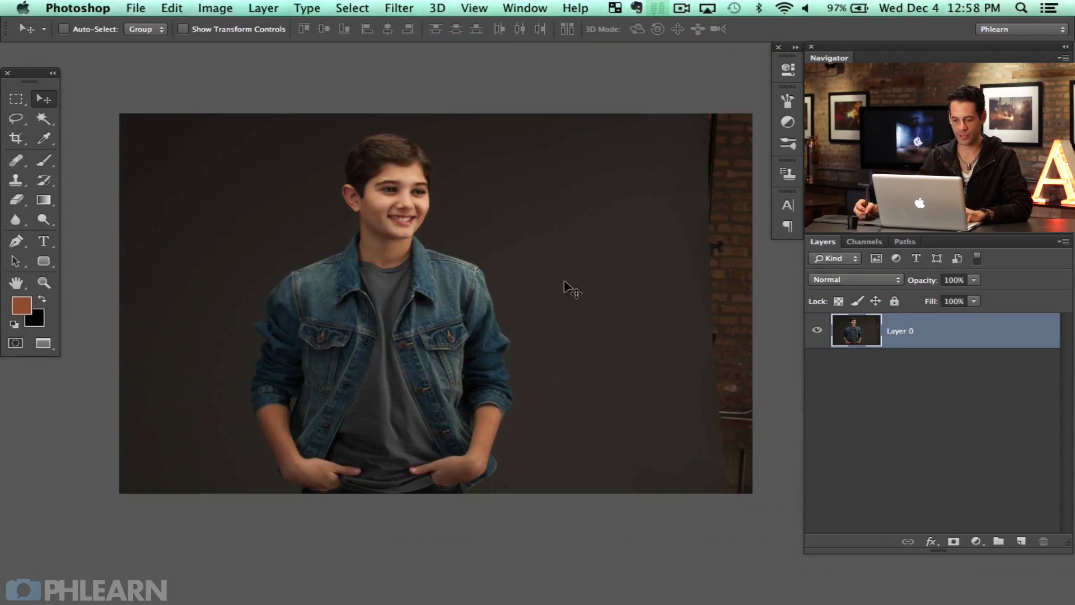
pyautogui.moveTo(380, 244)
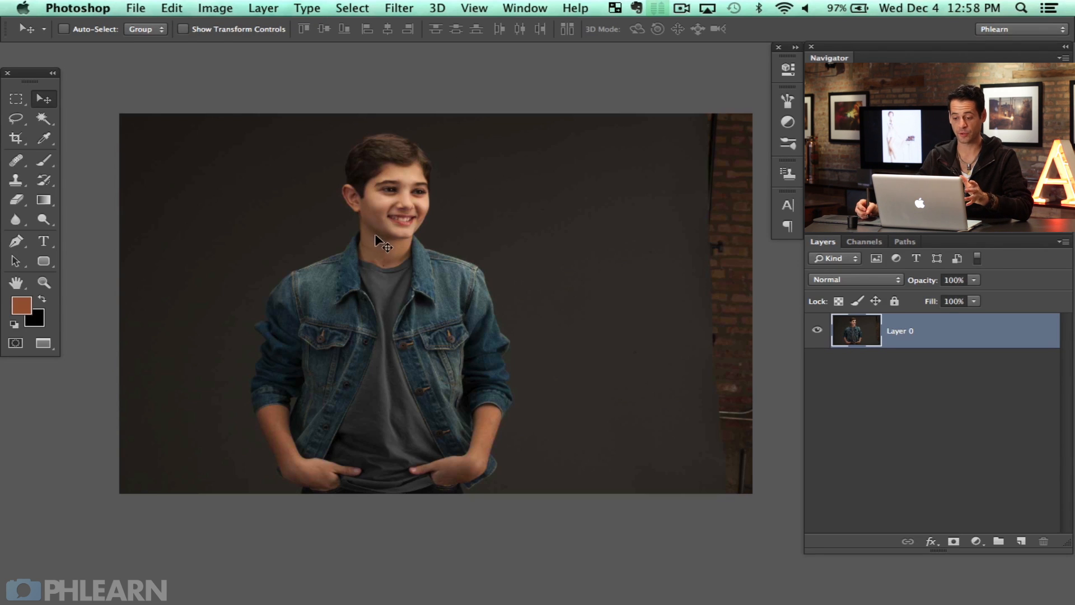
pyautogui.moveTo(548, 323)
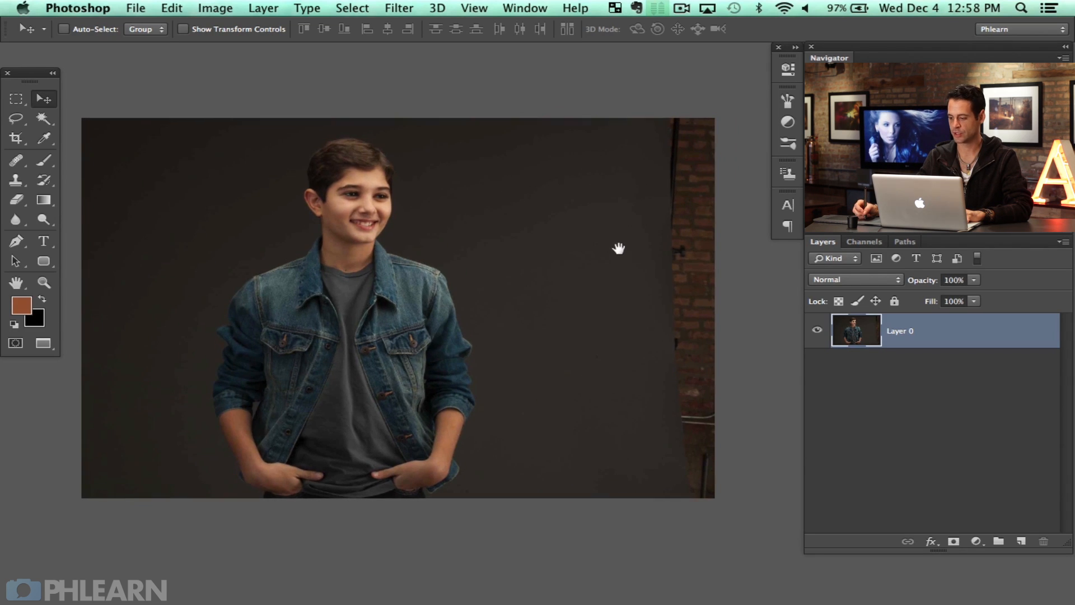
# - Select the right backdrop strip and stretch it past the right edge over the brick wall
pyautogui.click(16, 99)
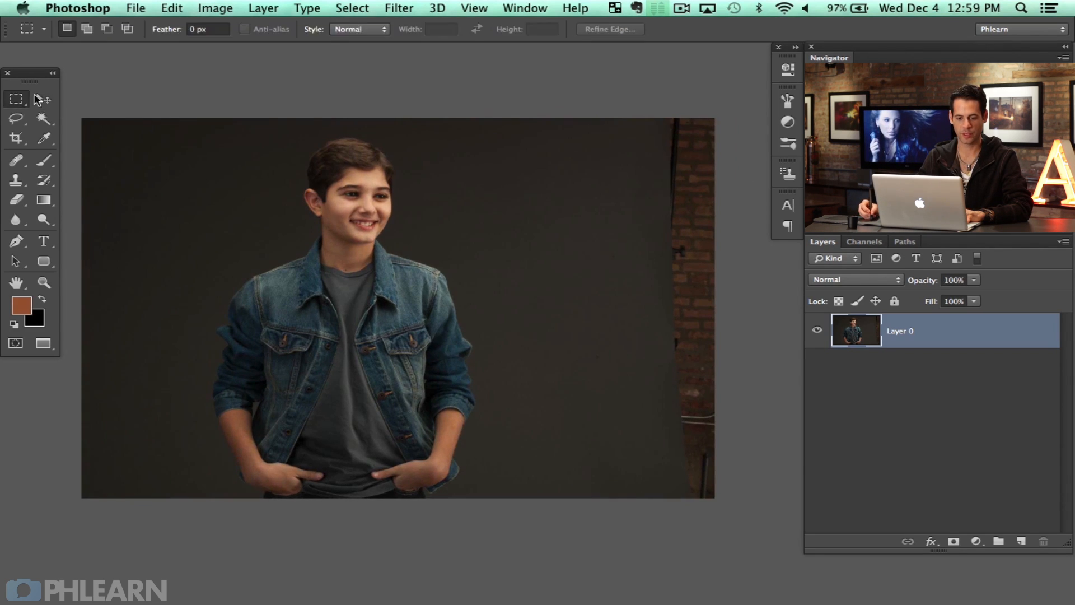
pyautogui.moveTo(509, 118); pyautogui.dragTo(715, 498)
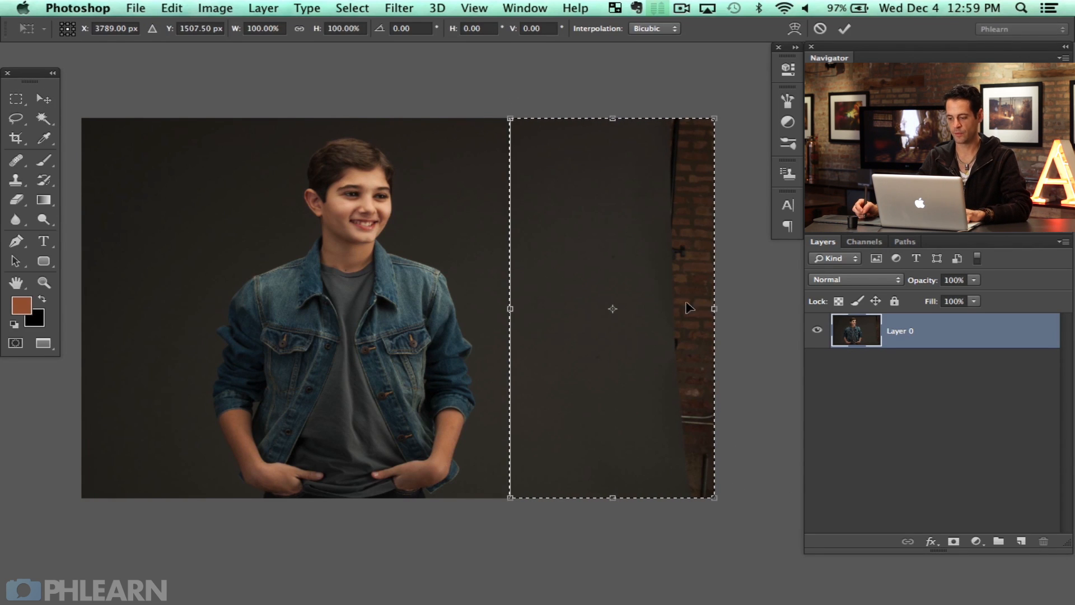
pyautogui.moveTo(715, 308); pyautogui.dragTo(722, 310)
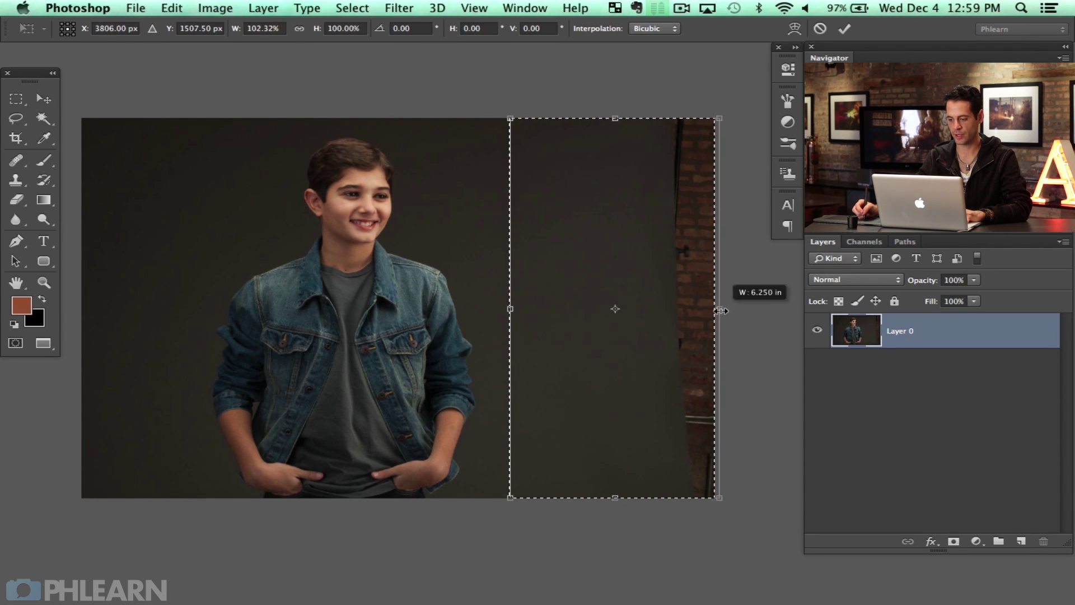
pyautogui.moveTo(721, 309); pyautogui.dragTo(784, 308)
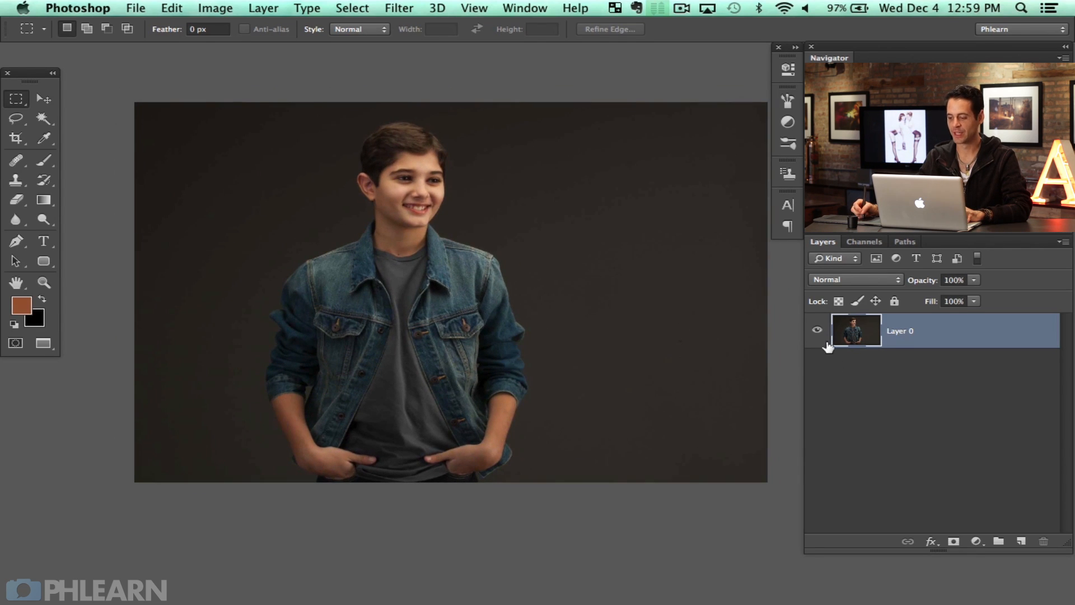
pyautogui.moveTo(930, 517)
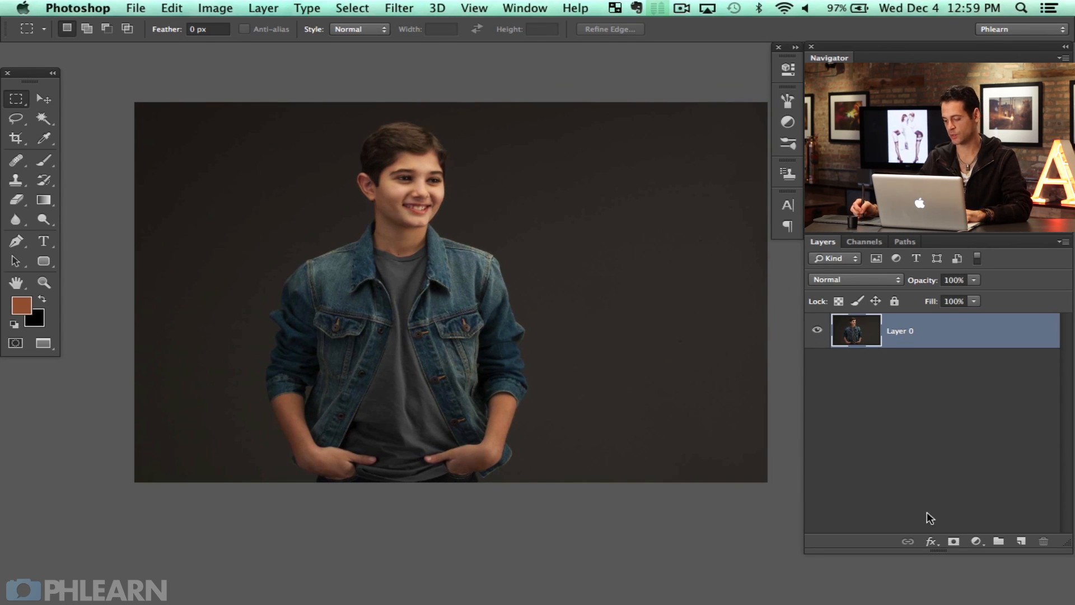
# - Add a Black & White layer using the Maximum White preset, then tune the Cyans and Blues sliders
pyautogui.click(977, 542)
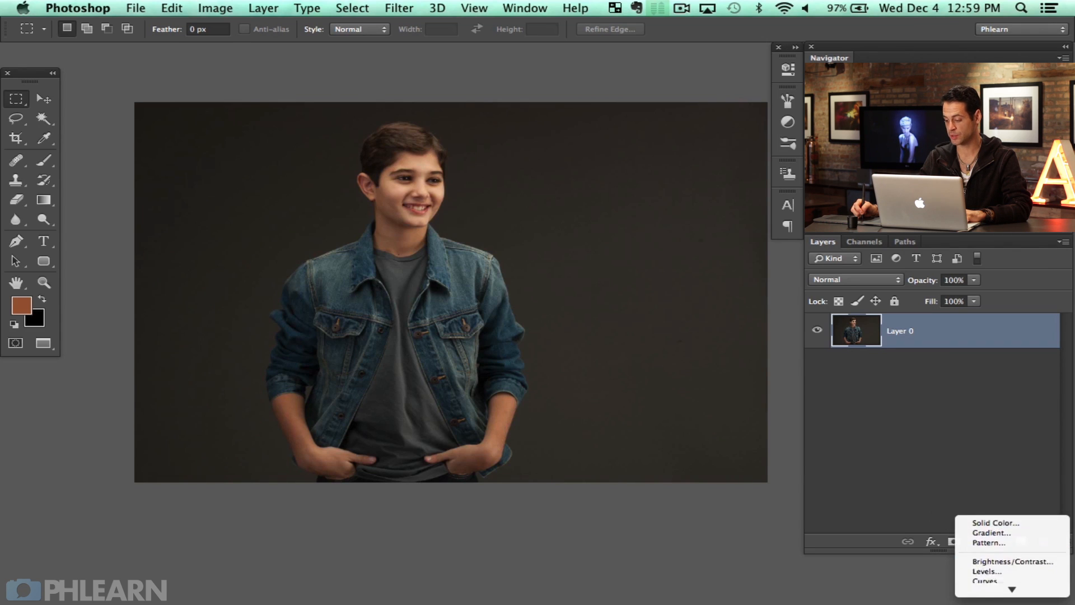
pyautogui.moveTo(1000, 518)
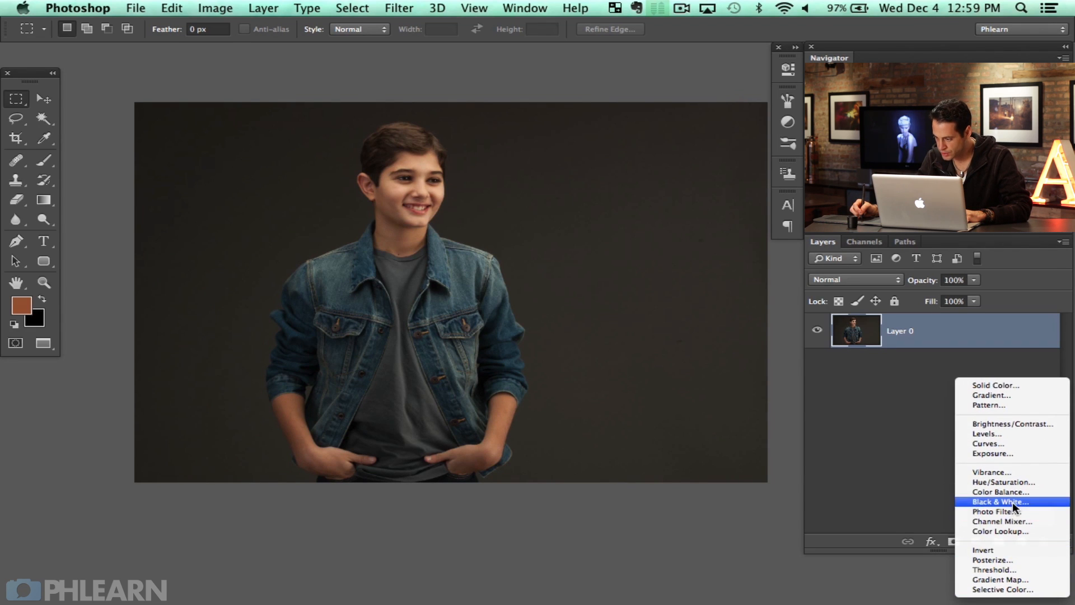
pyautogui.click(1001, 502)
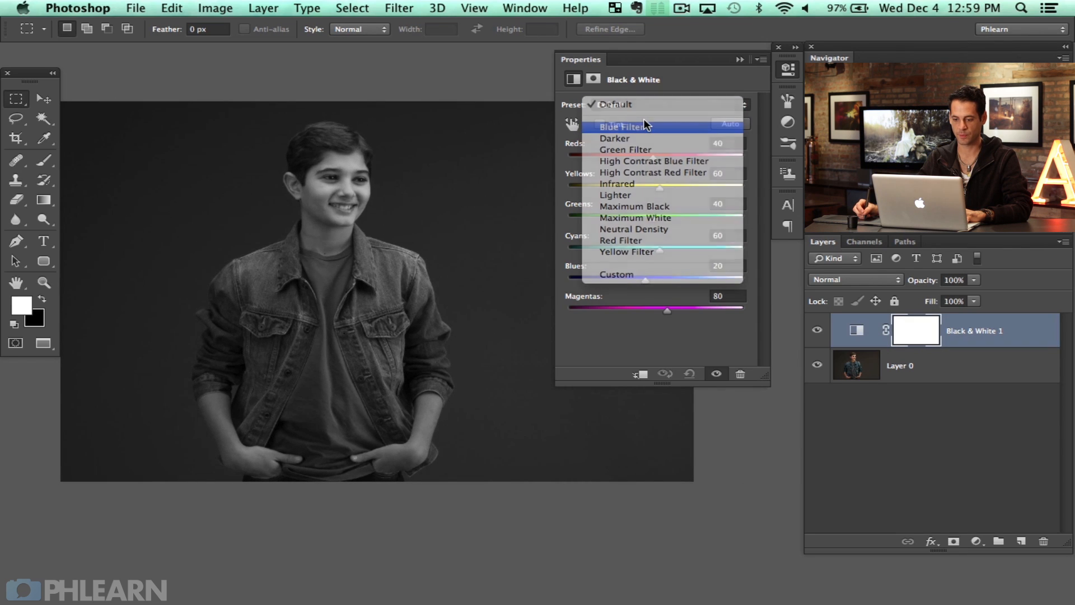
pyautogui.click(615, 138)
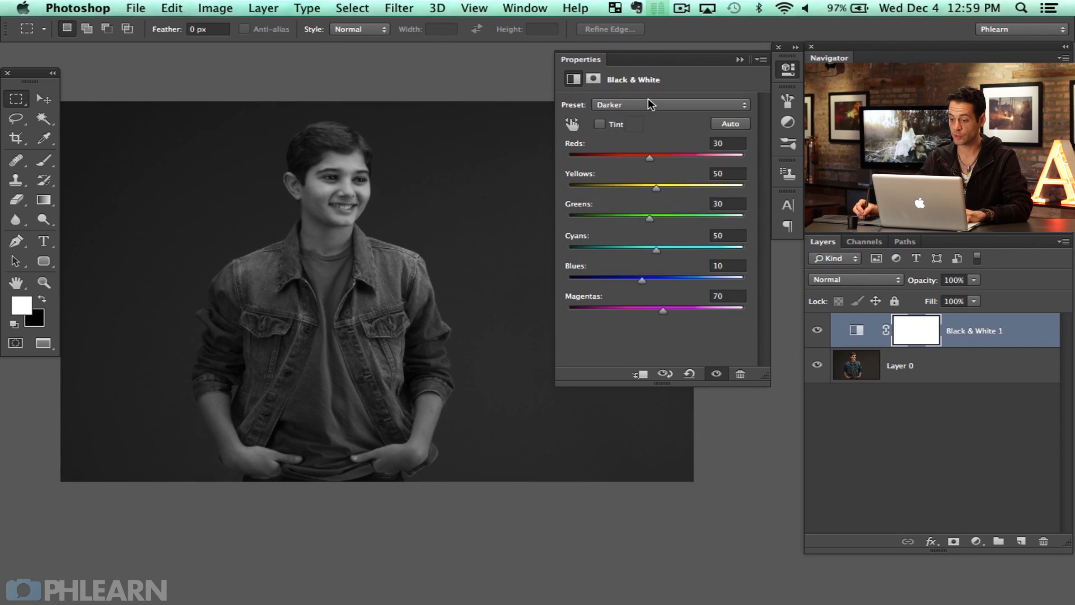
pyautogui.click(671, 104)
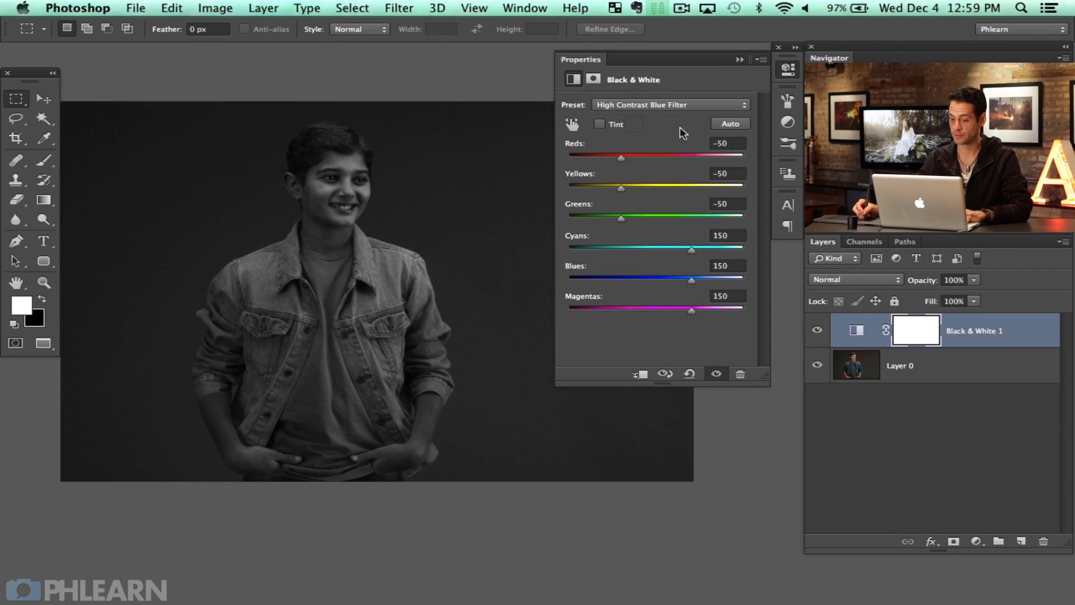
pyautogui.click(671, 105)
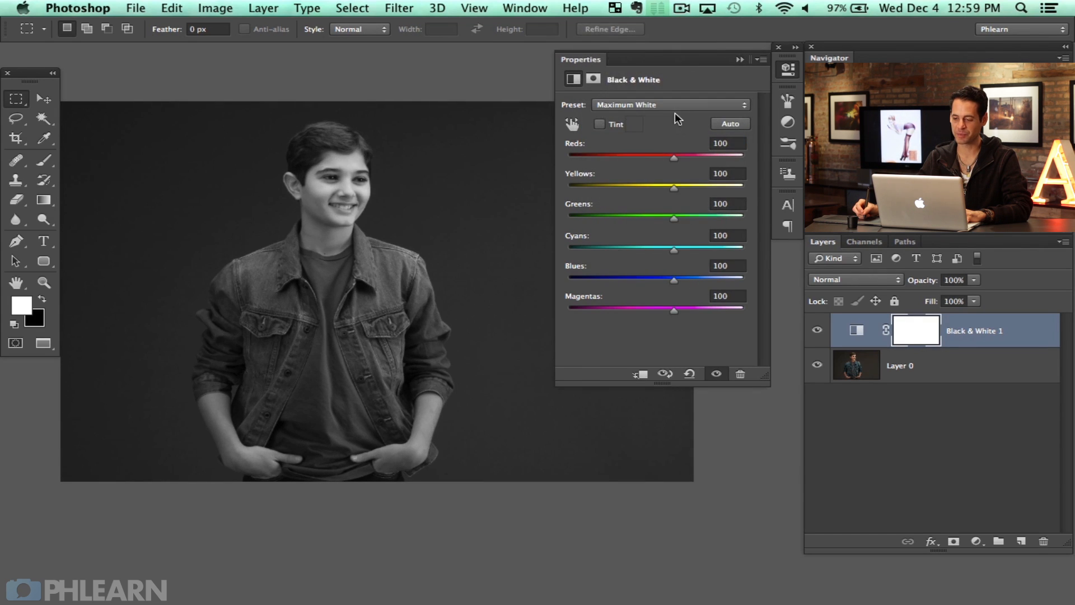
pyautogui.click(671, 105)
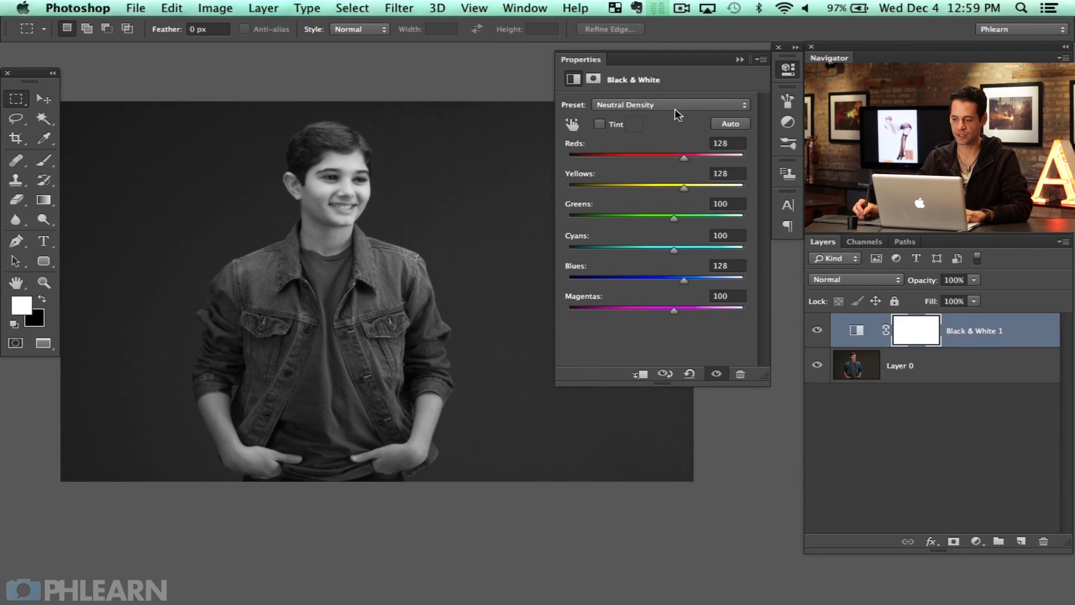
pyautogui.click(671, 105)
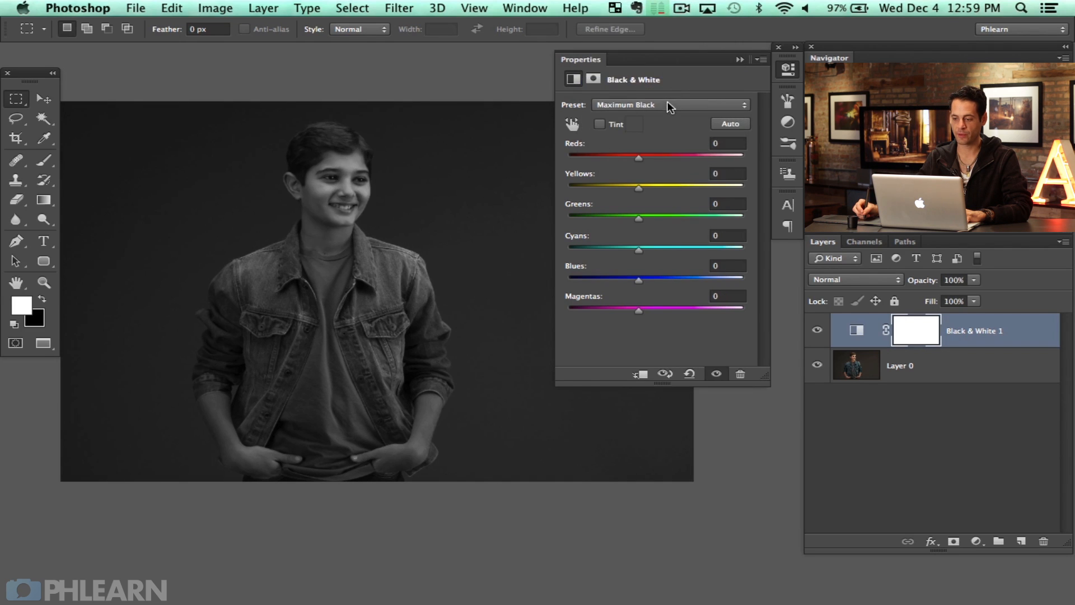
pyautogui.click(671, 105)
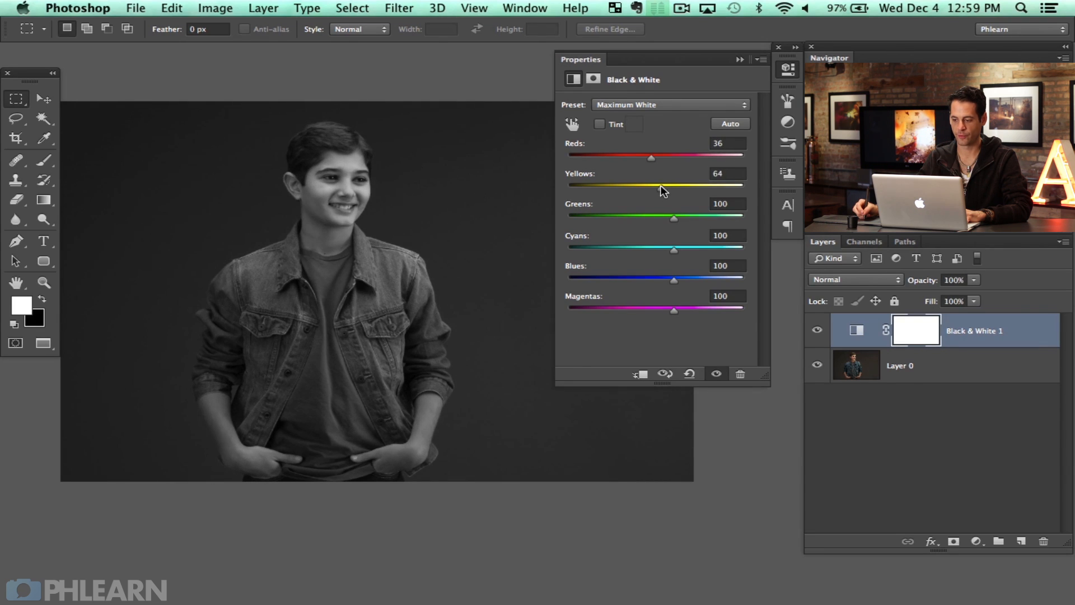
pyautogui.moveTo(673, 247); pyautogui.dragTo(705, 248)
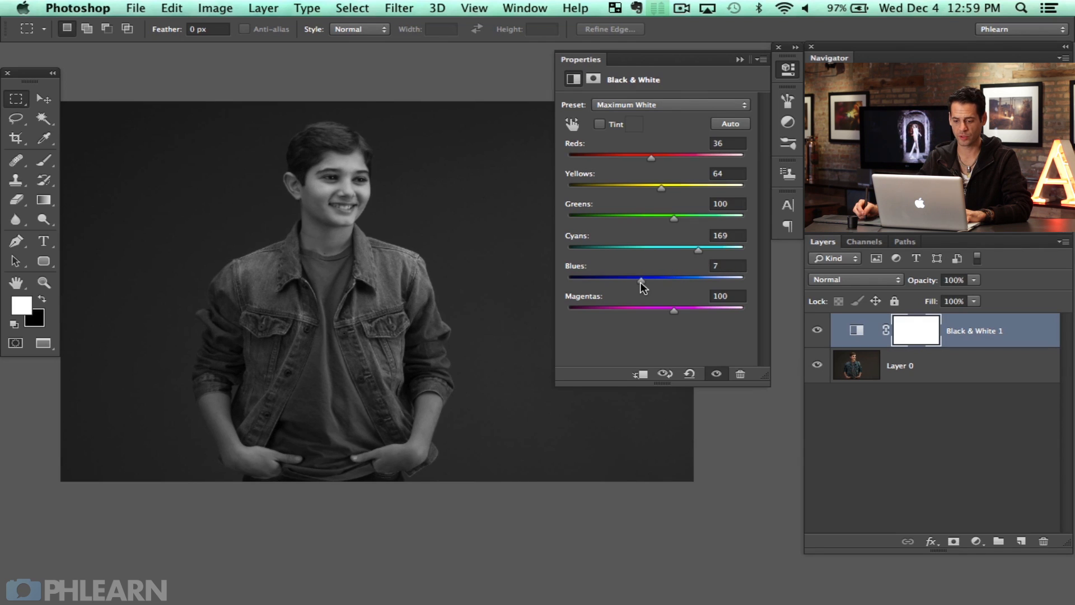
pyautogui.moveTo(639, 278); pyautogui.dragTo(645, 278)
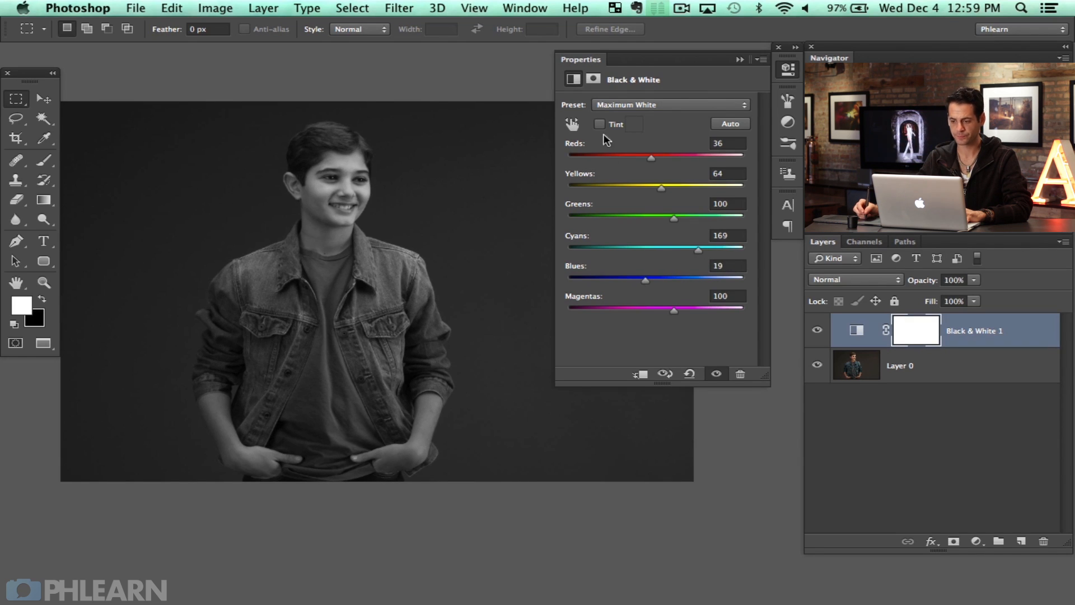
# - Try a sepia tint on the Black & White layer, then cancel the tint color picker
pyautogui.click(600, 124)
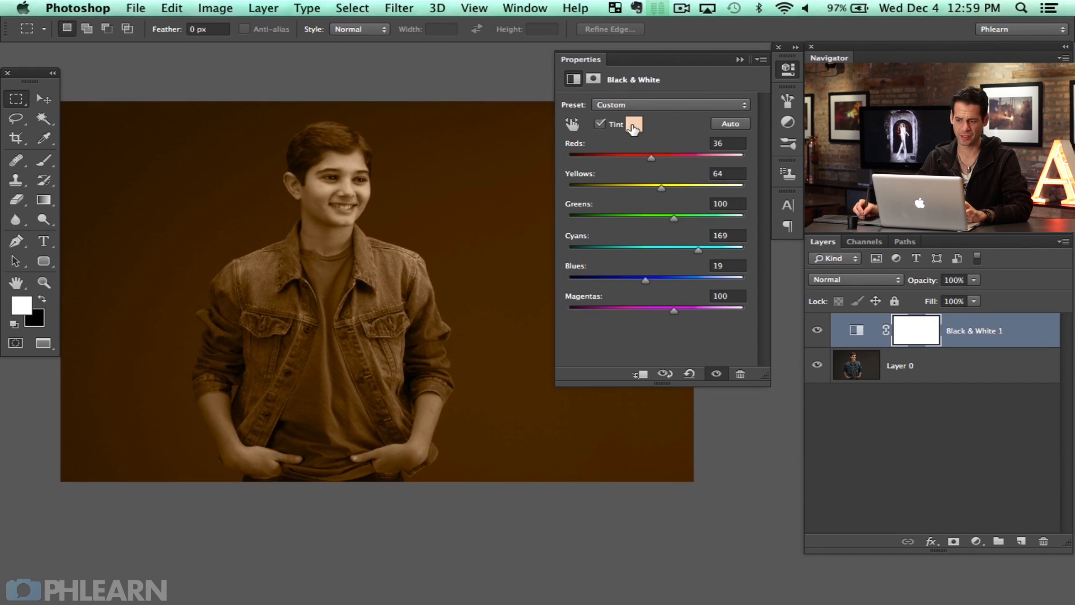
pyautogui.click(634, 124)
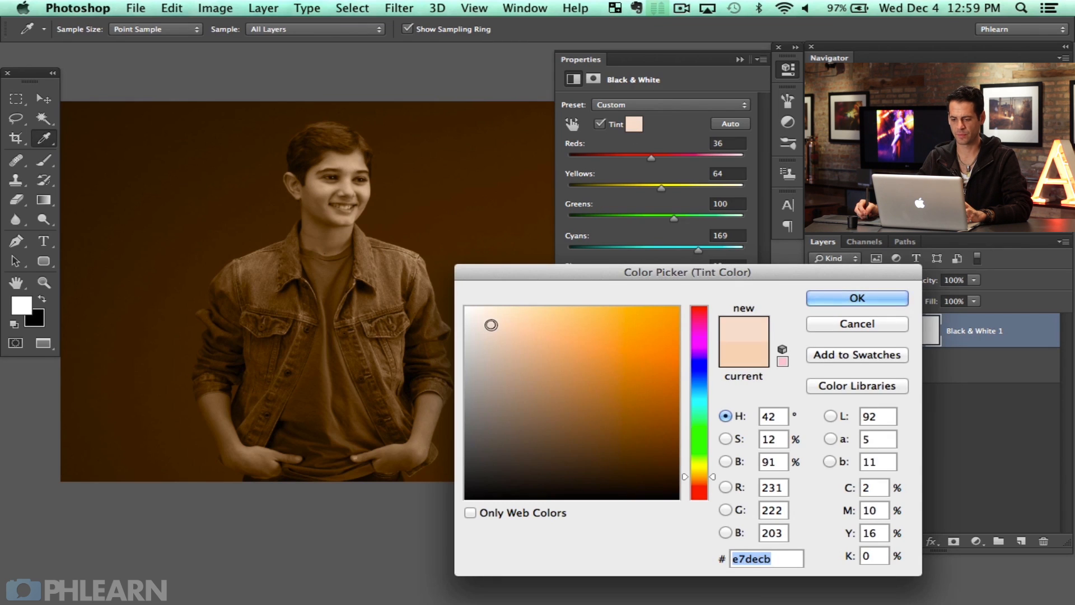
pyautogui.click(472, 315)
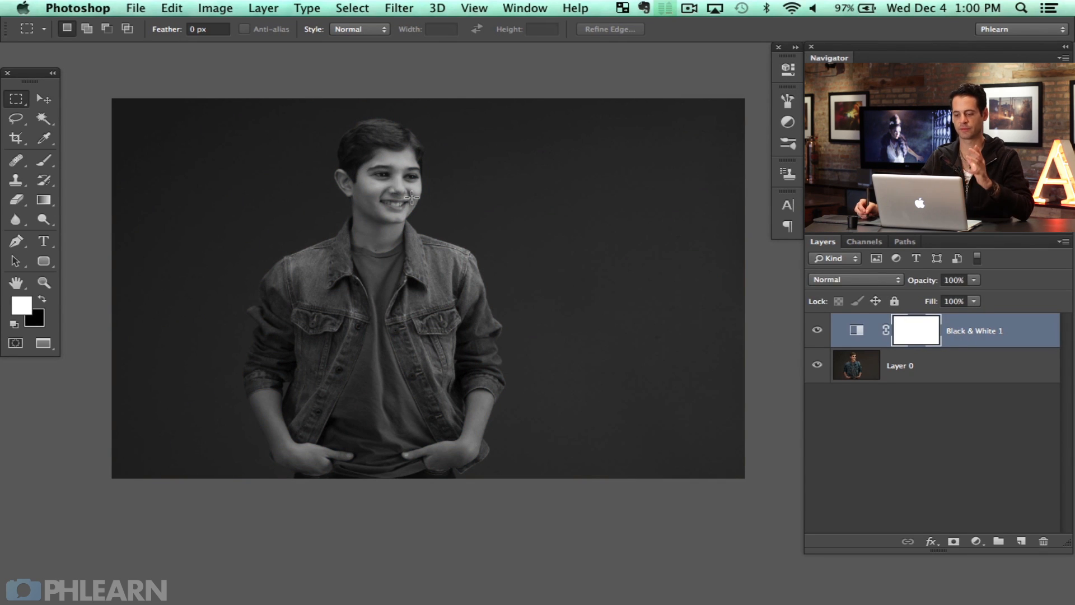
pyautogui.moveTo(478, 260)
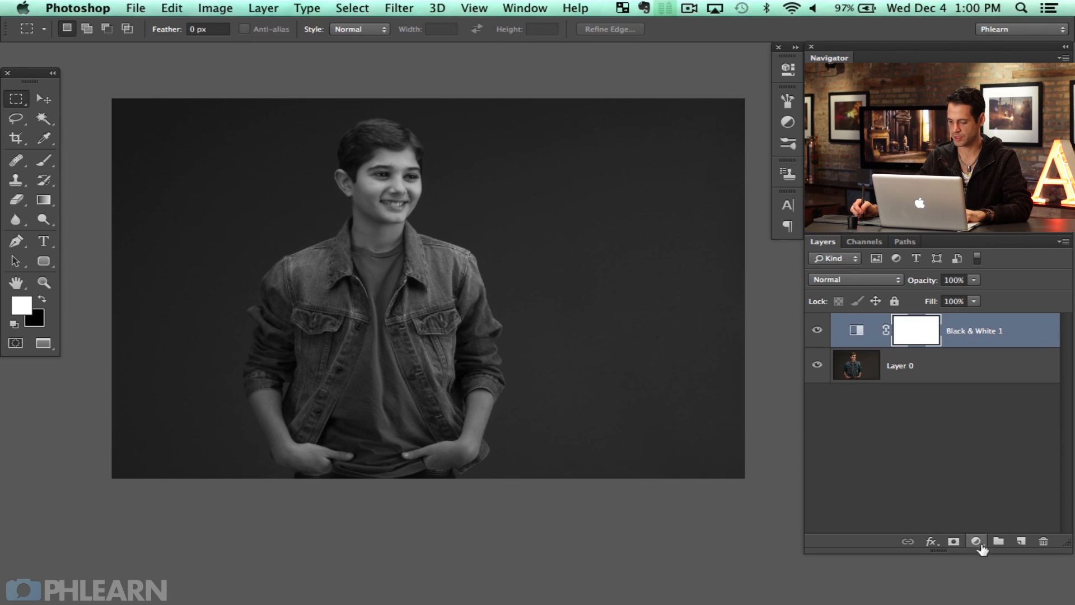
# - Add a Curves adjustment layer and pull the curve midpoint down to darken
pyautogui.click(976, 541)
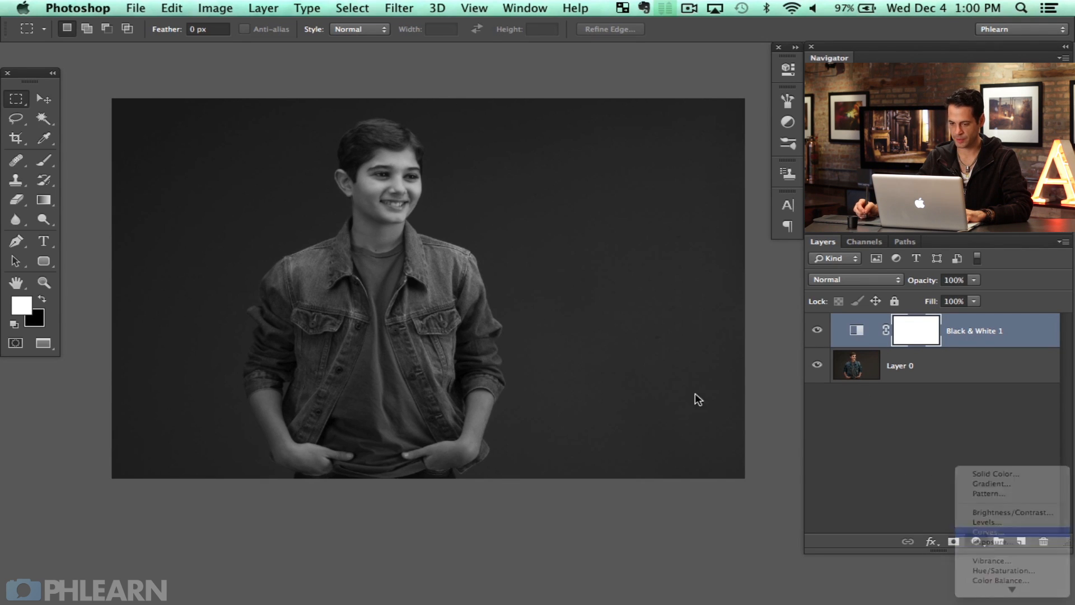
pyautogui.click(987, 532)
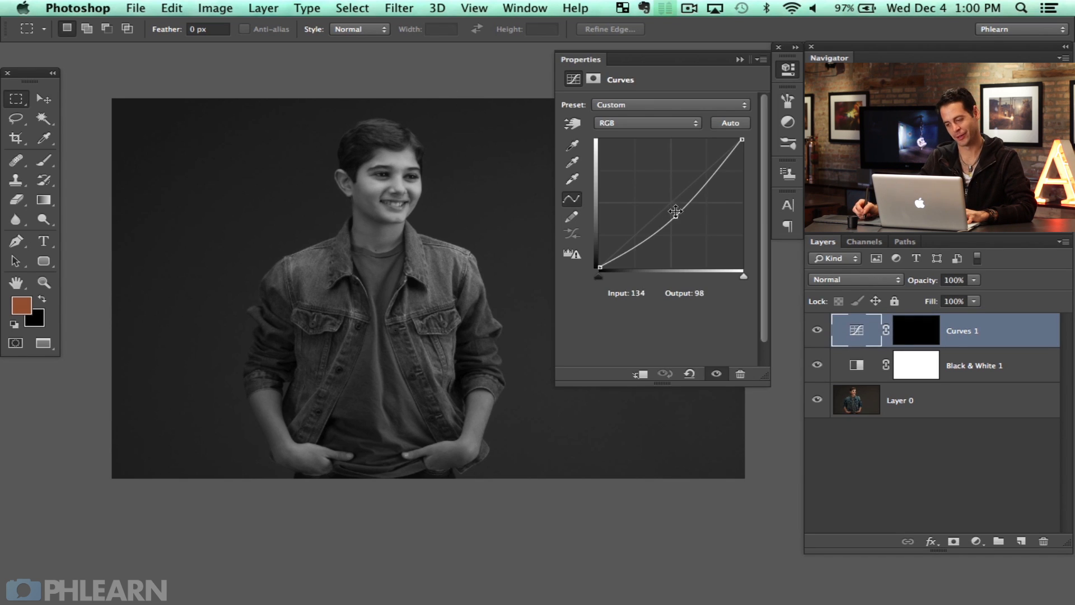
pyautogui.moveTo(676, 210); pyautogui.dragTo(678, 211)
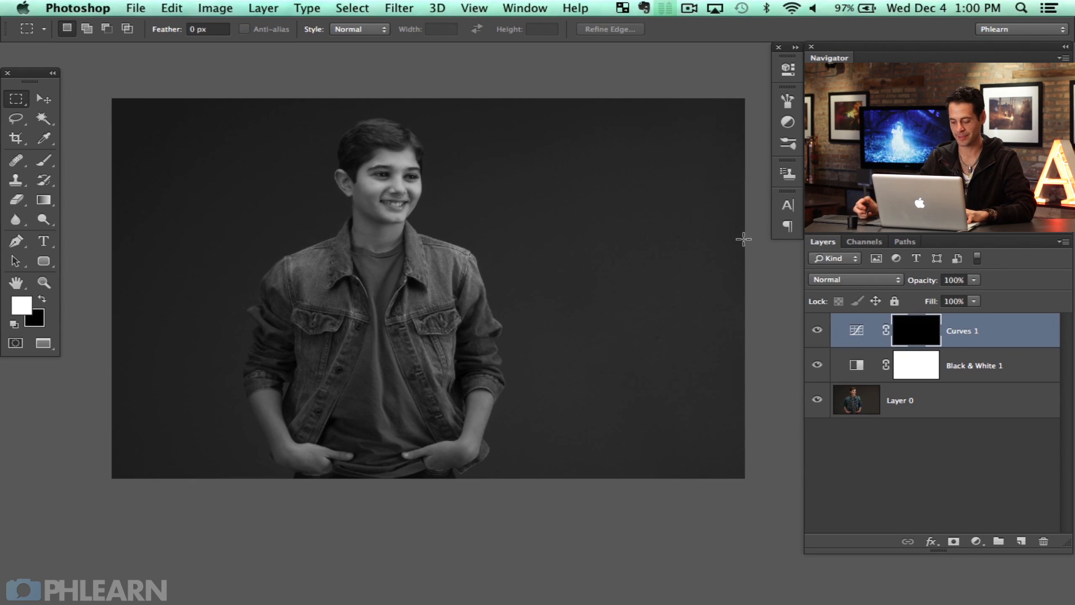
# - Select an oval of backdrop around the boy for the vignette, then toggle it to compare
pyautogui.moveTo(257, 106); pyautogui.dragTo(305, 192)
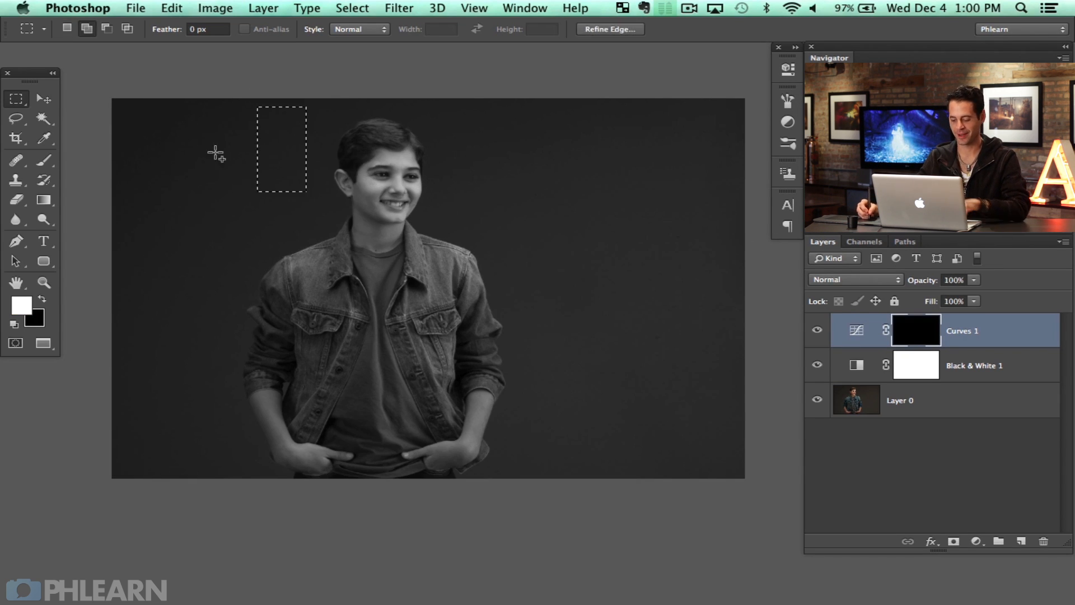
pyautogui.moveTo(268, 137); pyautogui.dragTo(638, 466)
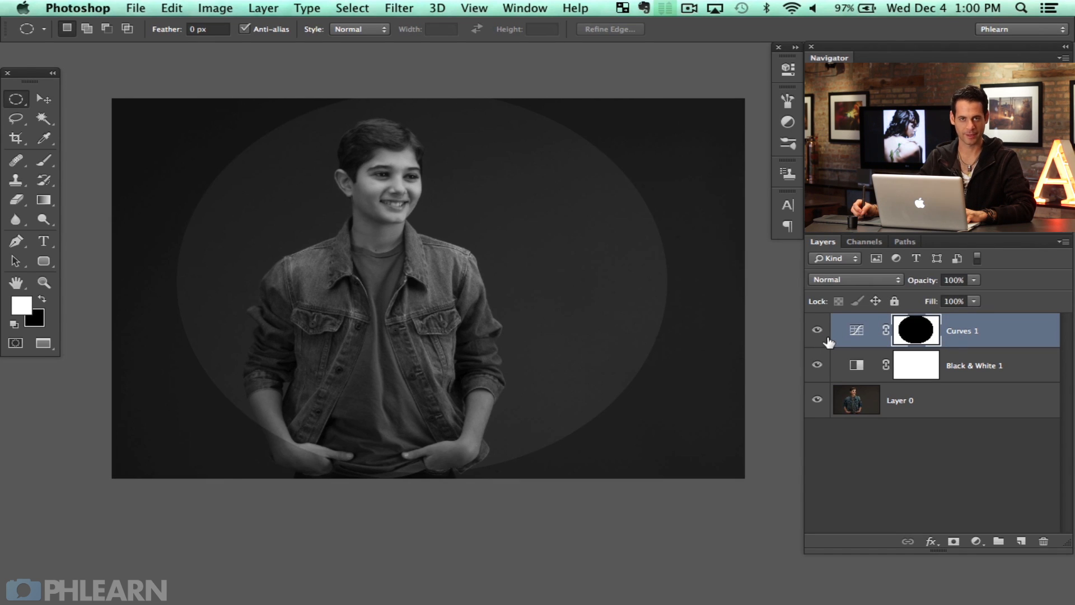
pyautogui.click(816, 331)
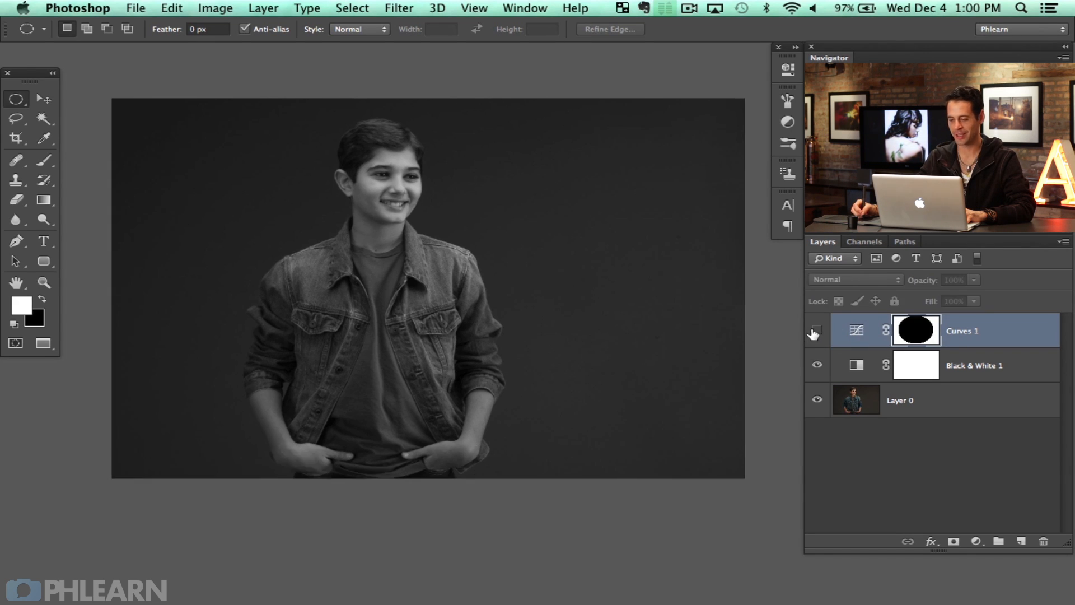
pyautogui.click(412, 8)
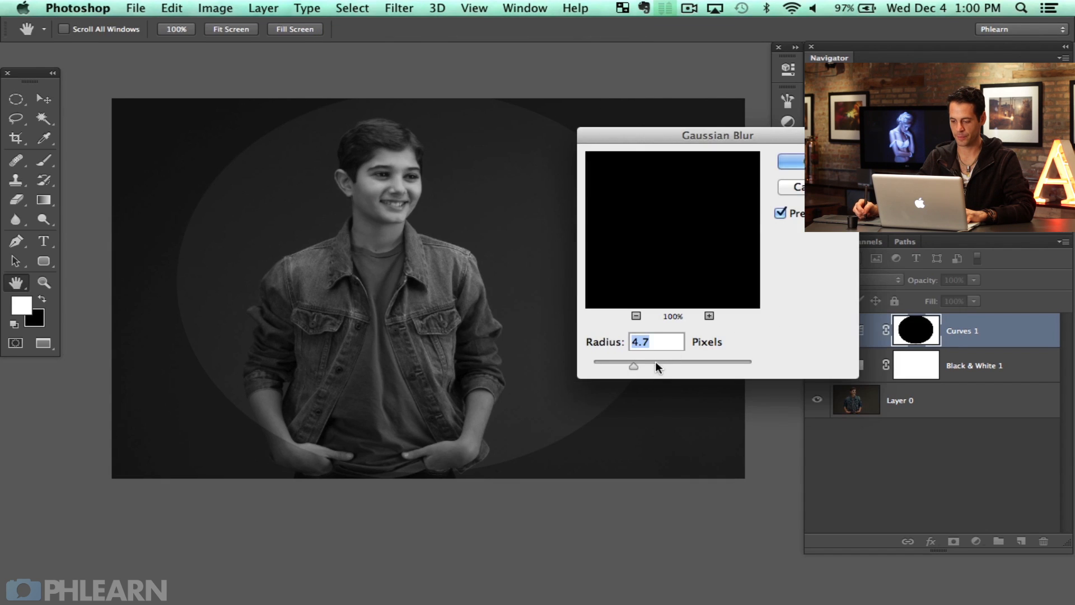
# - Gaussian-blur the Curves mask at about 185 px and raise the curve point slightly
pyautogui.moveTo(633, 366); pyautogui.dragTo(694, 366)
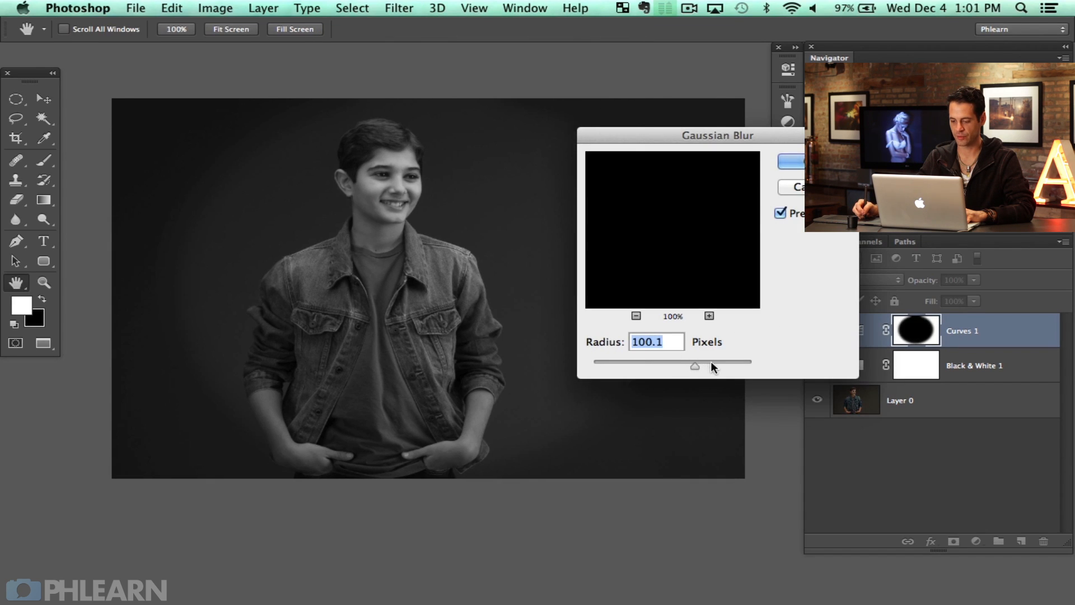
pyautogui.moveTo(694, 364); pyautogui.dragTo(719, 364)
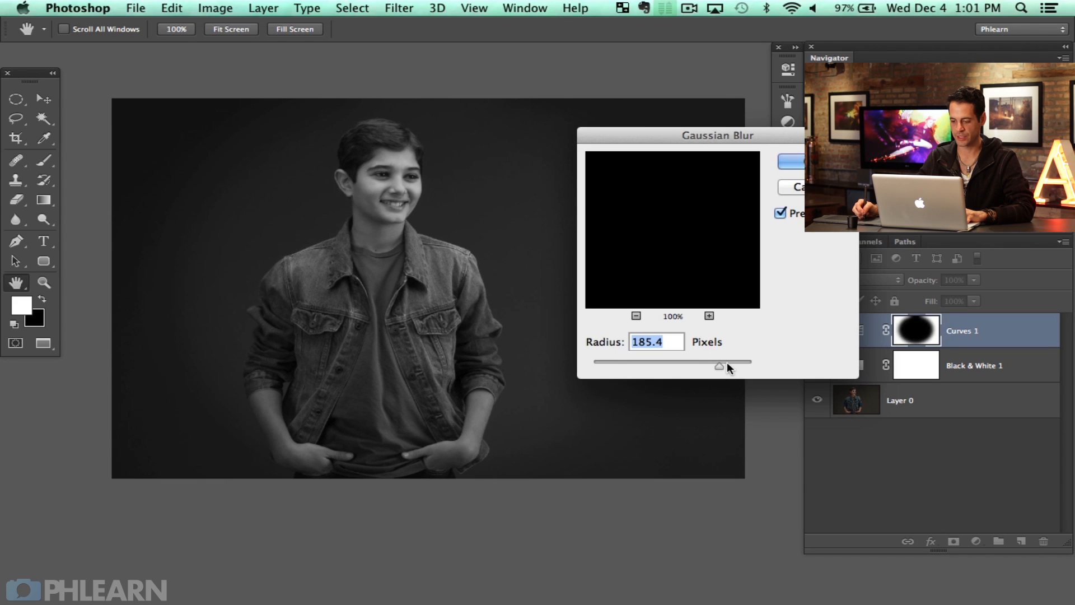
pyautogui.click(794, 162)
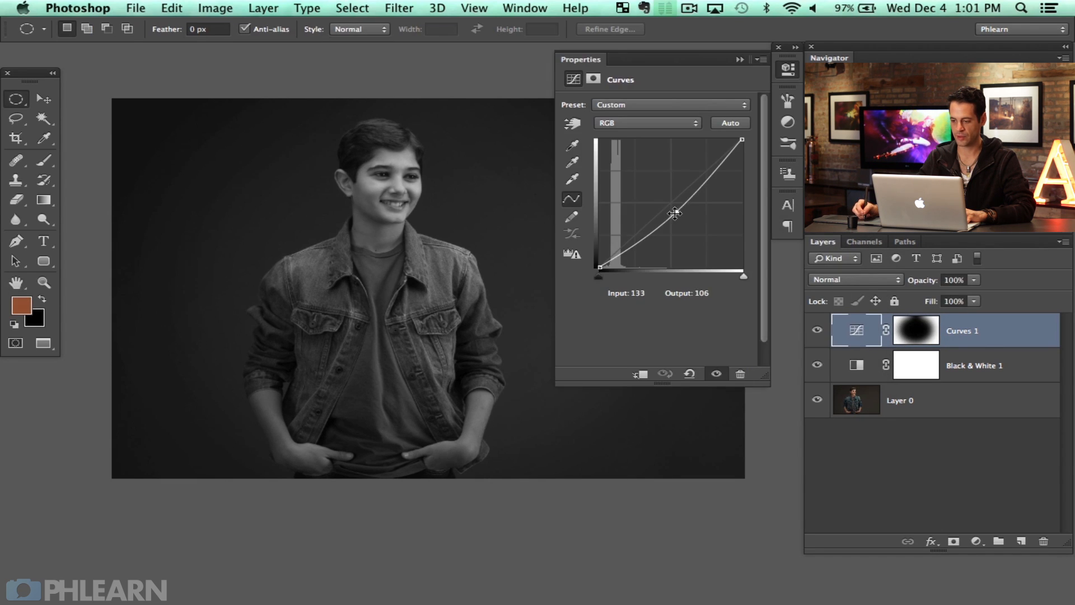
pyautogui.moveTo(674, 213); pyautogui.dragTo(675, 207)
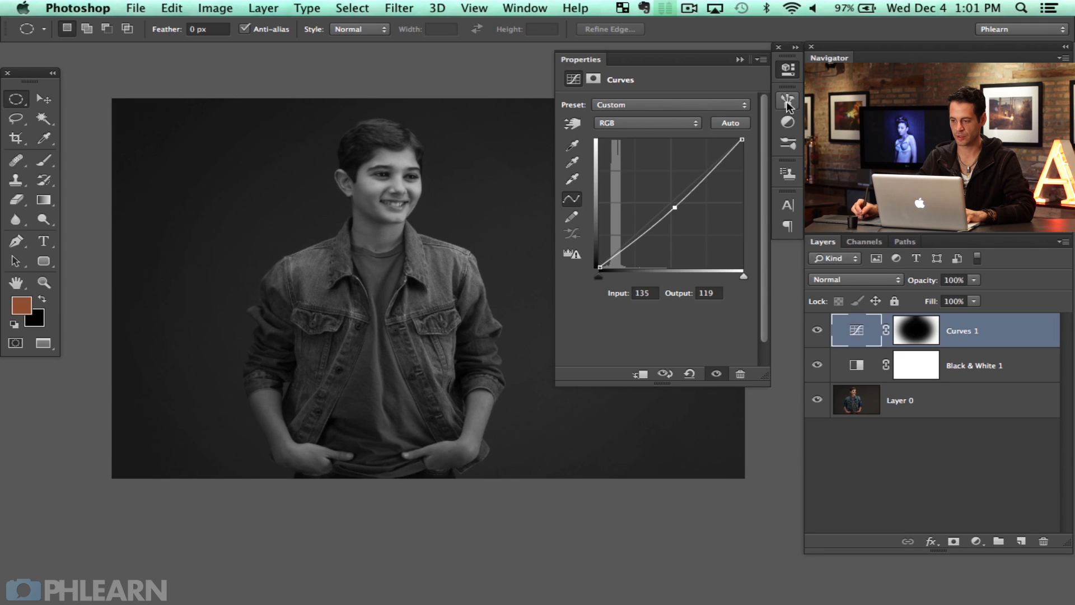
pyautogui.click(816, 331)
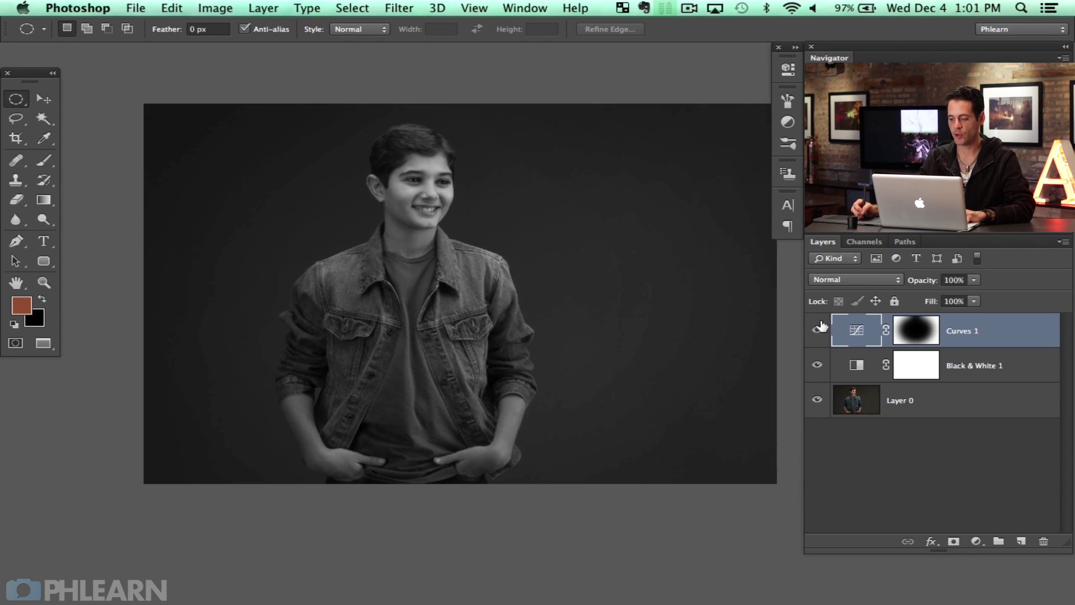
# - Hide Curves 1, stamp visible layers into Layer 1, and duplicate it as Layer 1 copy
pyautogui.click(817, 331)
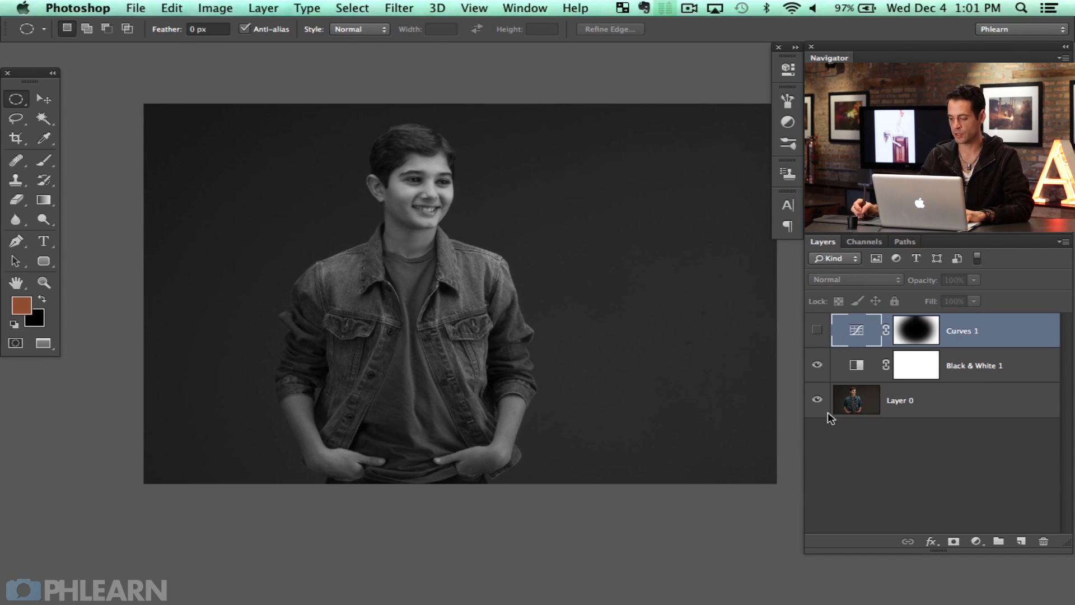
pyautogui.click(817, 330)
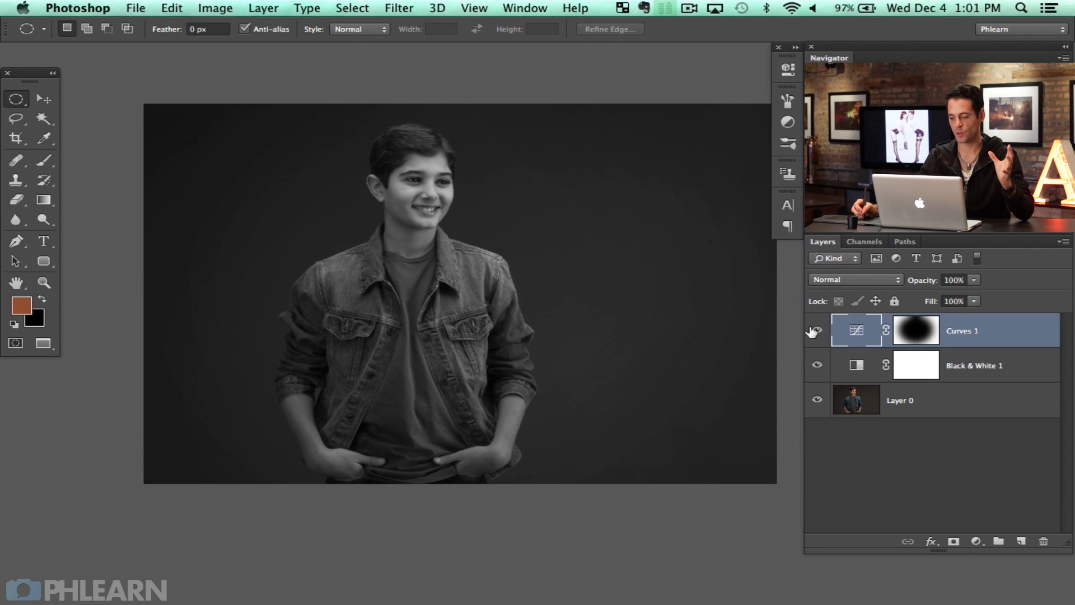
pyautogui.click(817, 330)
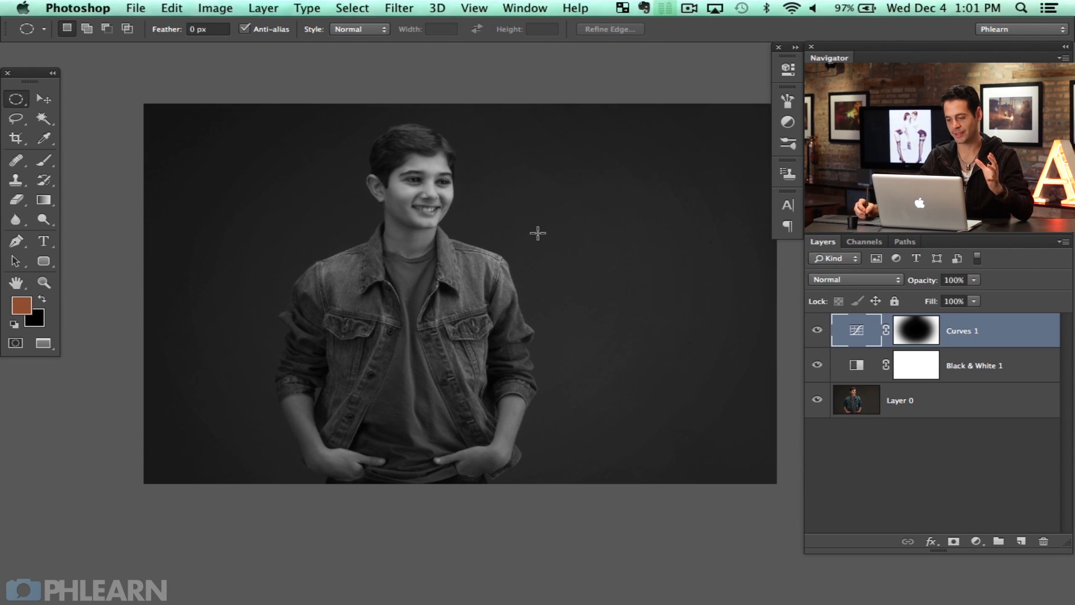
pyautogui.moveTo(739, 335)
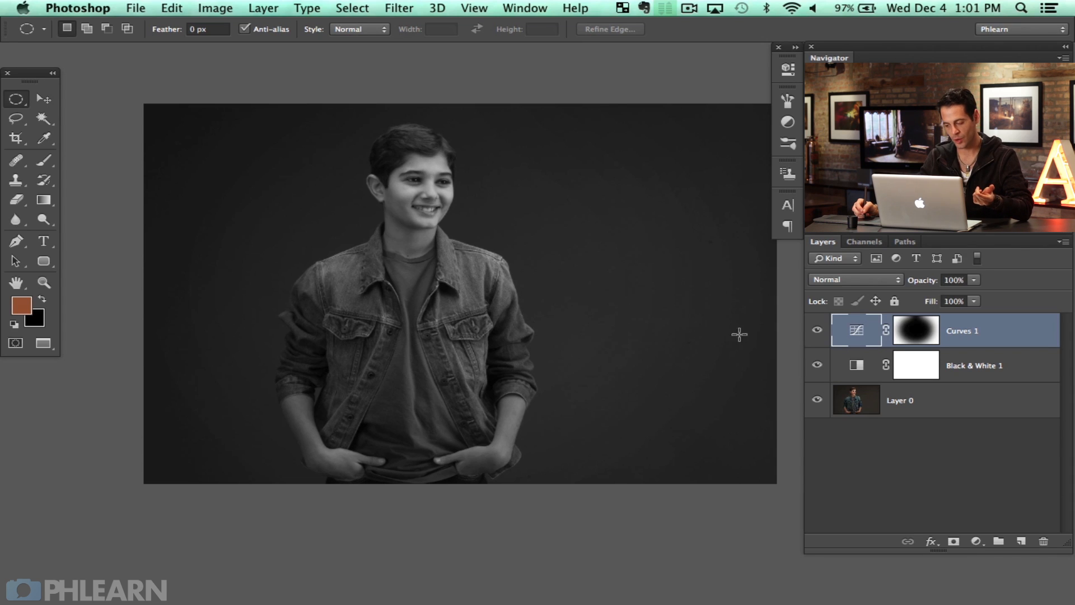
pyautogui.click(817, 330)
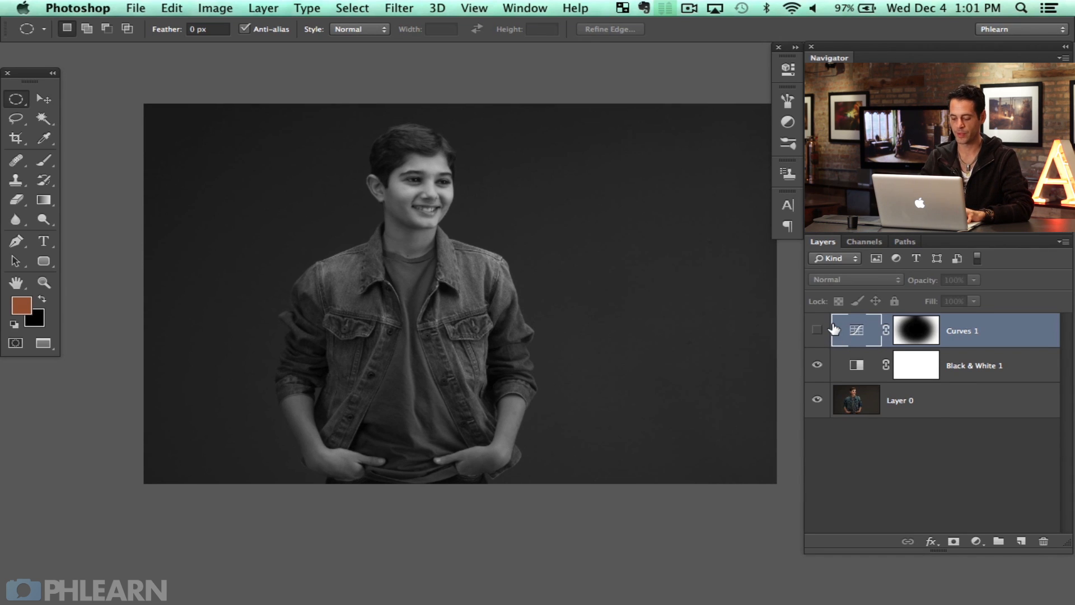
pyautogui.click(1021, 541)
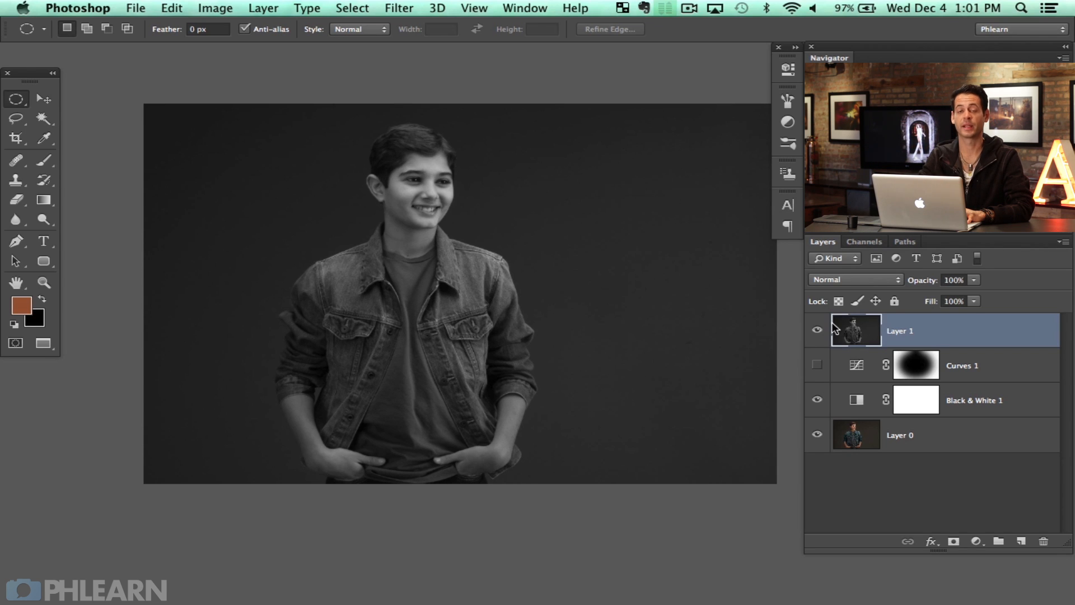
pyautogui.moveTo(837, 330)
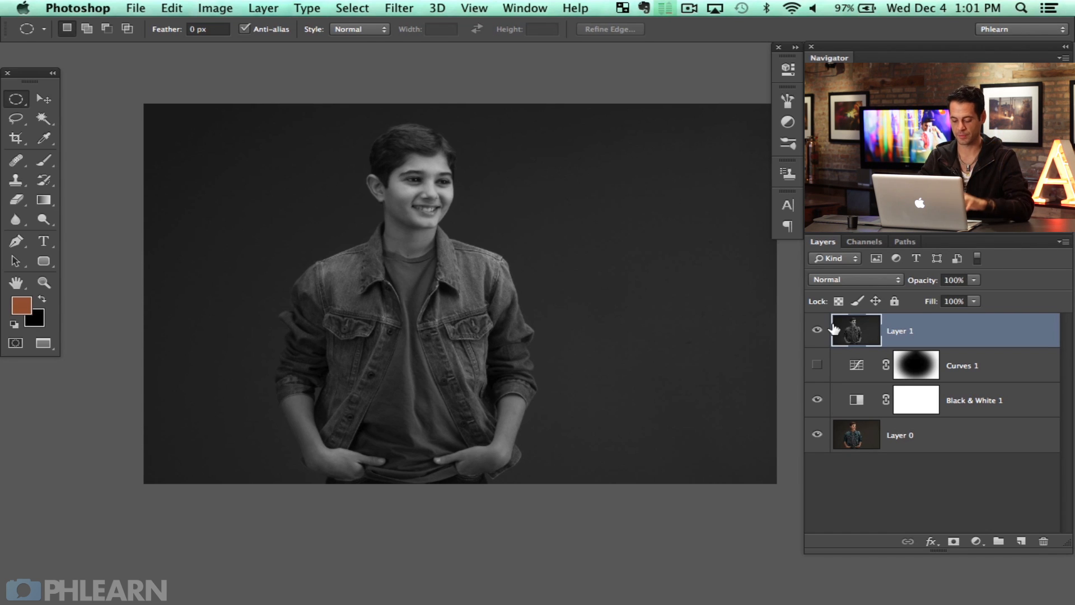
pyautogui.press('Cmd+J')
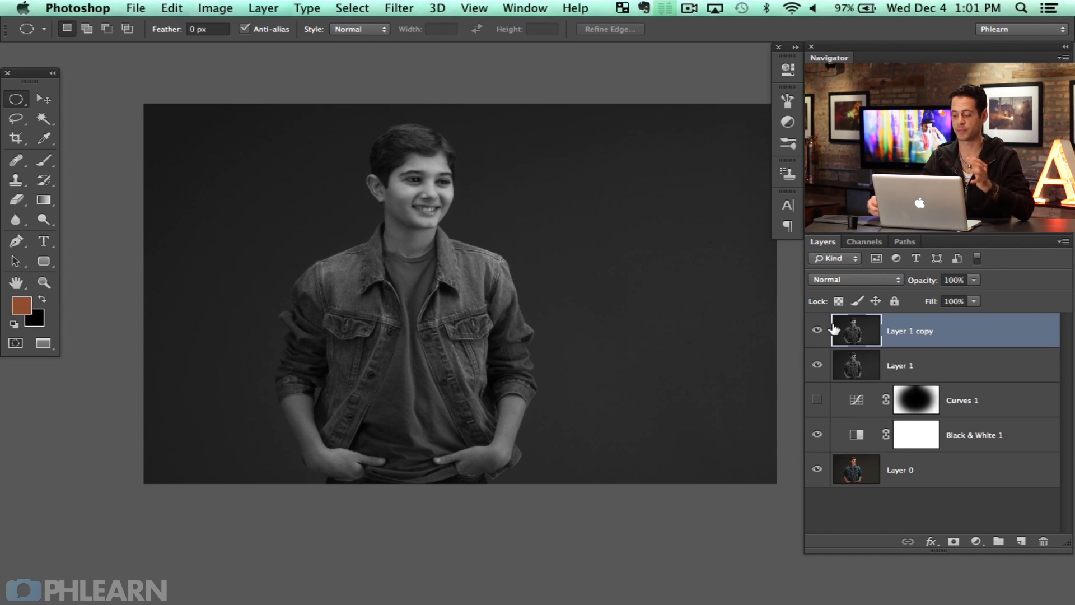
# - Hide Layer 1 copy and set Layer 1's blend mode to Linear Light
pyautogui.click(817, 331)
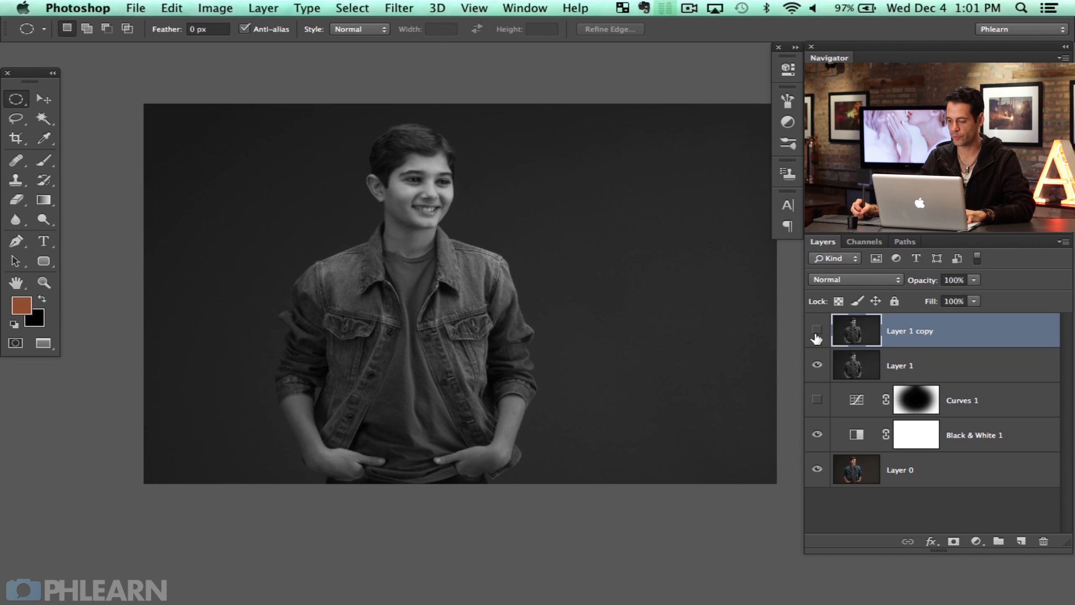
pyautogui.click(854, 279)
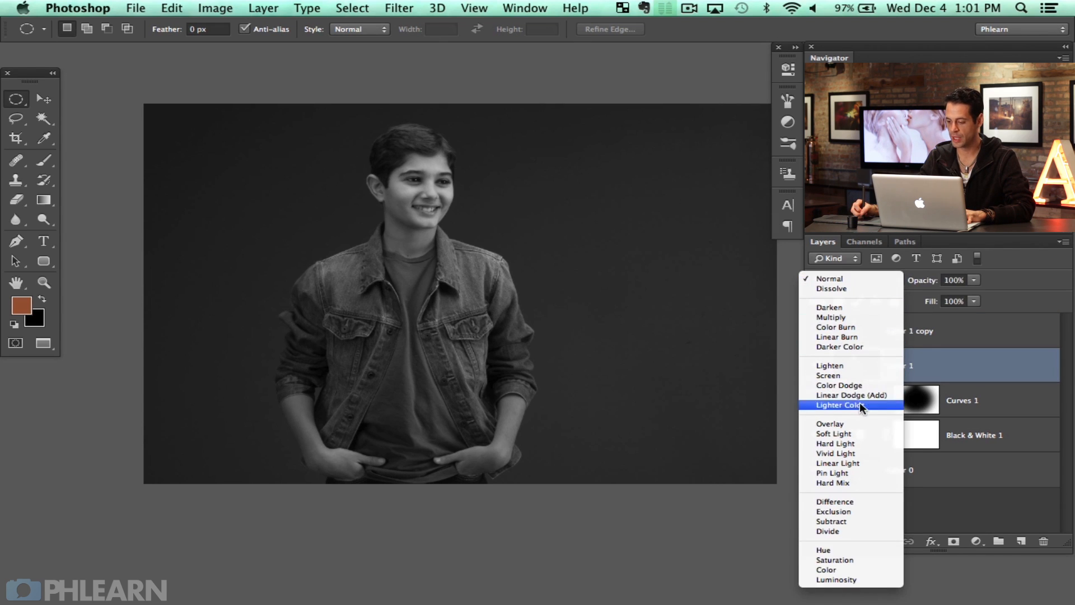
pyautogui.moveTo(869, 467)
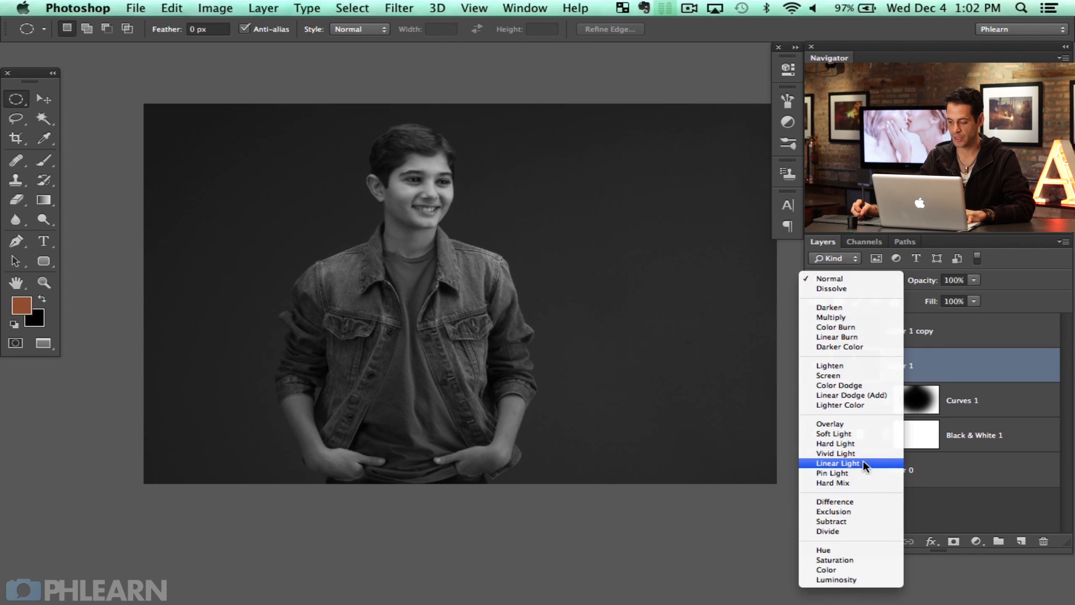
pyautogui.click(838, 464)
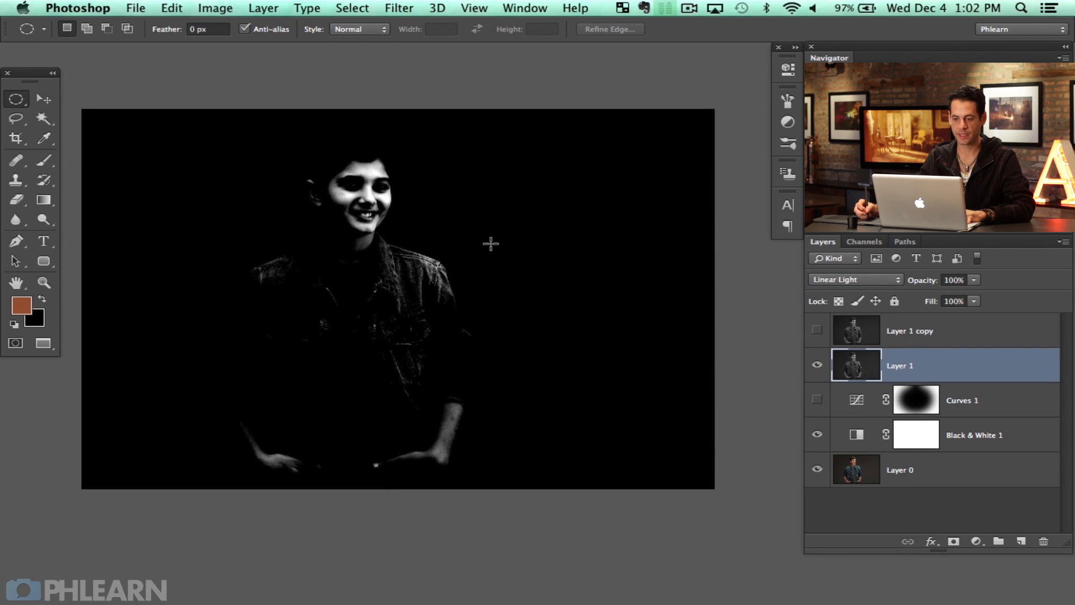
# - Apply a High Pass filter of about 23.7 px to Layer 1
pyautogui.click(398, 8)
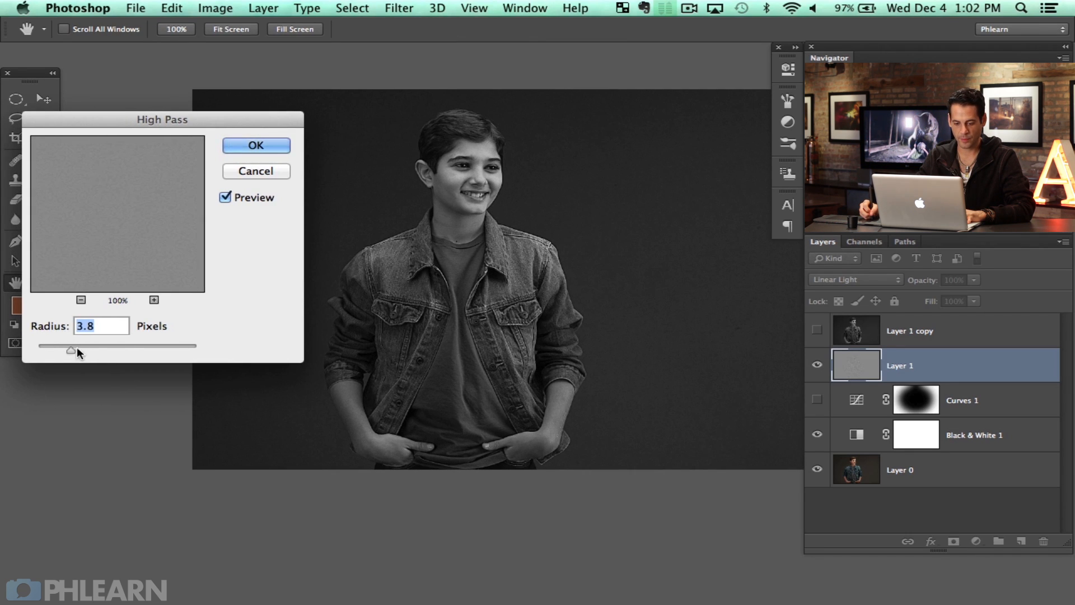
pyautogui.moveTo(70, 350); pyautogui.dragTo(112, 350)
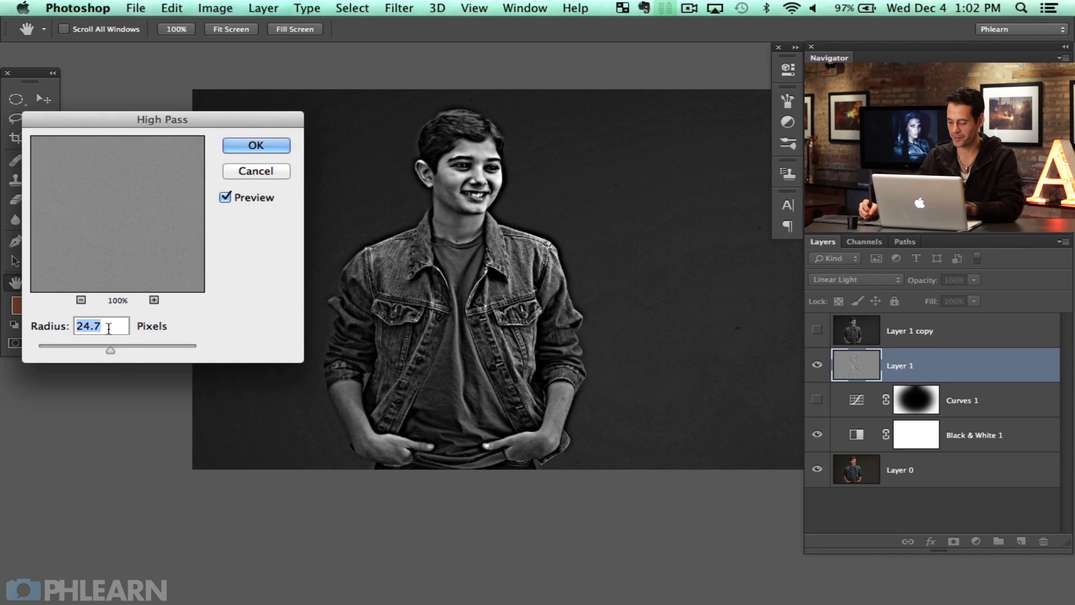
pyautogui.moveTo(110, 351); pyautogui.dragTo(109, 351)
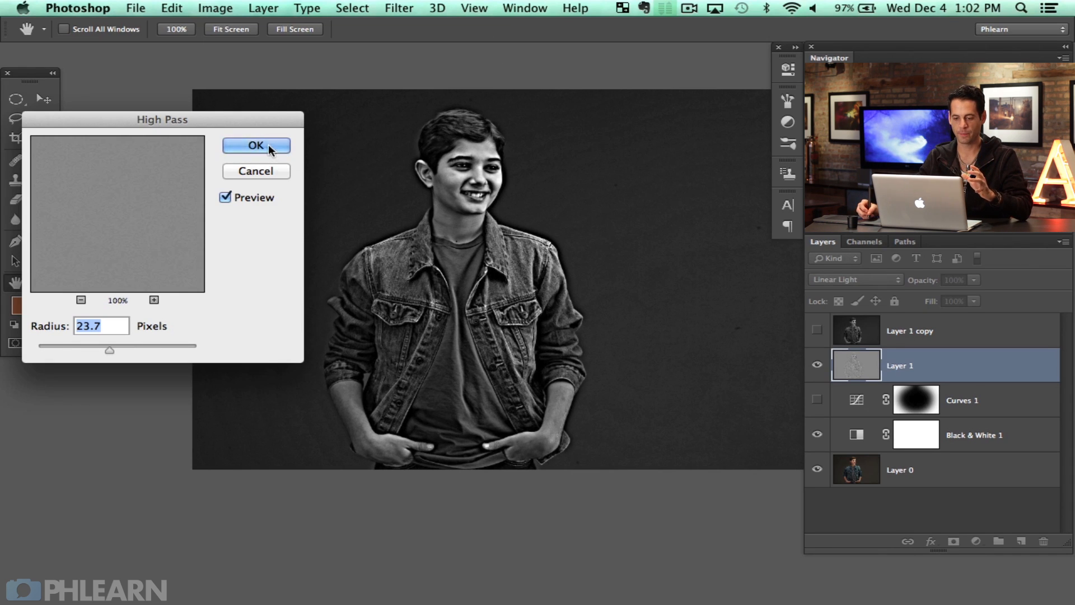
pyautogui.click(256, 146)
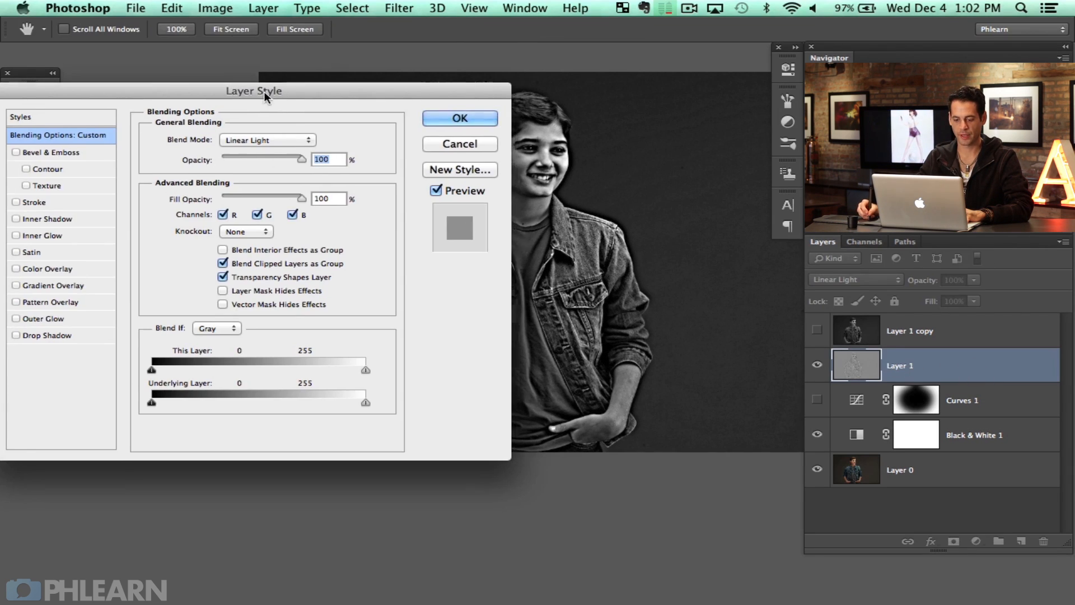
# - Use Blend If to fade Layer 1's sharpening from dark tones, then toggle Layer 1 to compare
pyautogui.moveTo(254, 90); pyautogui.dragTo(161, 90)
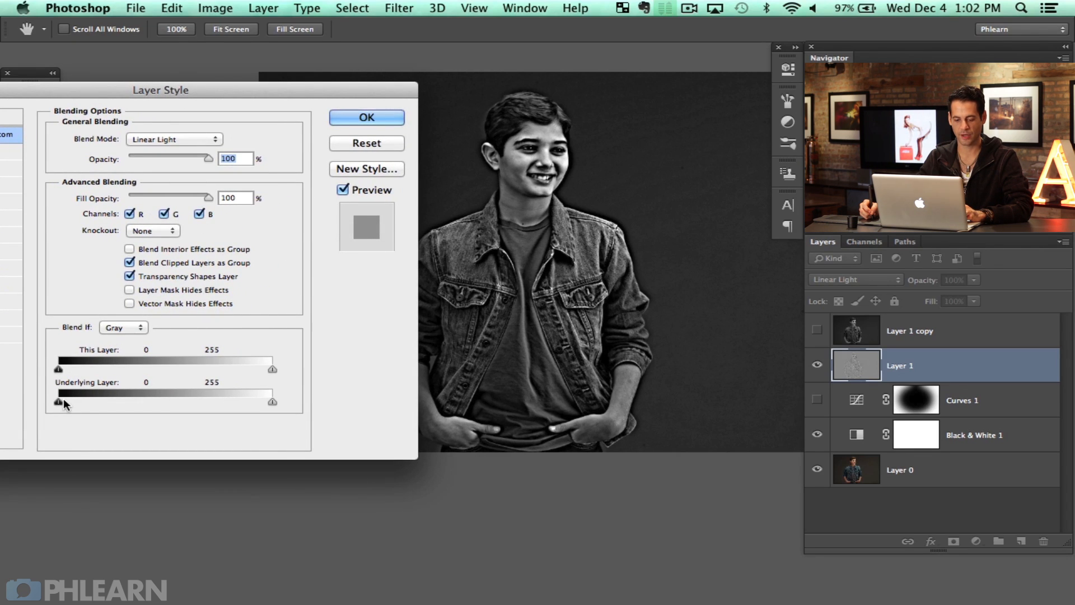
pyautogui.moveTo(58, 401); pyautogui.dragTo(122, 401)
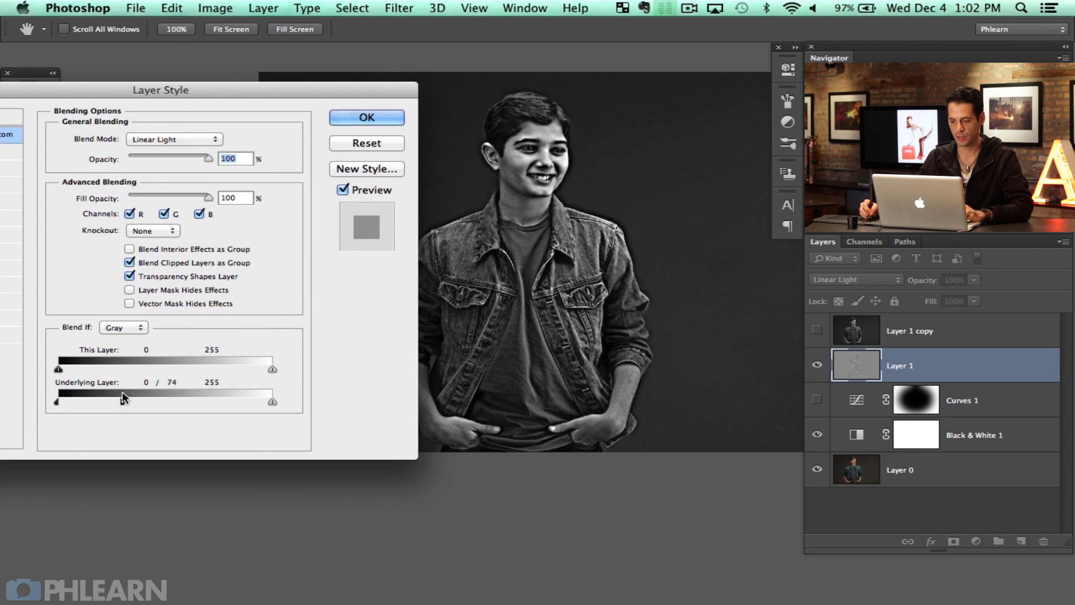
pyautogui.moveTo(58, 401); pyautogui.dragTo(233, 401)
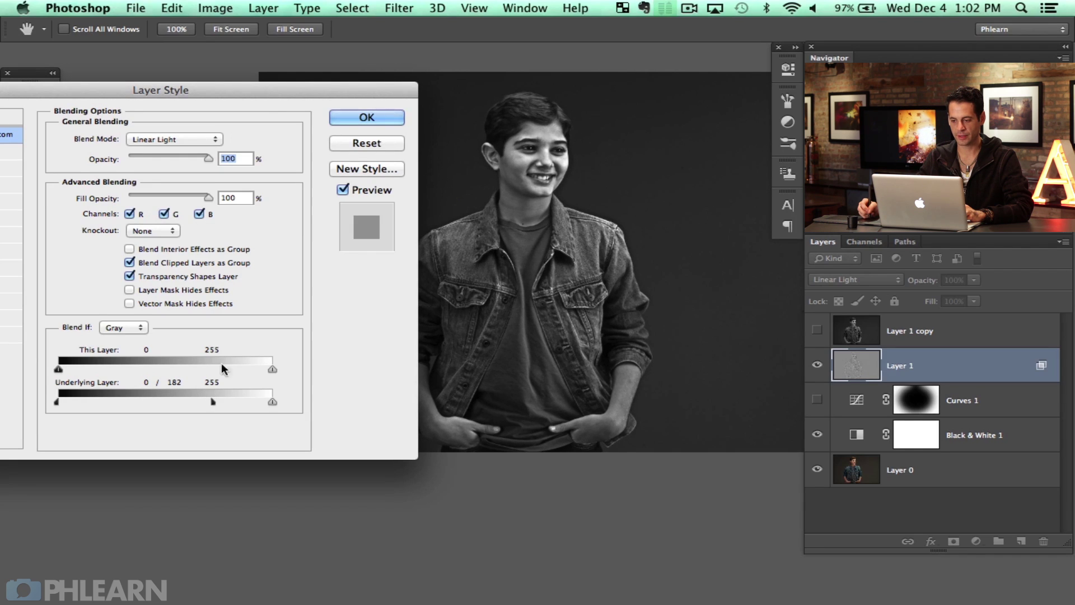
pyautogui.click(367, 117)
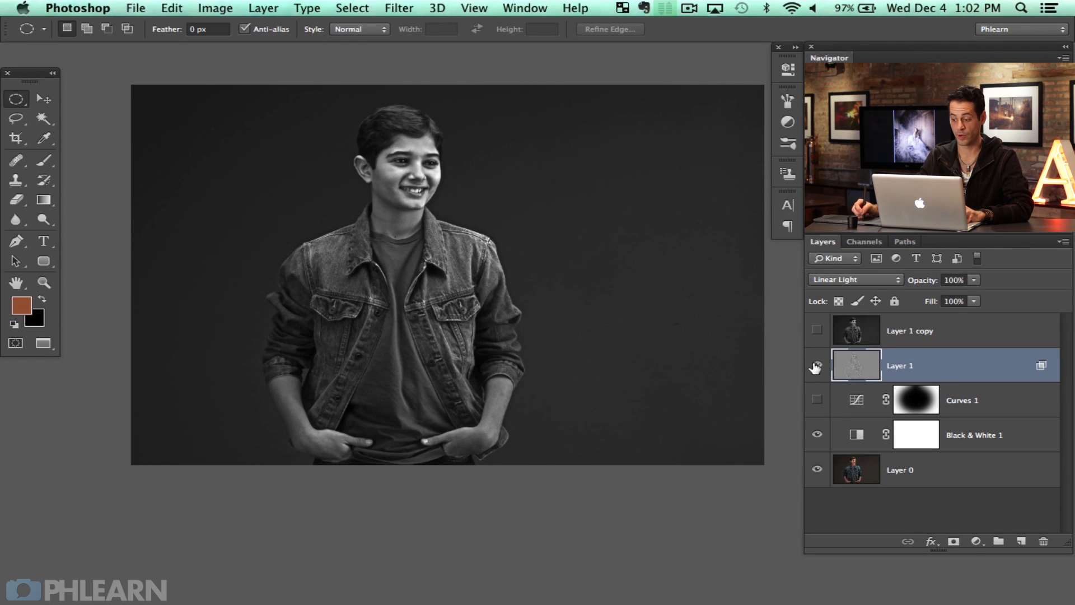
pyautogui.click(816, 365)
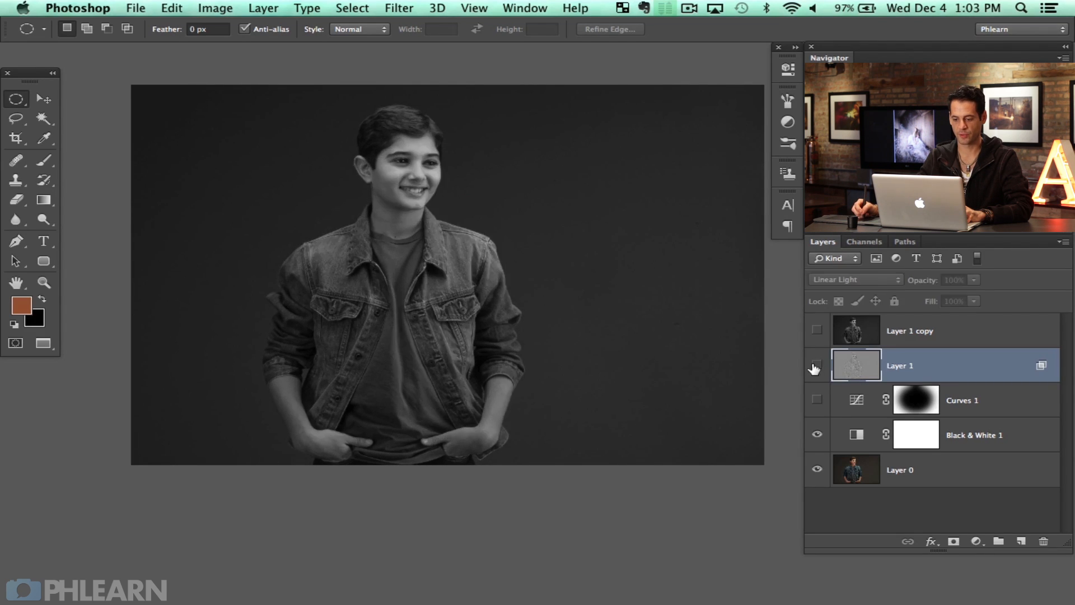
pyautogui.click(817, 365)
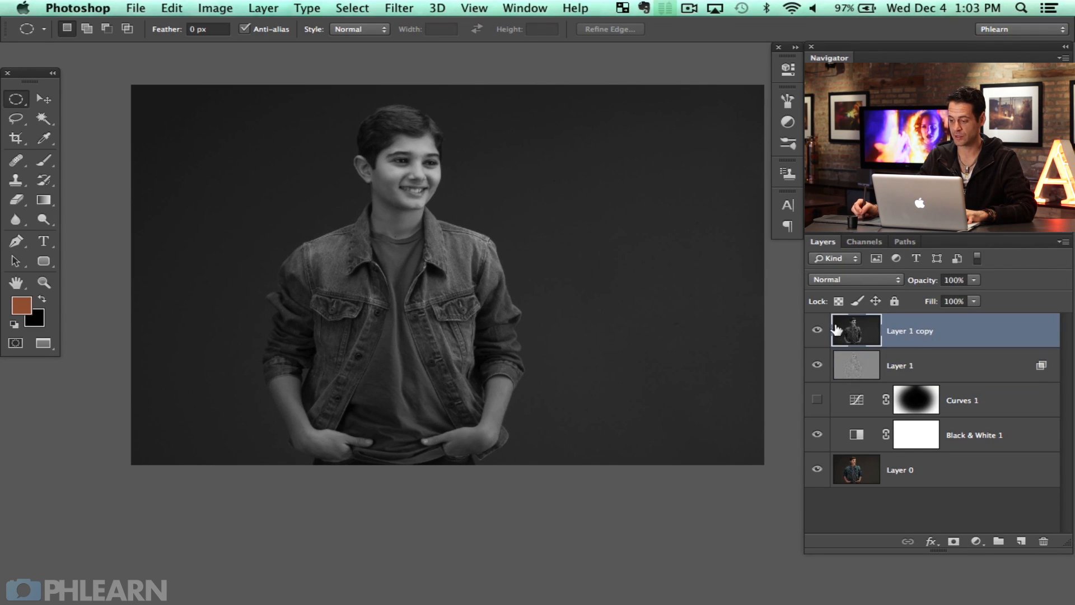
# - Set Layer 1 copy to Linear Light and apply High Pass at 2.4 px
pyautogui.click(854, 280)
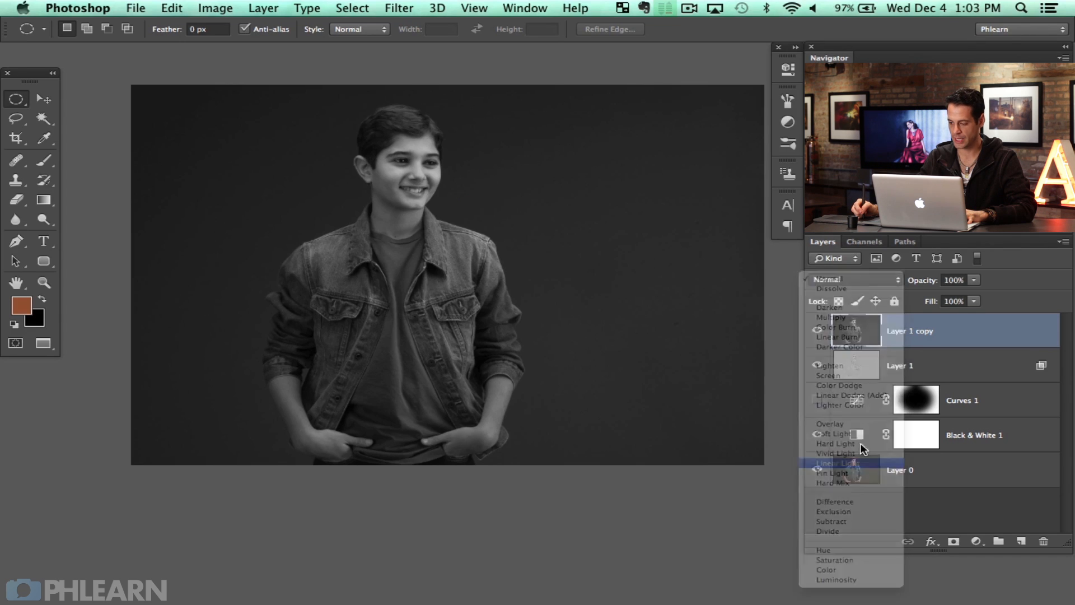
pyautogui.click(399, 8)
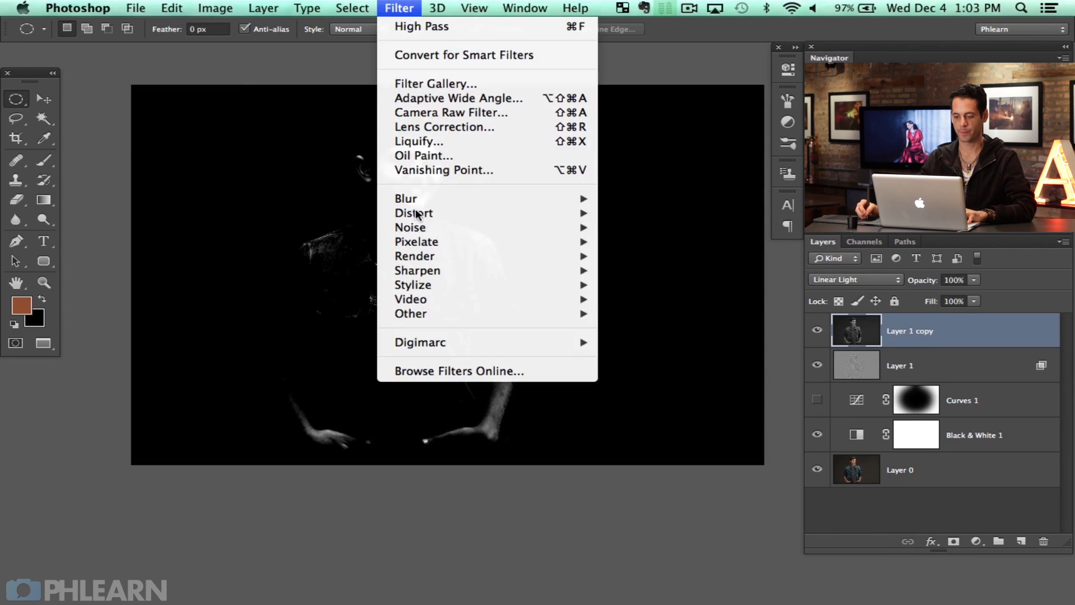
pyautogui.click(421, 26)
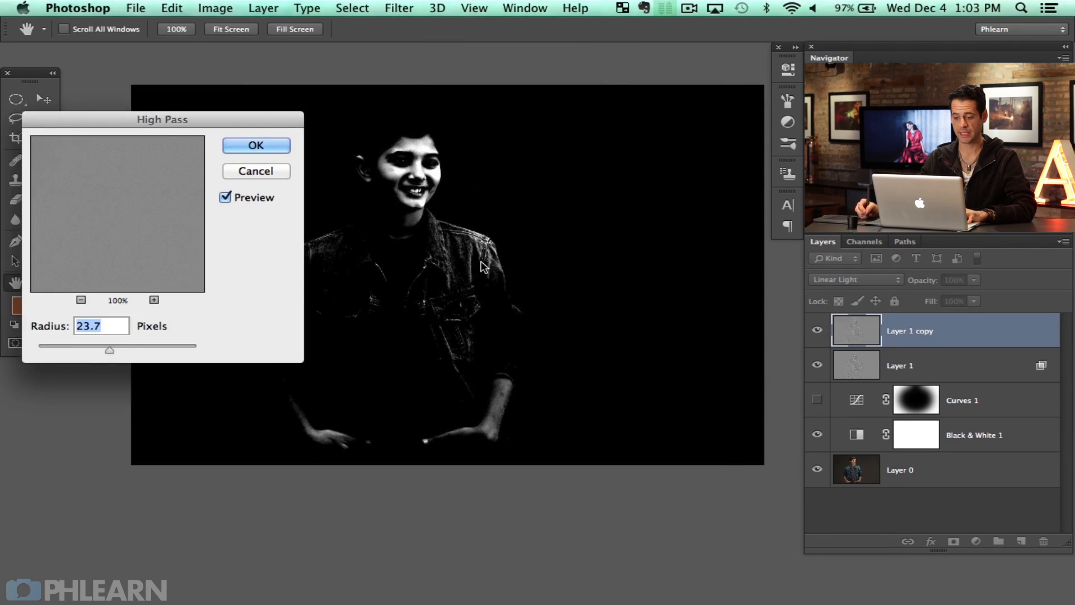
pyautogui.moveTo(110, 351); pyautogui.dragTo(73, 351)
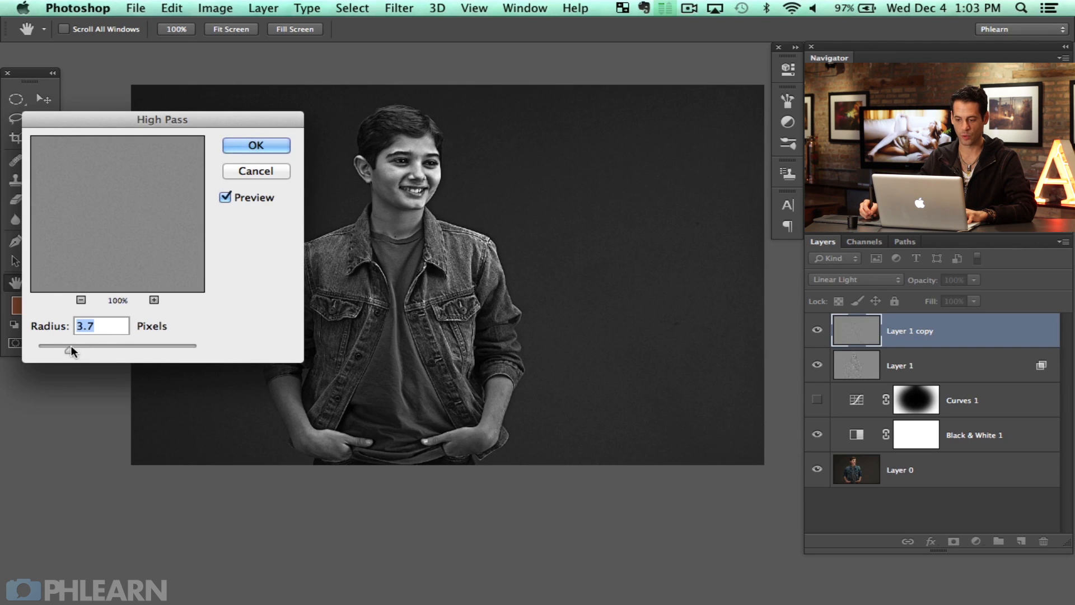
pyautogui.moveTo(70, 351); pyautogui.dragTo(59, 352)
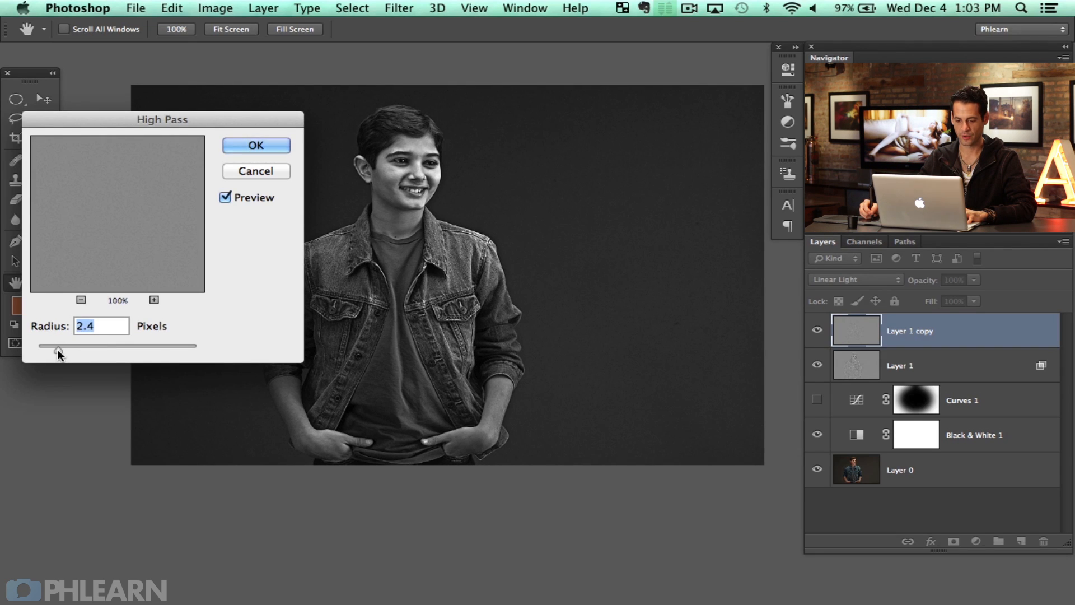
pyautogui.click(256, 145)
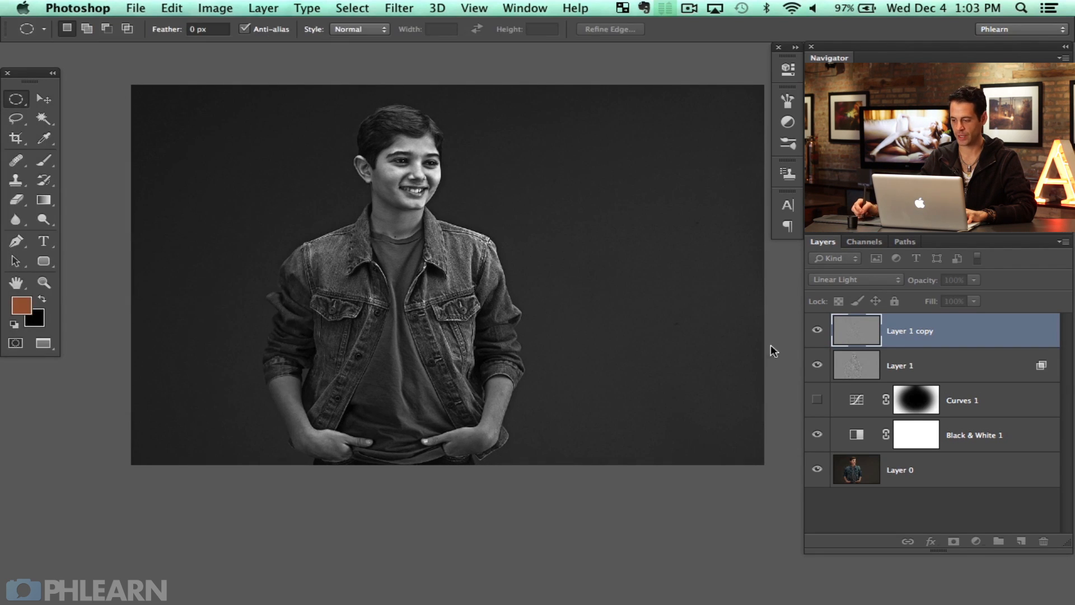
# - Hide and reshow Layer 1 copy and Layer 1 to compare the sharpening
pyautogui.click(817, 331)
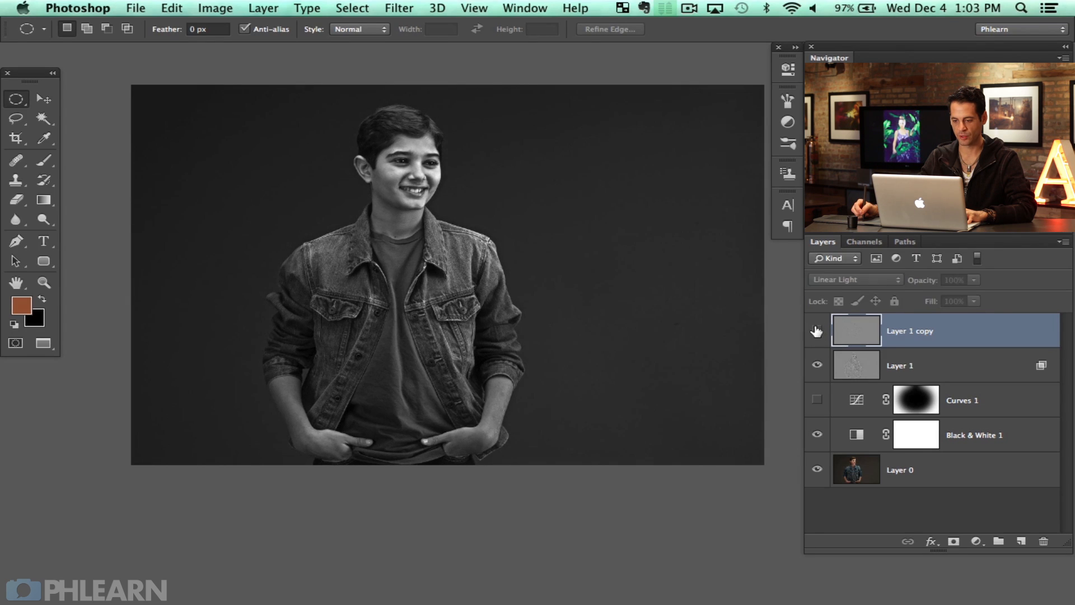
pyautogui.click(817, 366)
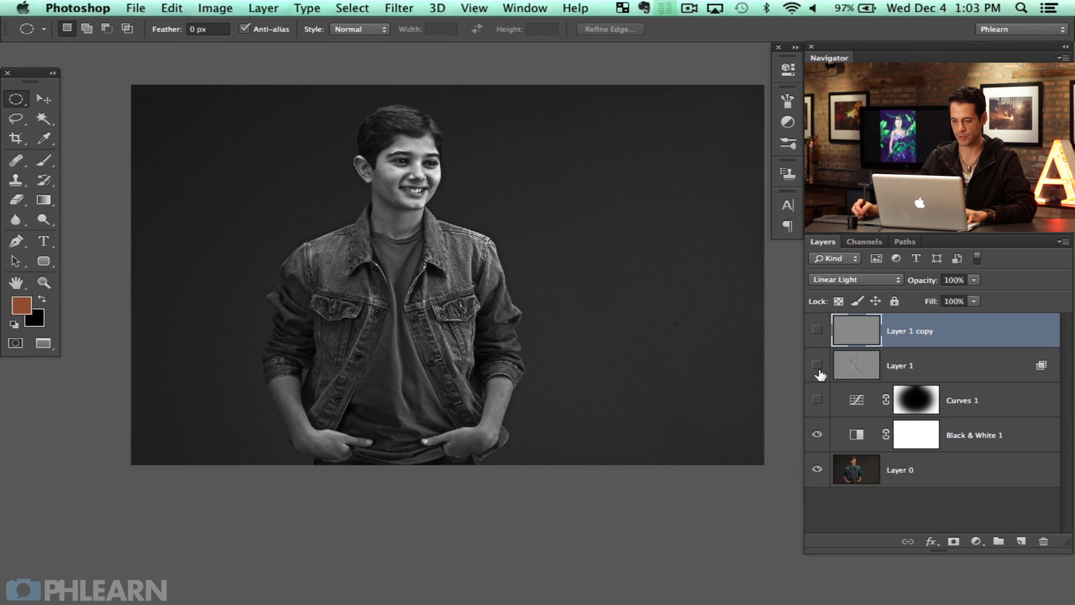
pyautogui.click(817, 366)
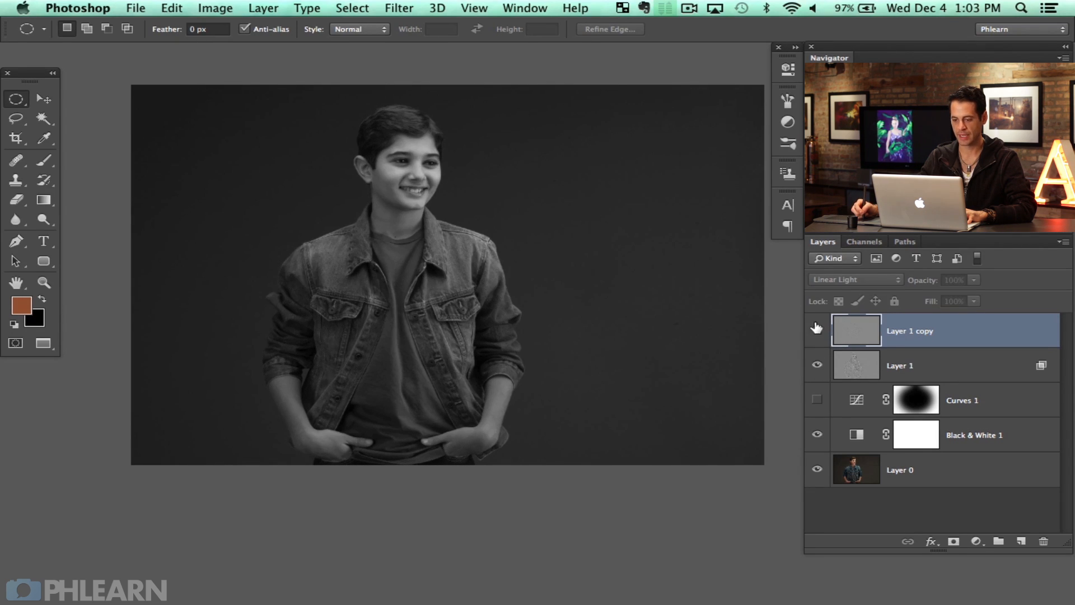
pyautogui.click(817, 400)
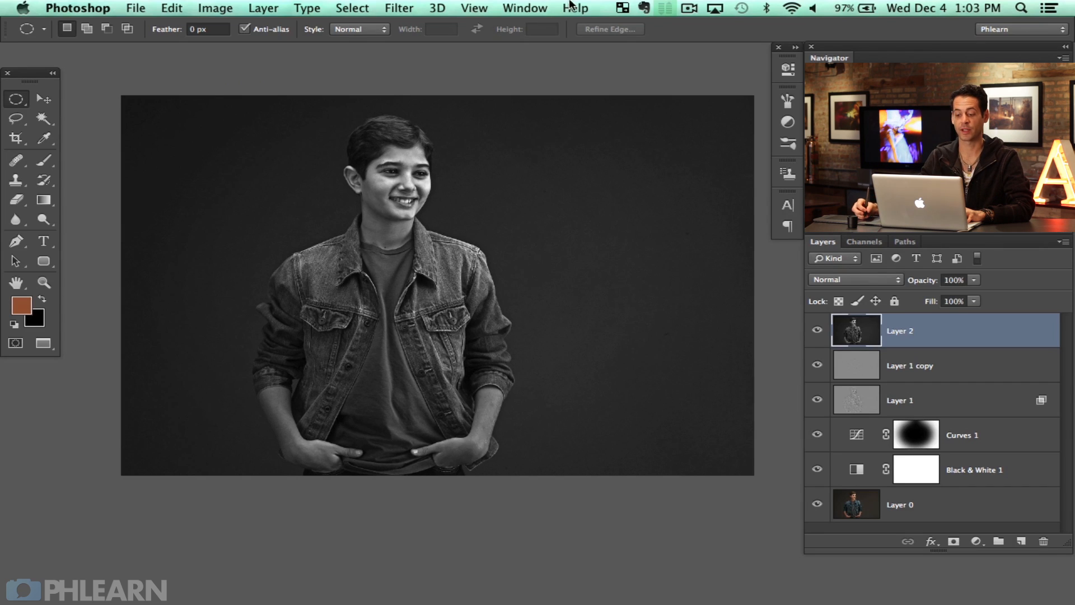
pyautogui.moveTo(381, 363)
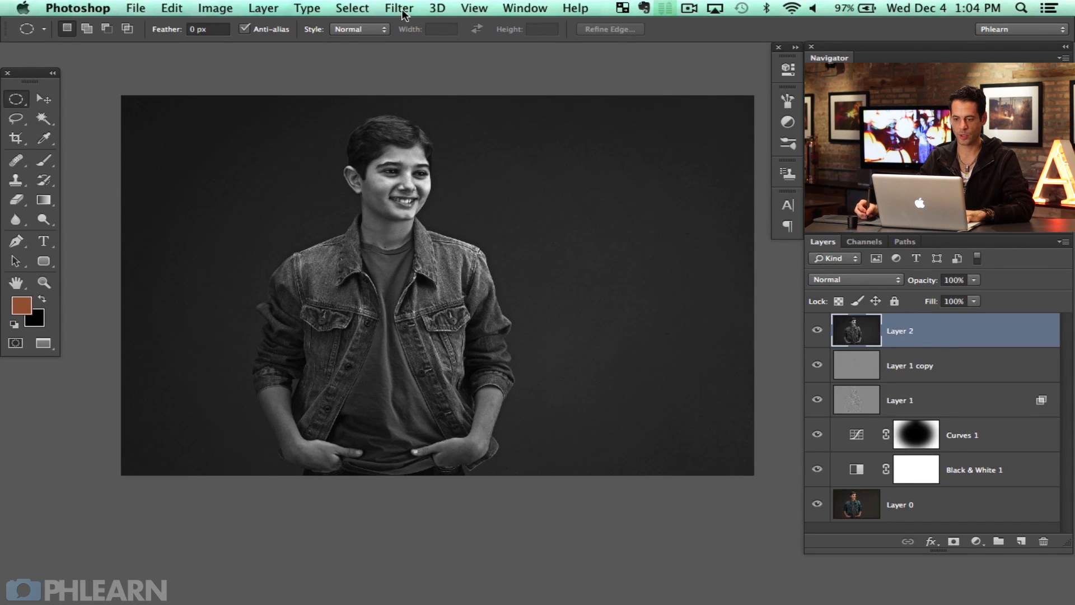
# - Start a Field Blur on Layer 2 and set a blur pin at the chest
pyautogui.click(399, 8)
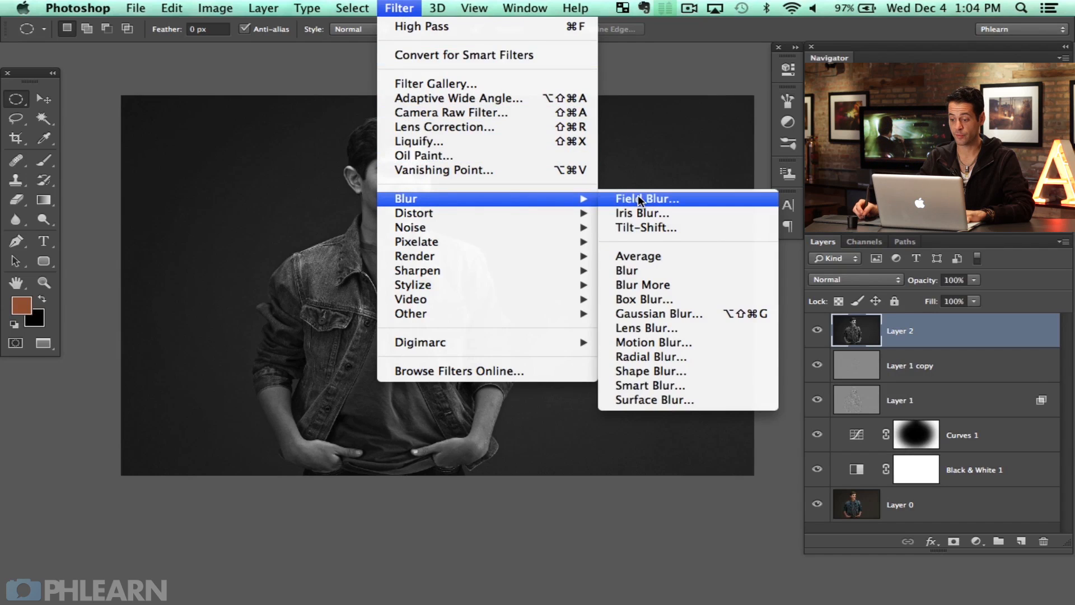
pyautogui.click(646, 199)
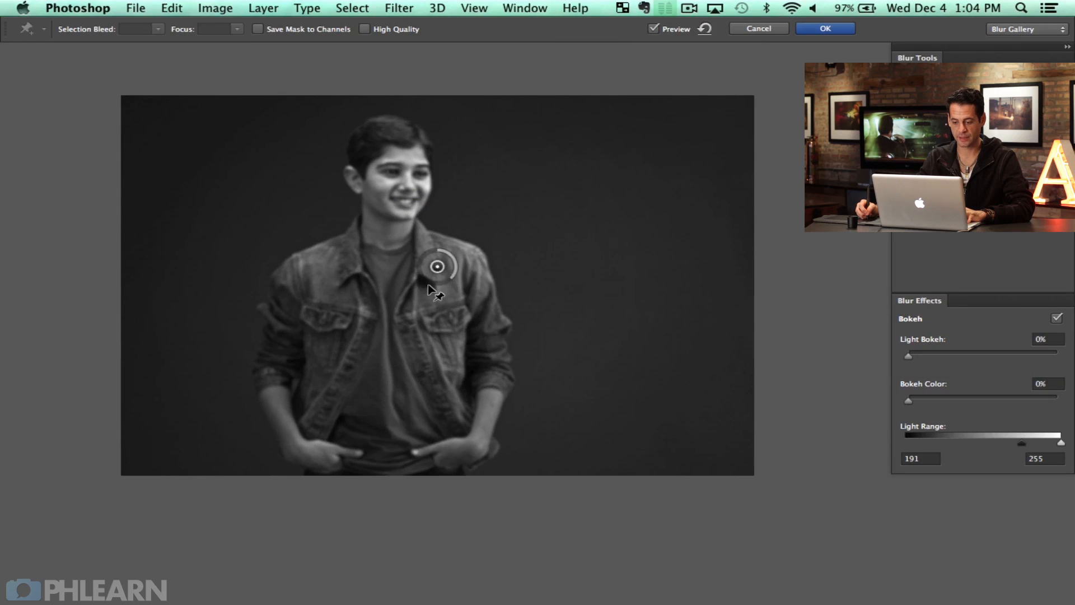
pyautogui.moveTo(437, 267); pyautogui.dragTo(400, 310)
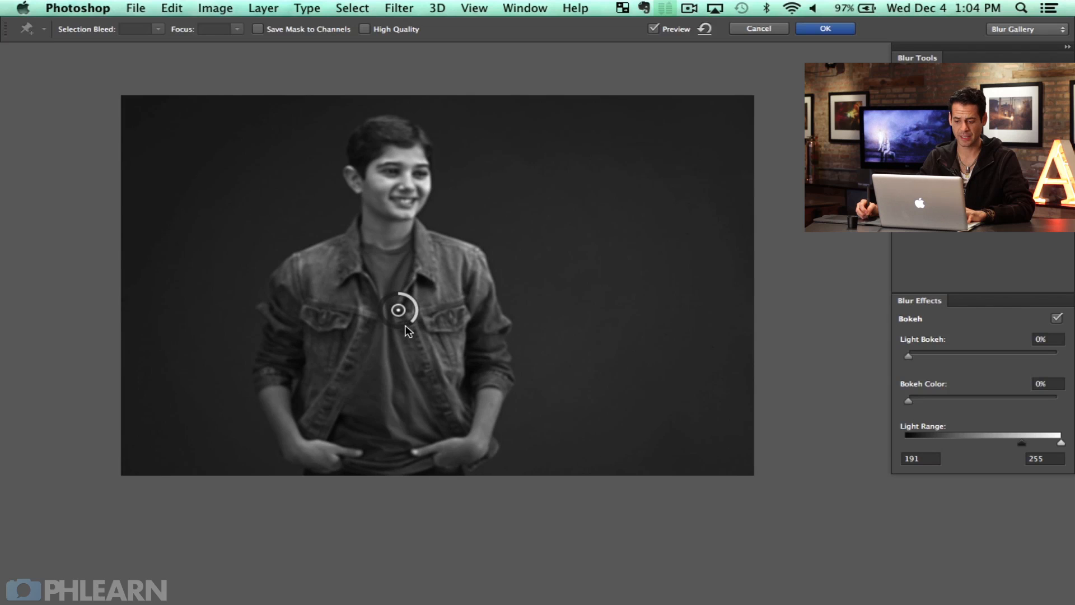
pyautogui.moveTo(412, 306); pyautogui.dragTo(400, 309)
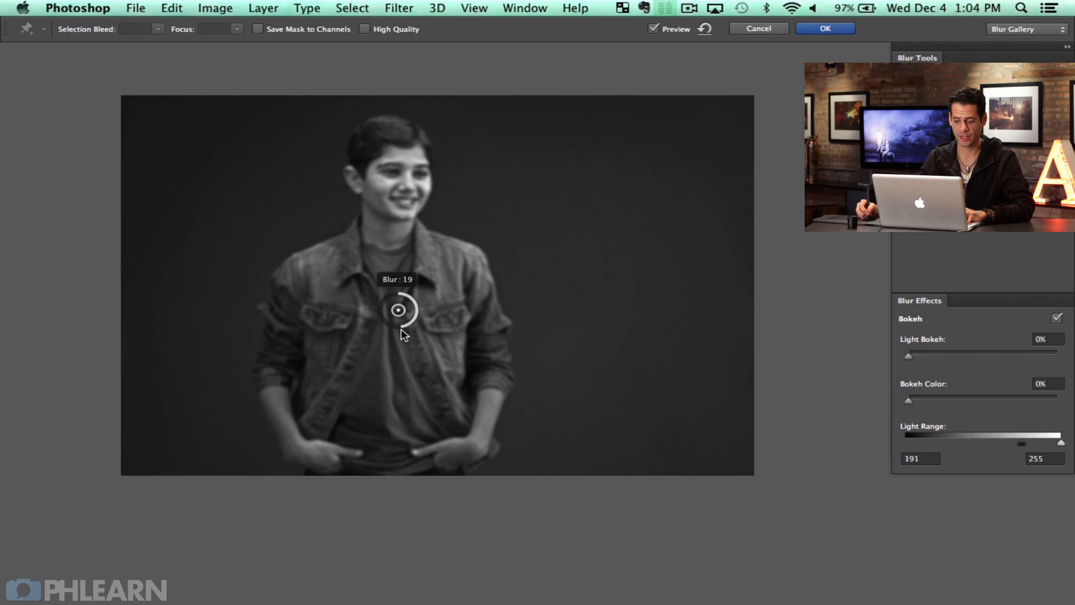
pyautogui.moveTo(399, 309); pyautogui.dragTo(296, 459)
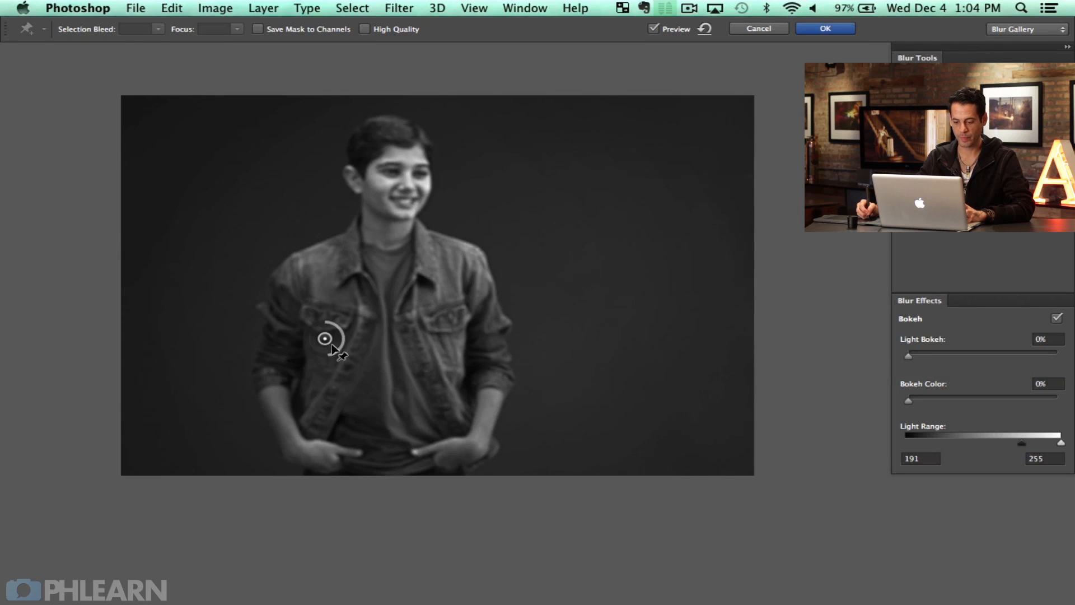
# - Add blur pins on the arm, face and eye, set arm blur to 5, and apply
pyautogui.click(418, 182)
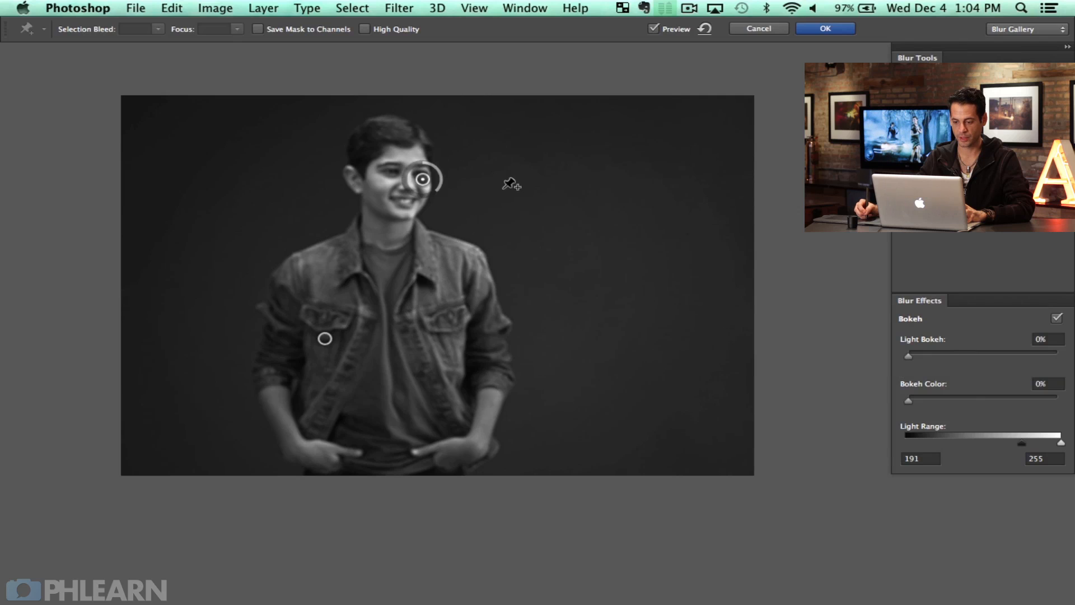
pyautogui.moveTo(422, 179); pyautogui.dragTo(421, 178)
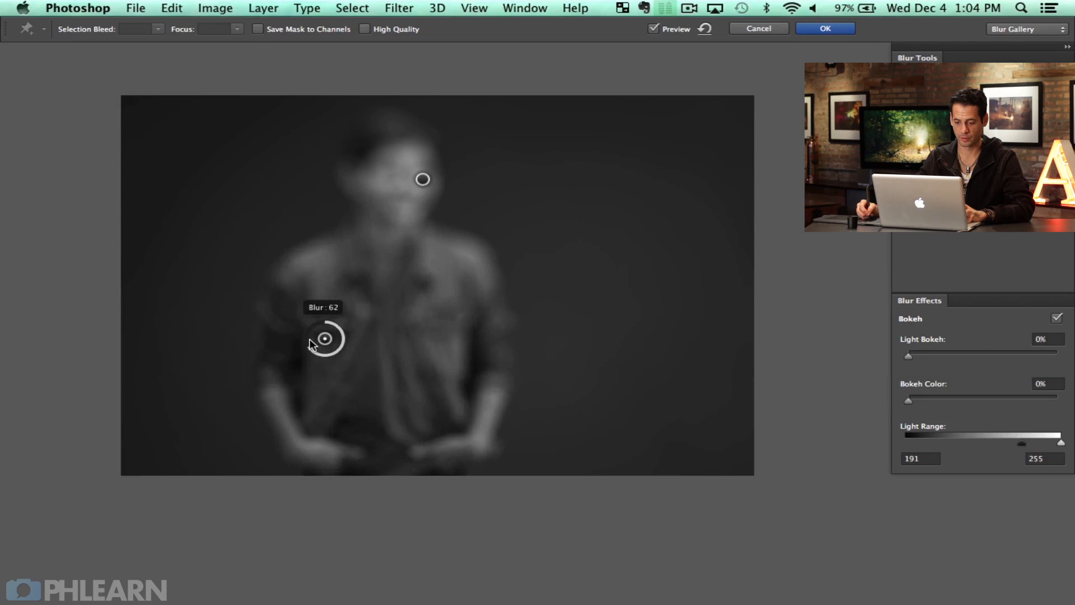
pyautogui.moveTo(324, 337); pyautogui.dragTo(342, 326)
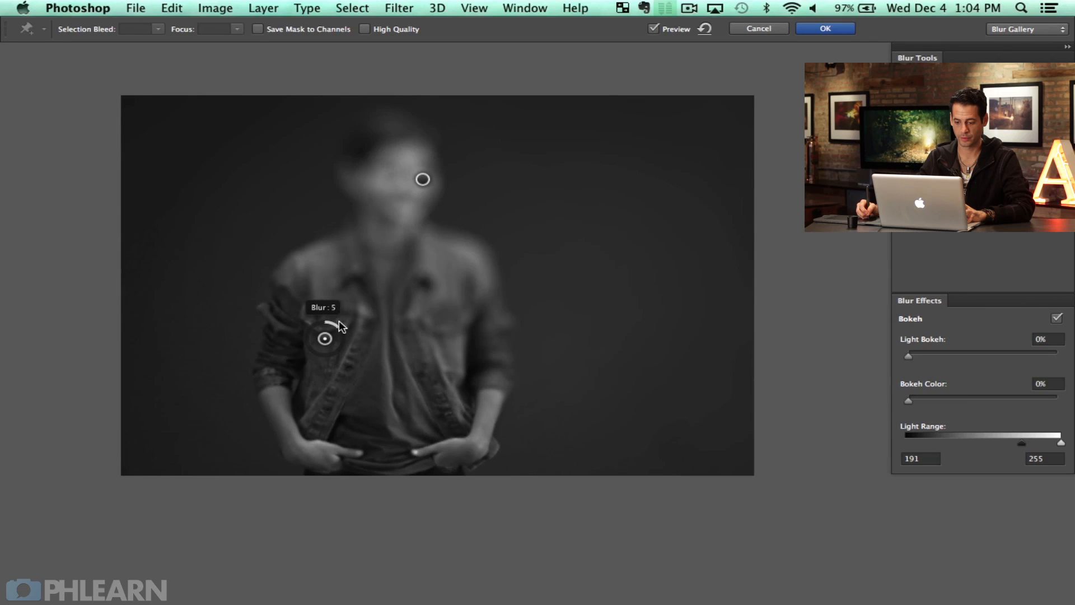
pyautogui.moveTo(342, 327); pyautogui.dragTo(331, 323)
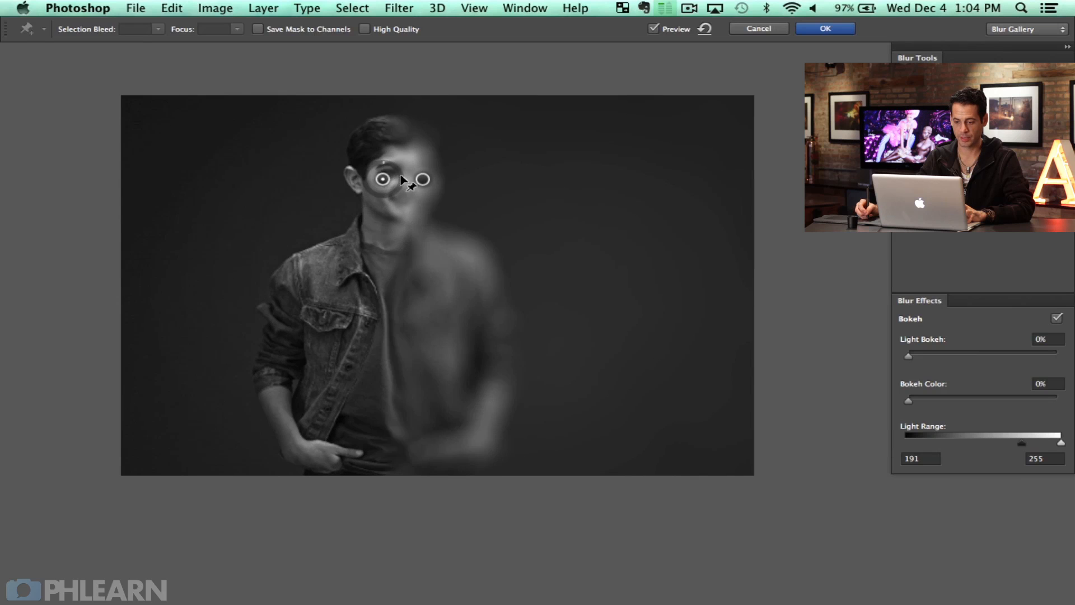
pyautogui.click(431, 339)
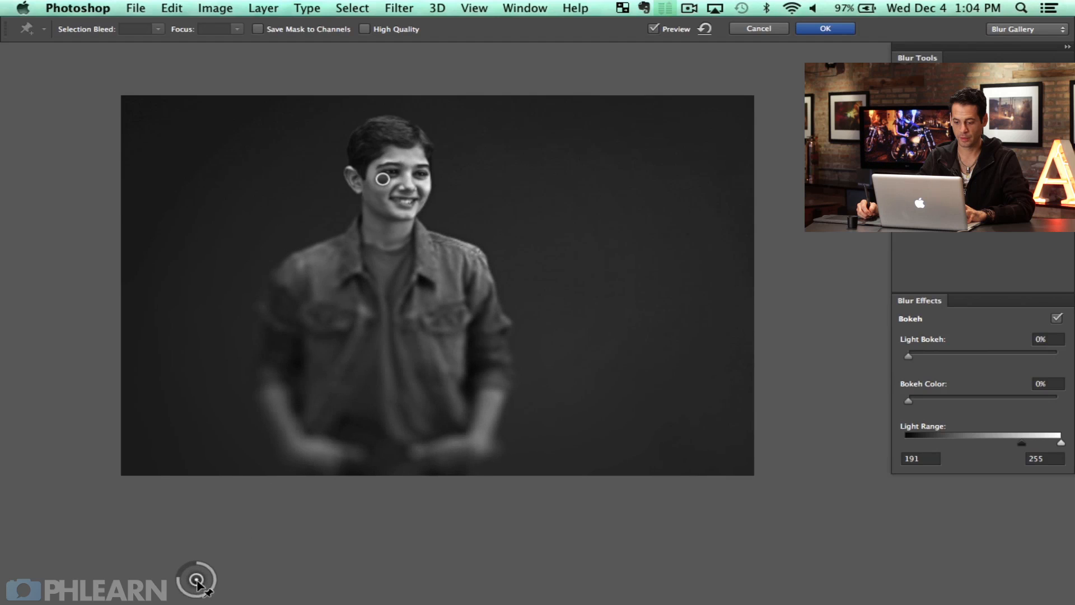
pyautogui.moveTo(199, 583); pyautogui.dragTo(209, 537)
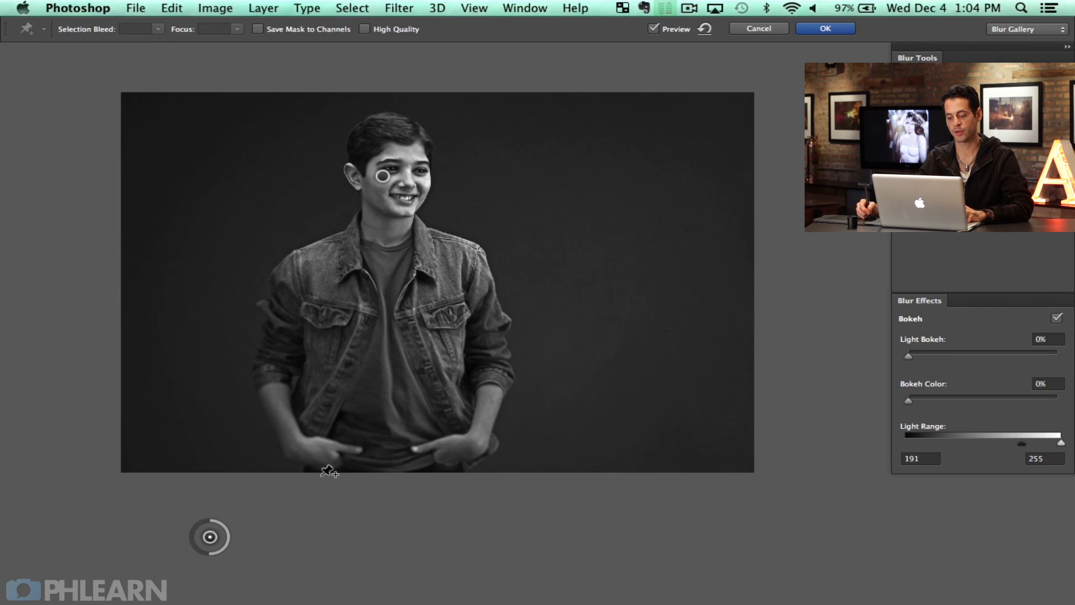
pyautogui.moveTo(375, 245)
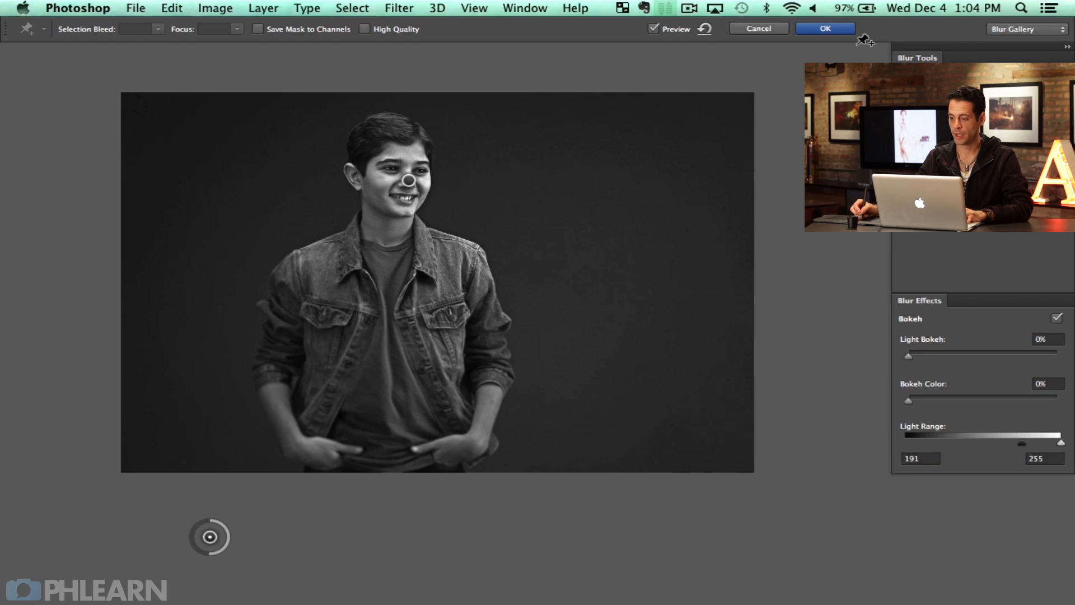
pyautogui.click(824, 28)
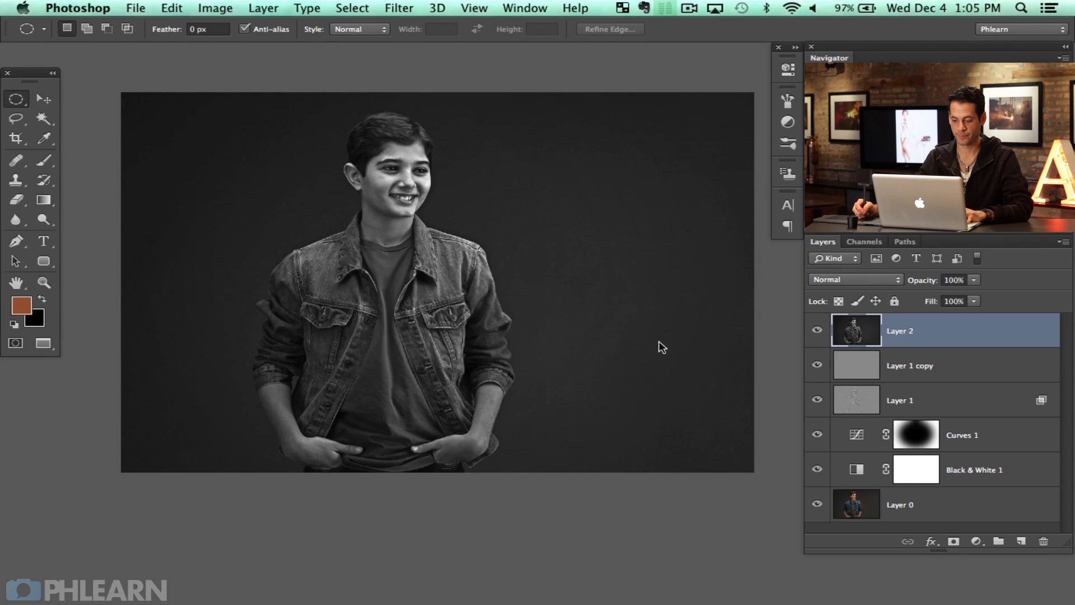
pyautogui.click(816, 330)
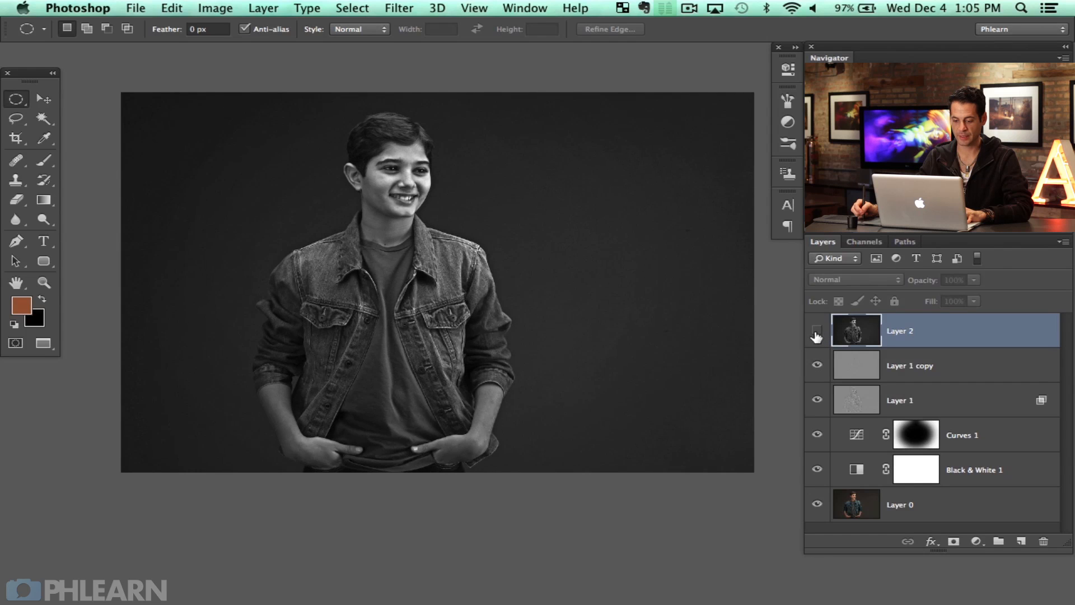
pyautogui.click(817, 331)
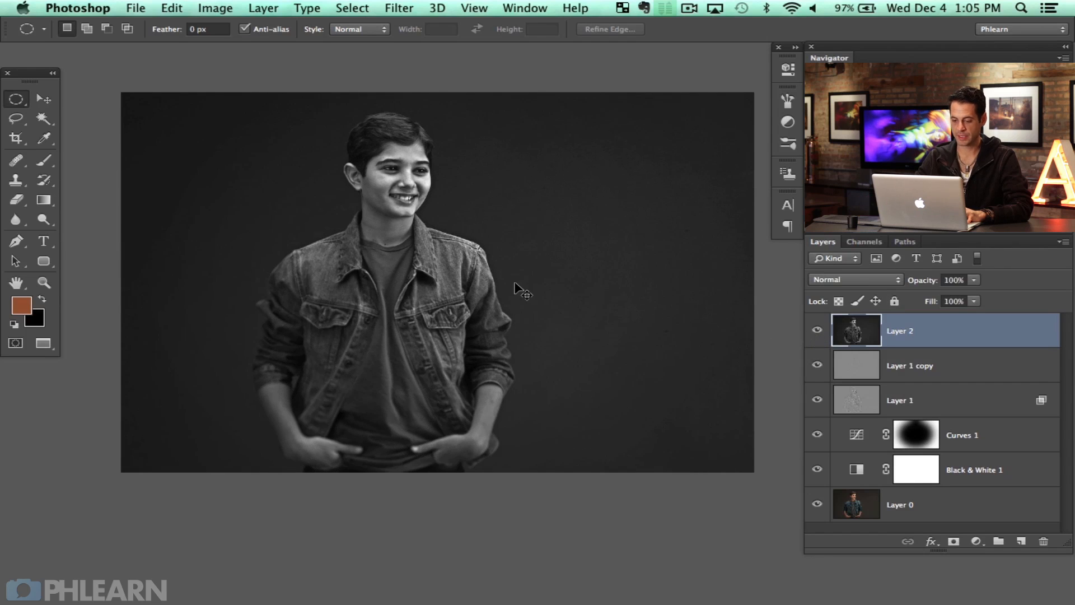
pyautogui.click(817, 331)
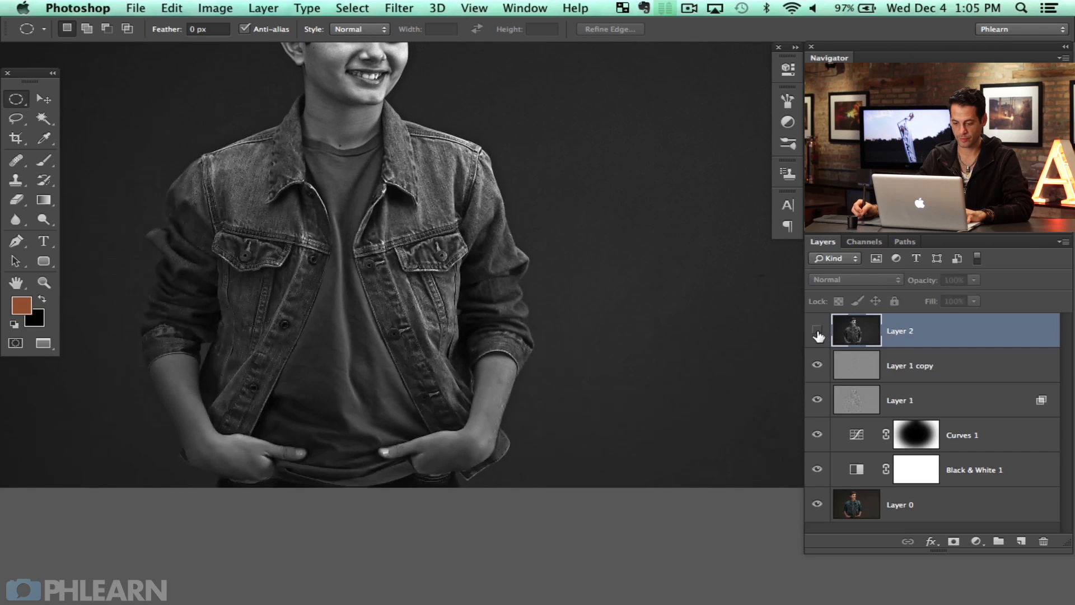
pyautogui.click(817, 330)
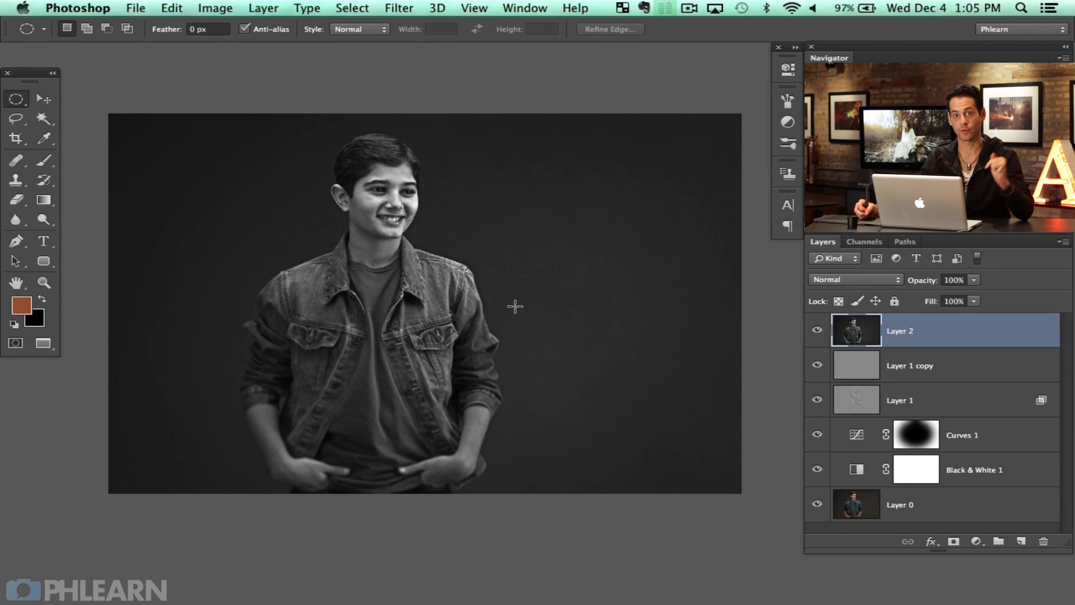
pyautogui.moveTo(513, 296)
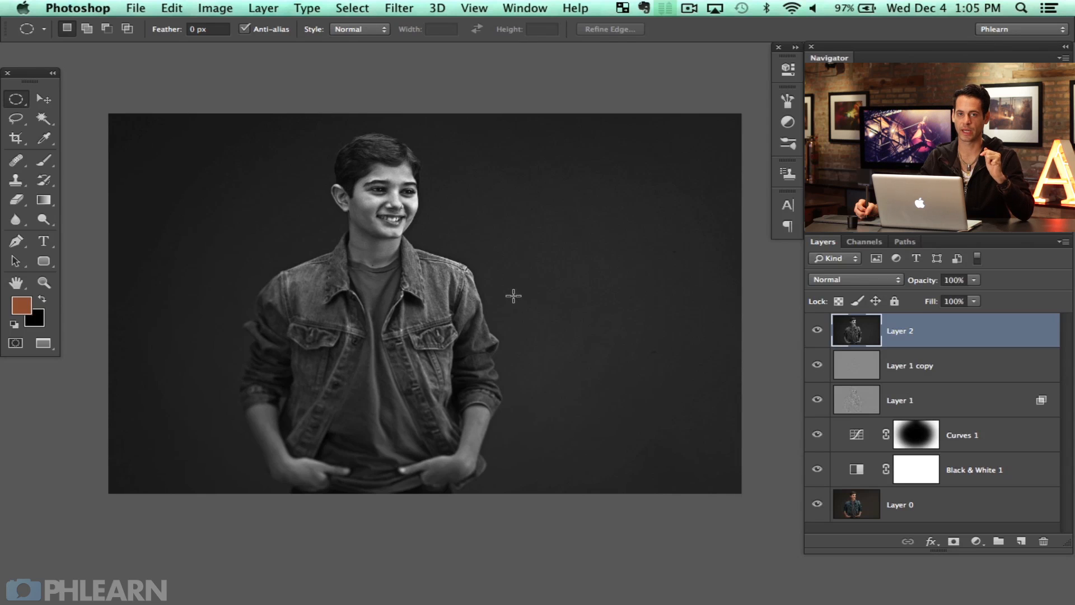
pyautogui.moveTo(504, 179)
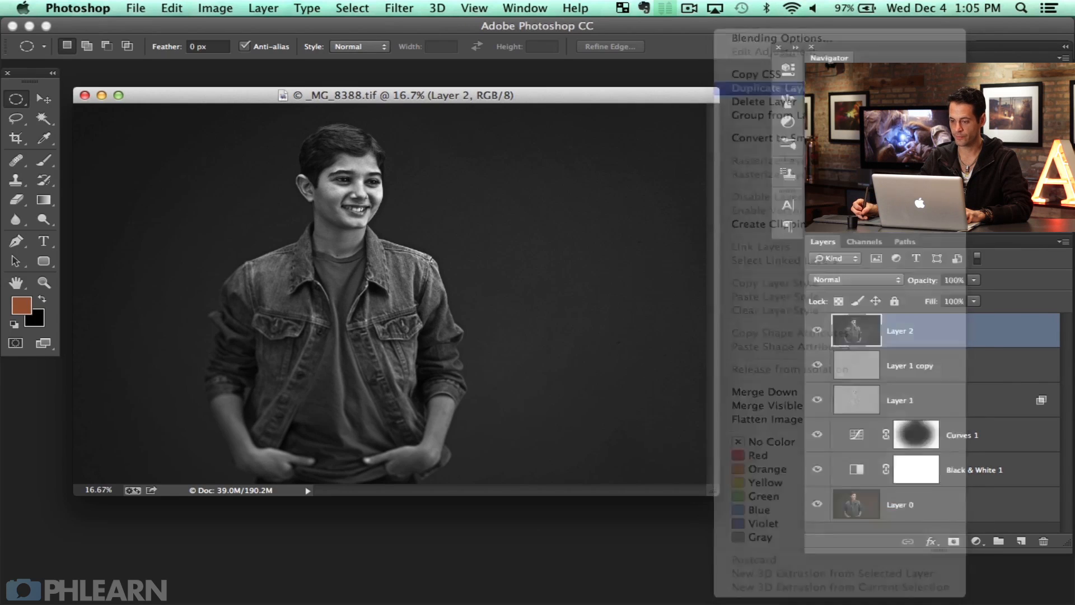
# - Duplicate Layer 2 into a new document and resize it to 1000 pixels wide
pyautogui.click(765, 88)
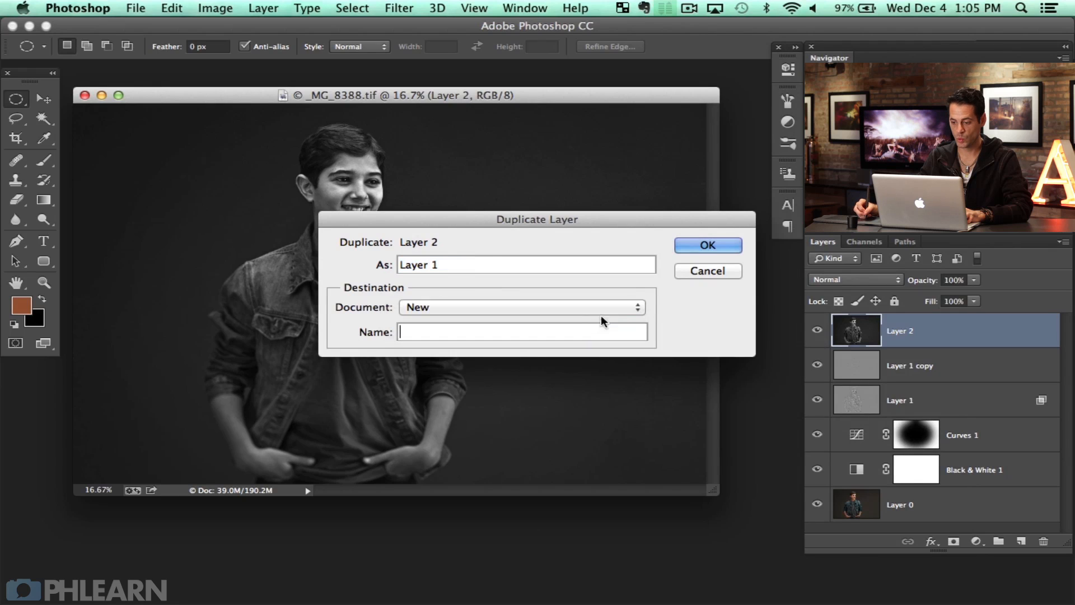
pyautogui.click(708, 245)
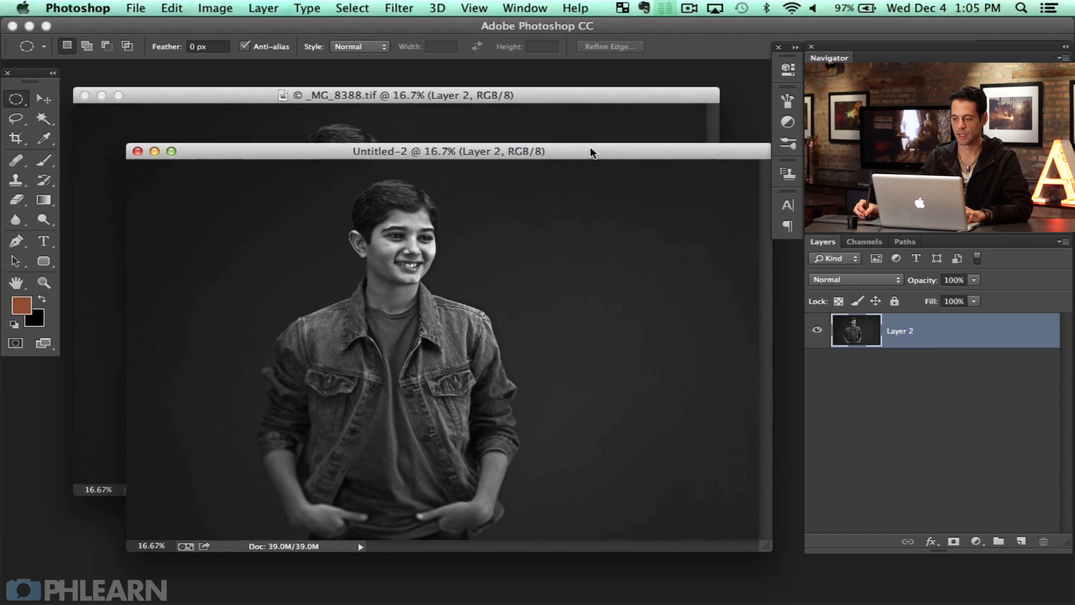
pyautogui.click(215, 8)
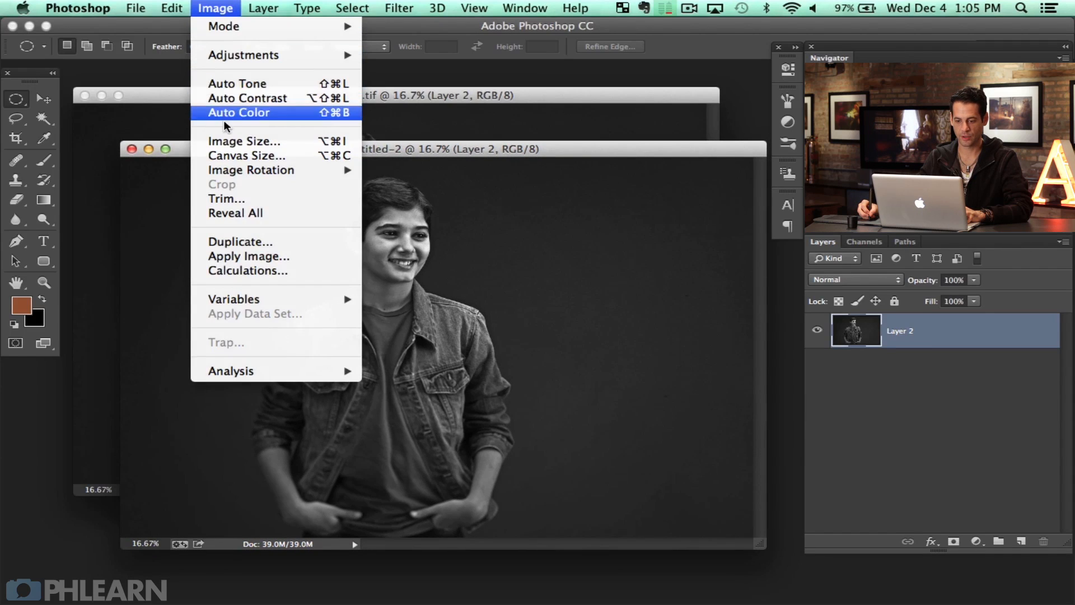
pyautogui.click(243, 141)
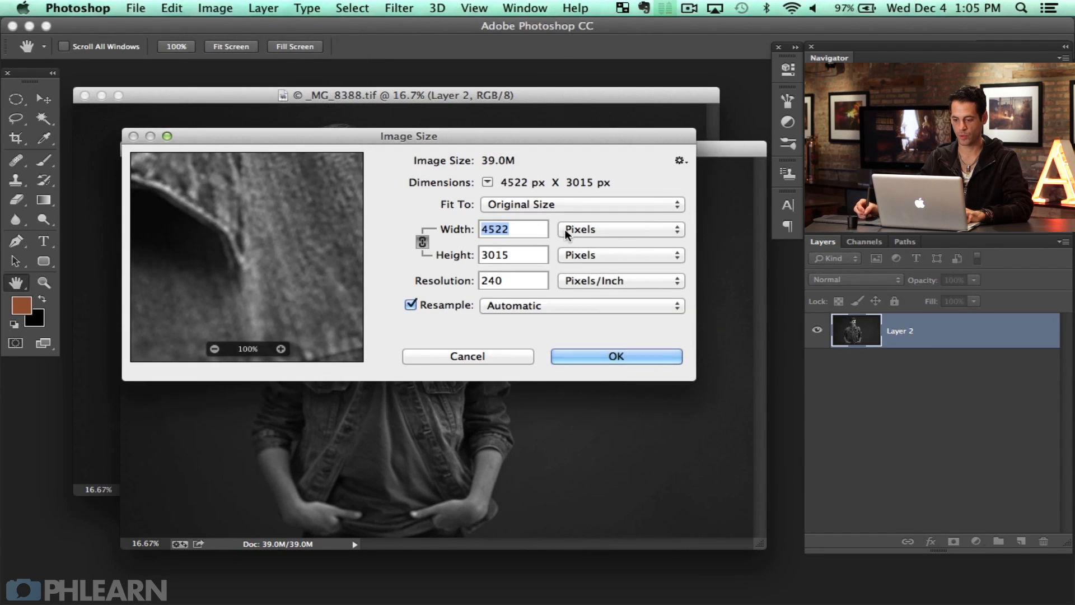
pyautogui.write('1000')
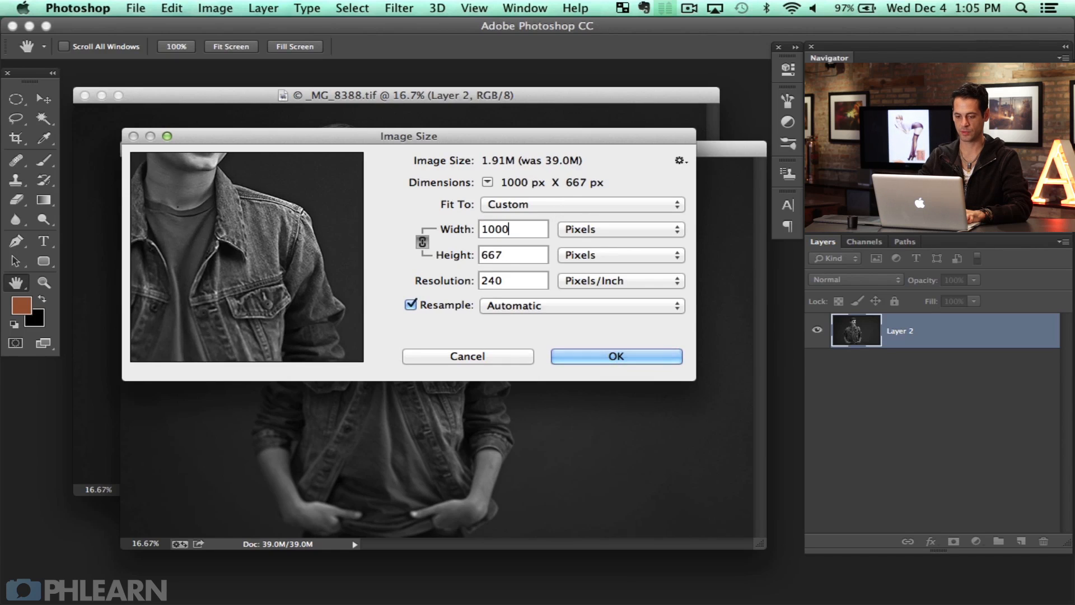
pyautogui.click(617, 356)
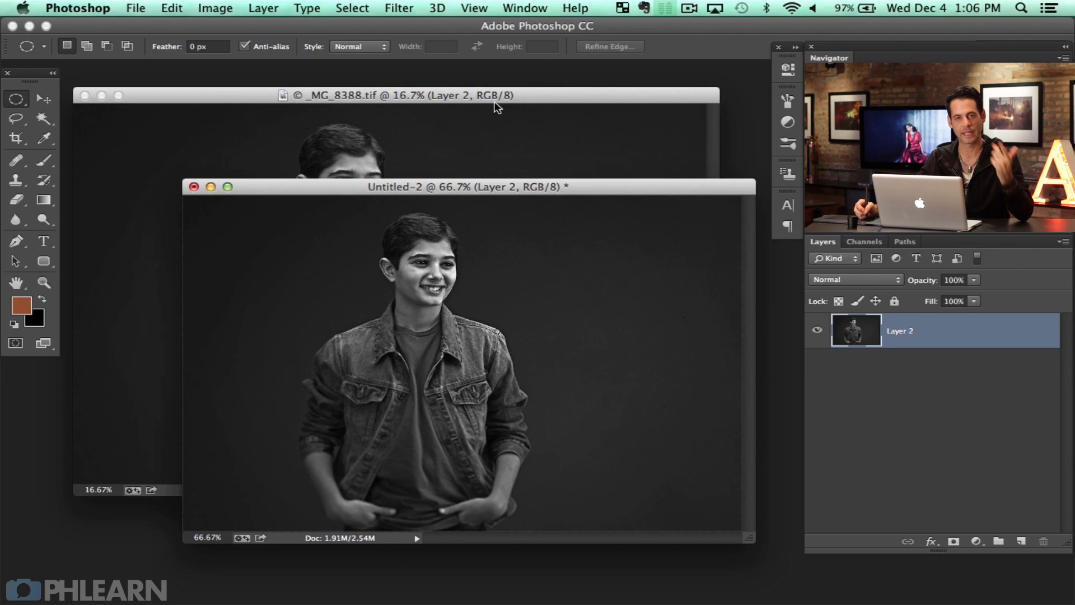
pyautogui.moveTo(544, 113)
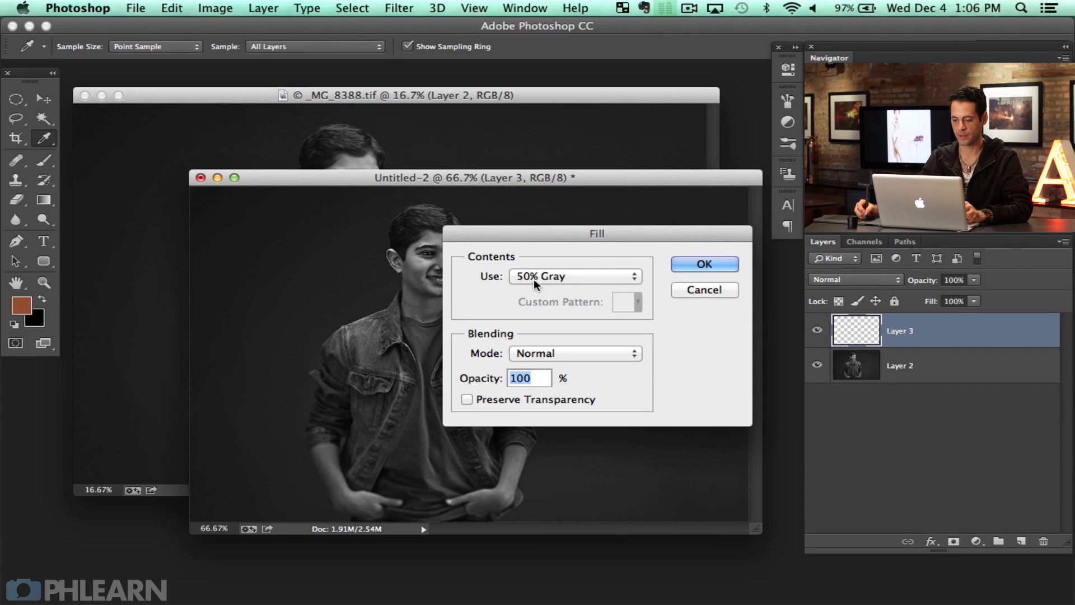
# - Fill the new layer with 50% gray and add uniform monochromatic noise at 28.33%
pyautogui.click(705, 263)
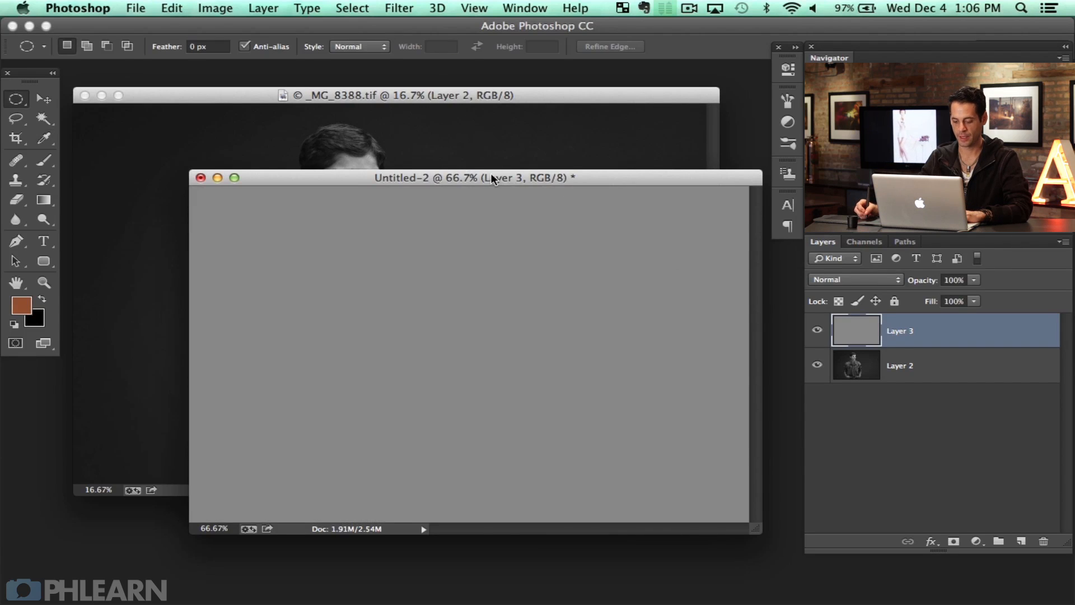
pyautogui.click(399, 8)
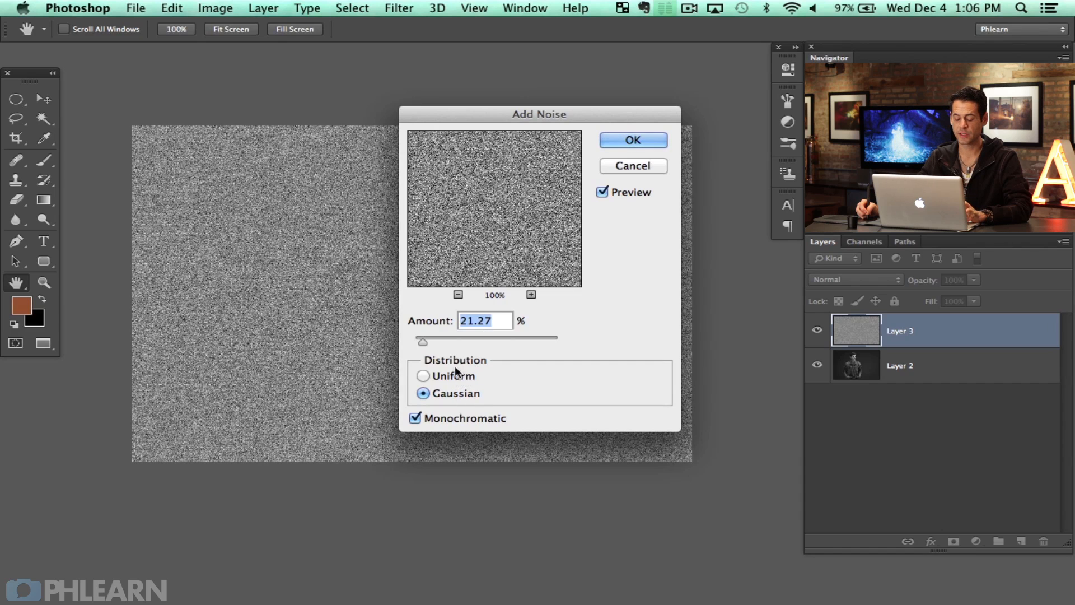
pyautogui.click(422, 376)
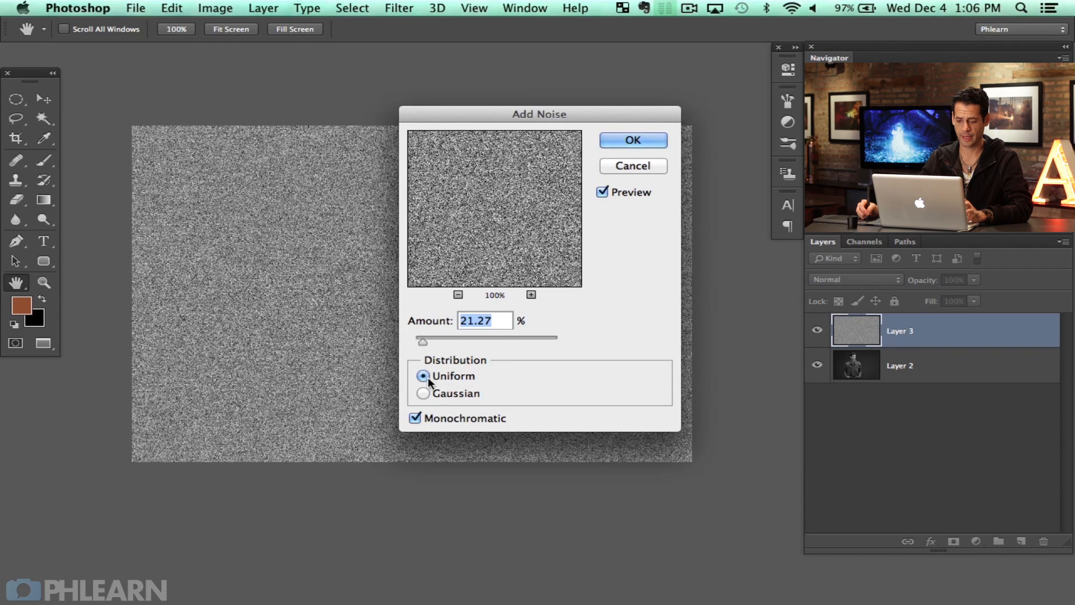
pyautogui.click(423, 393)
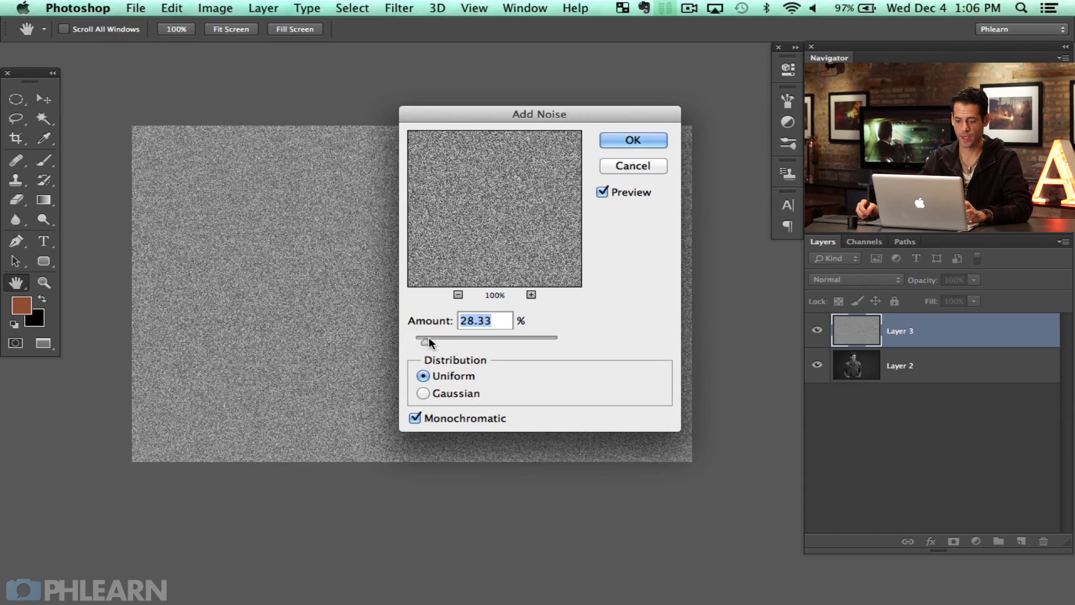
pyautogui.click(414, 419)
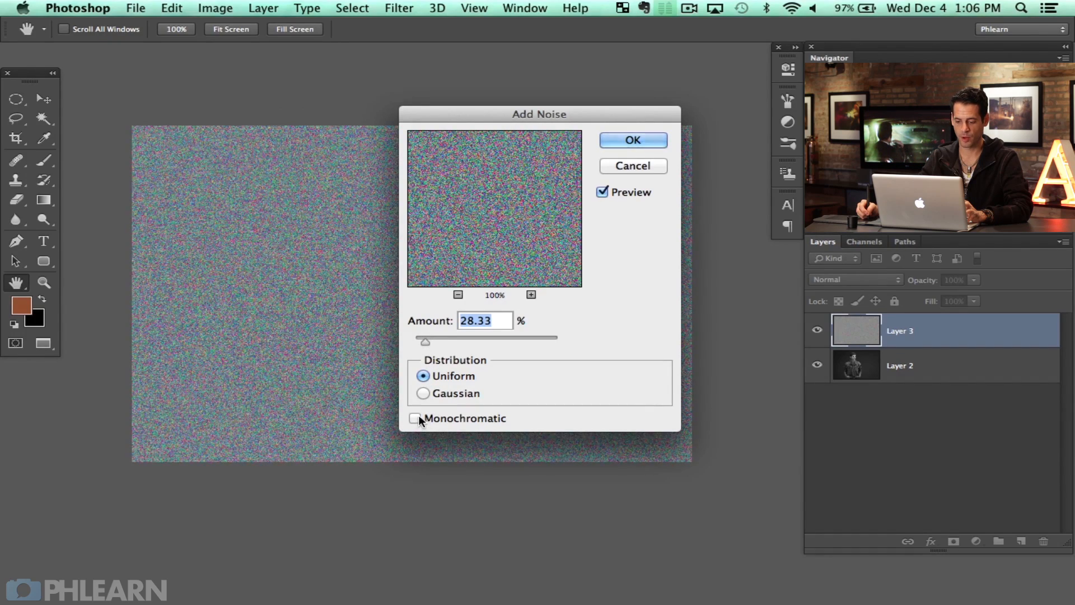
pyautogui.click(414, 419)
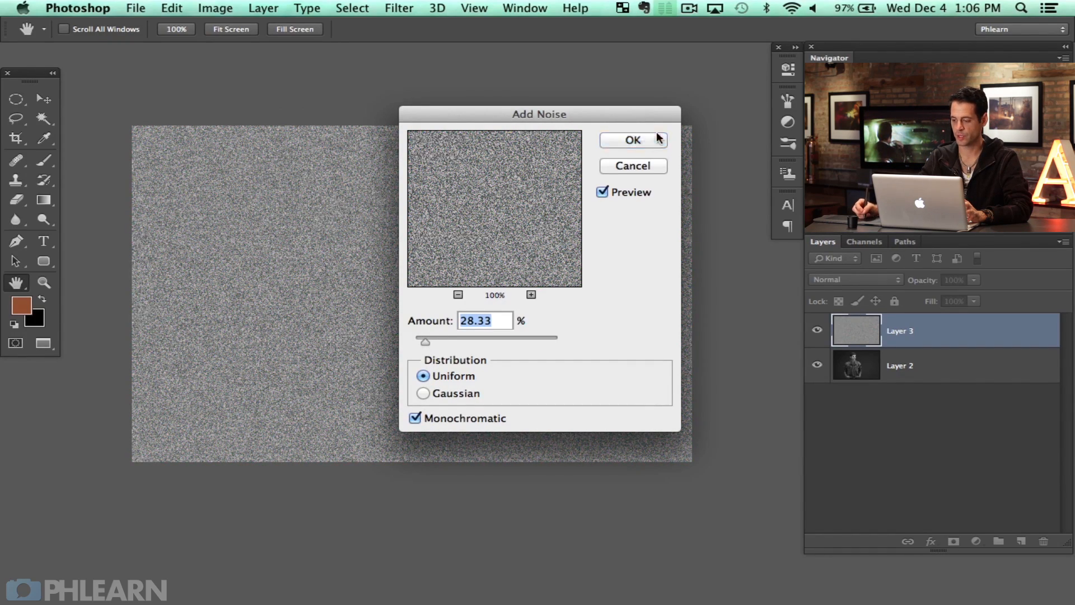
pyautogui.click(633, 140)
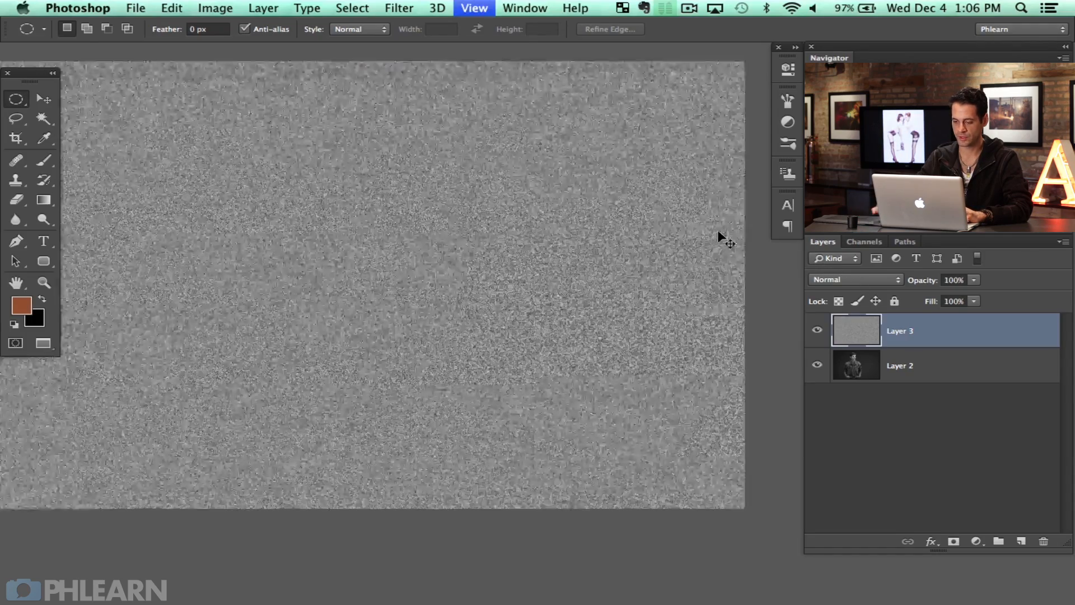
# - Blend the grain layer as Soft Light at 17% opacity, toggling its visibility to compare
pyautogui.click(855, 279)
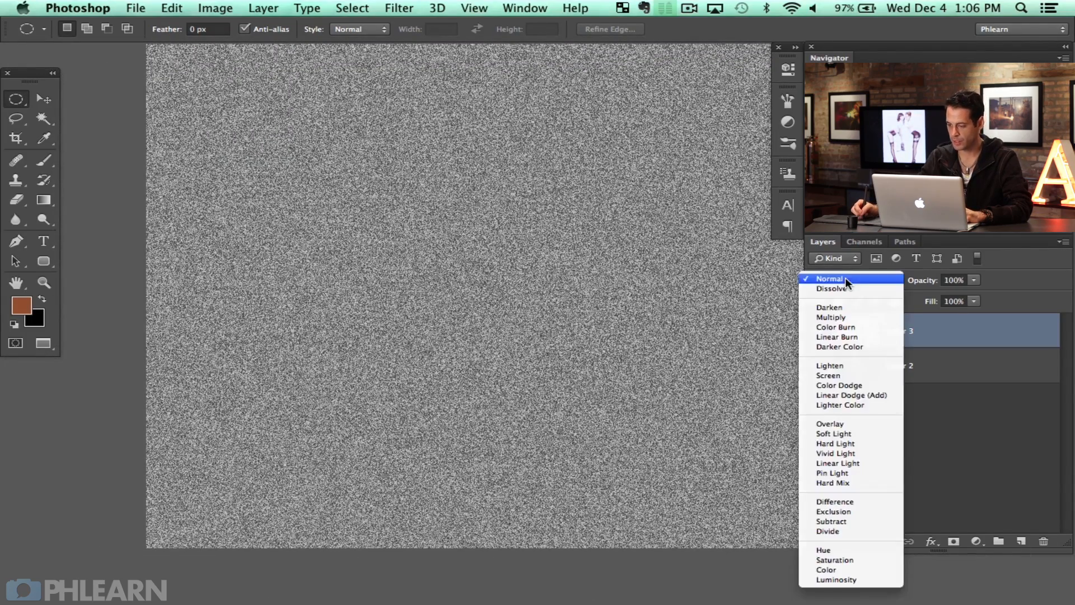
pyautogui.click(830, 423)
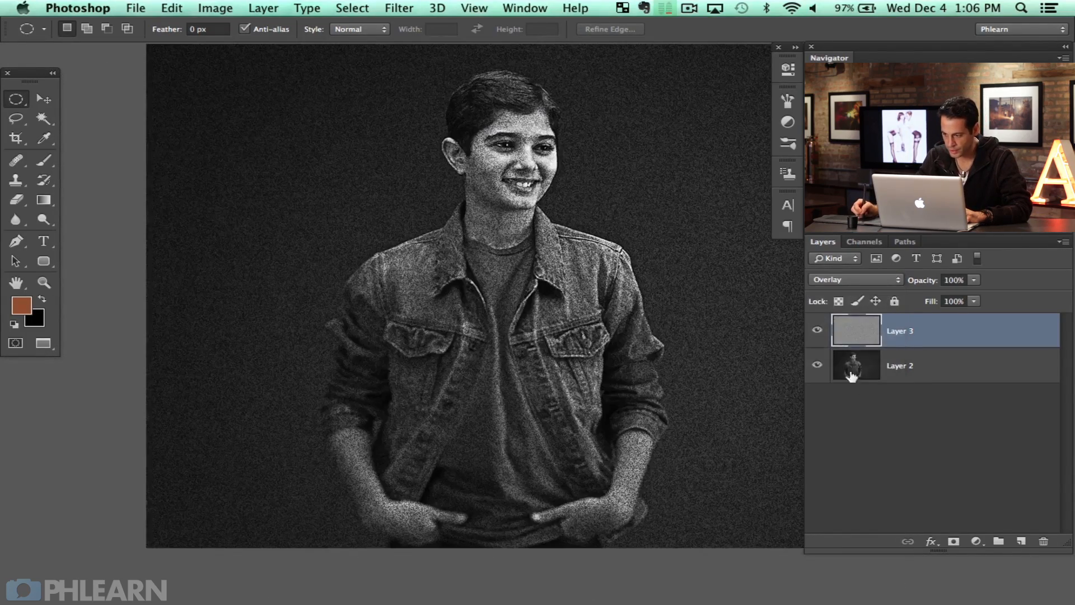
pyautogui.click(855, 279)
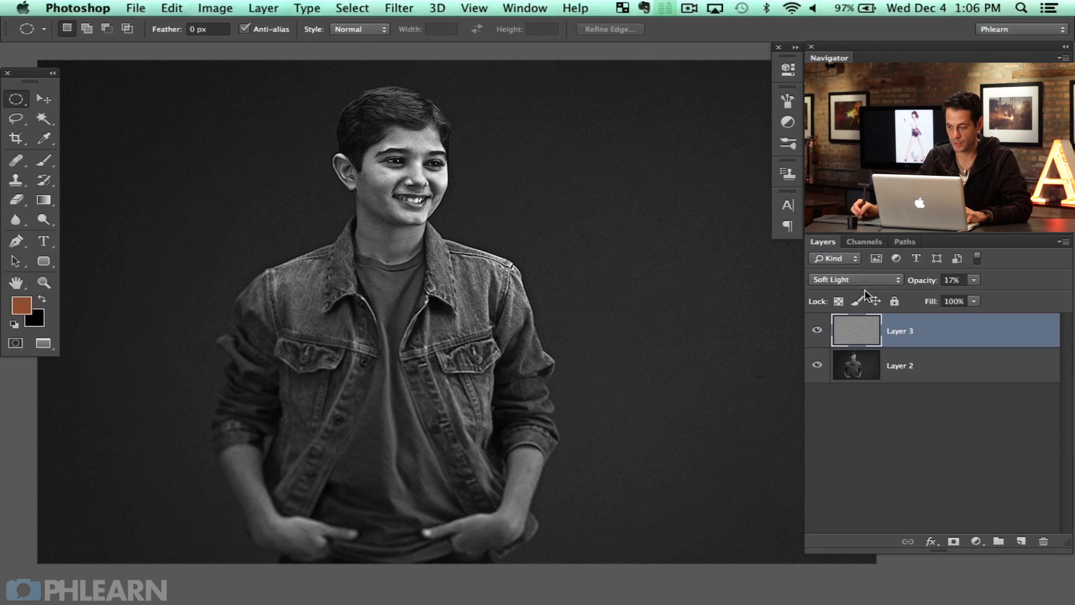
pyautogui.click(816, 330)
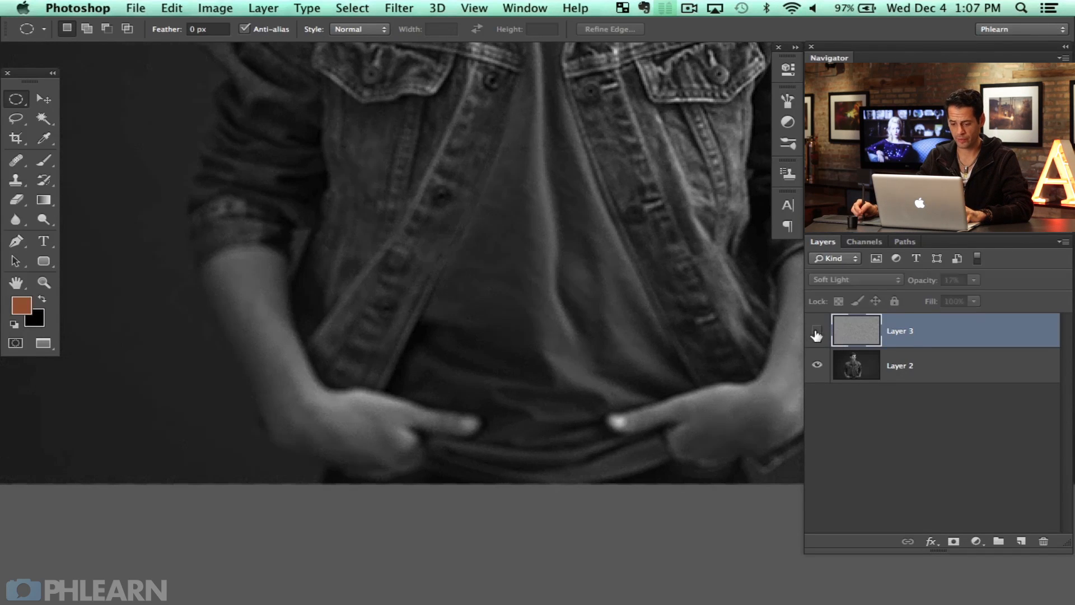
pyautogui.click(816, 331)
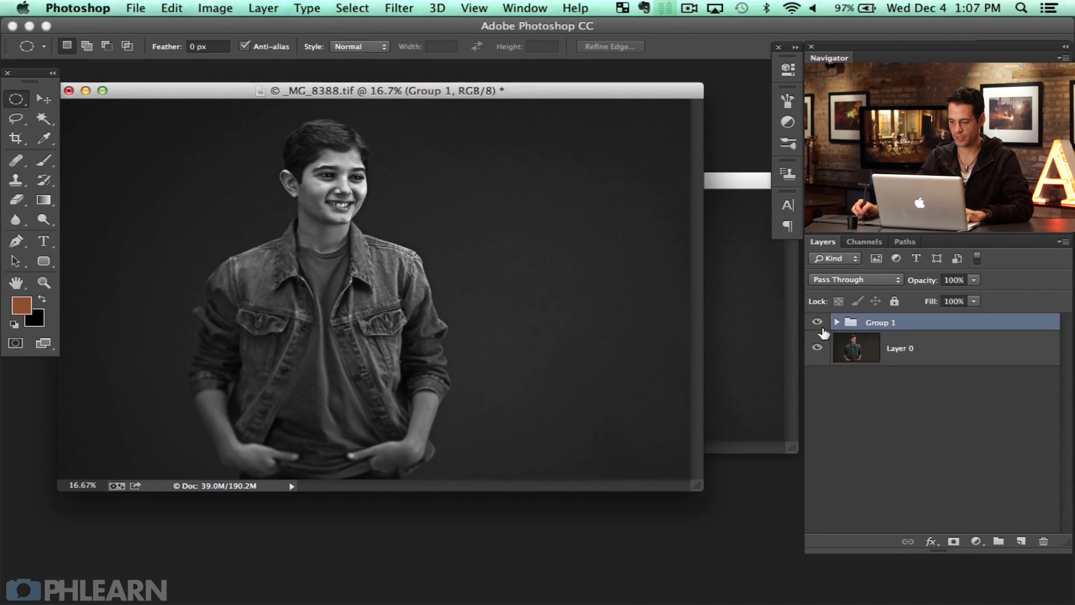
# - Hide Group 1 in _MG_8388.tif to reveal the unedited colour portrait
pyautogui.click(817, 322)
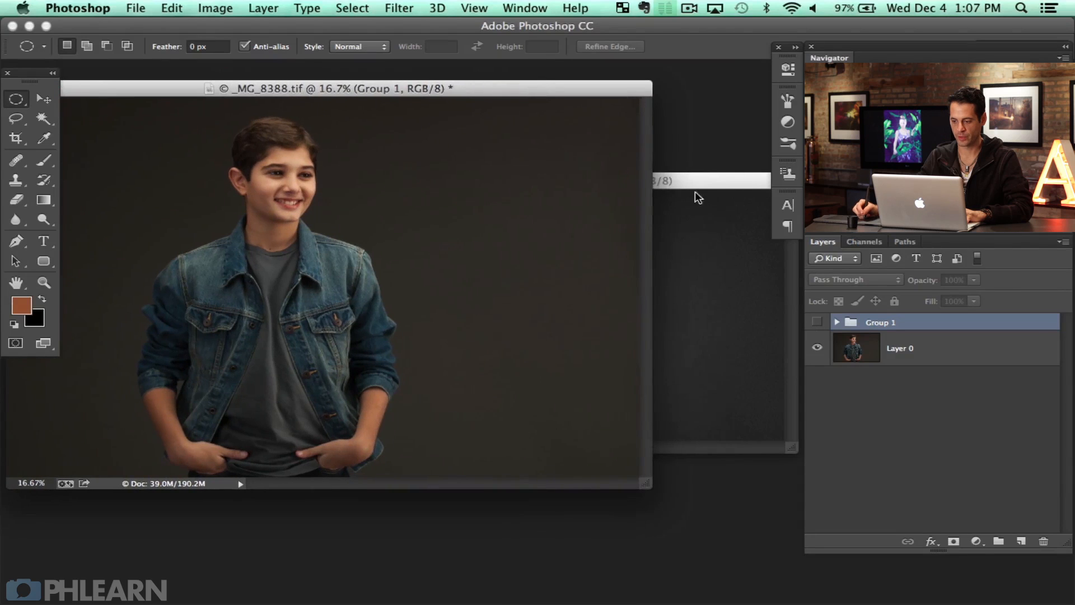